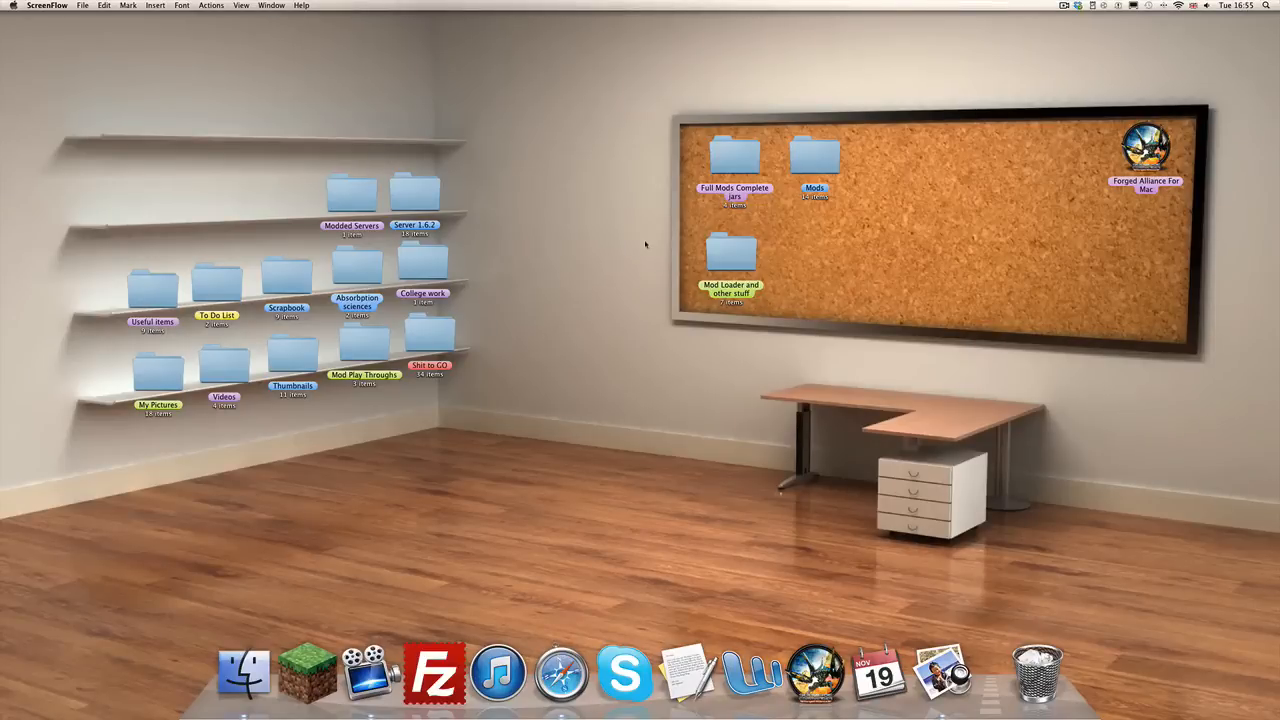
pyautogui.moveTo(608, 160)
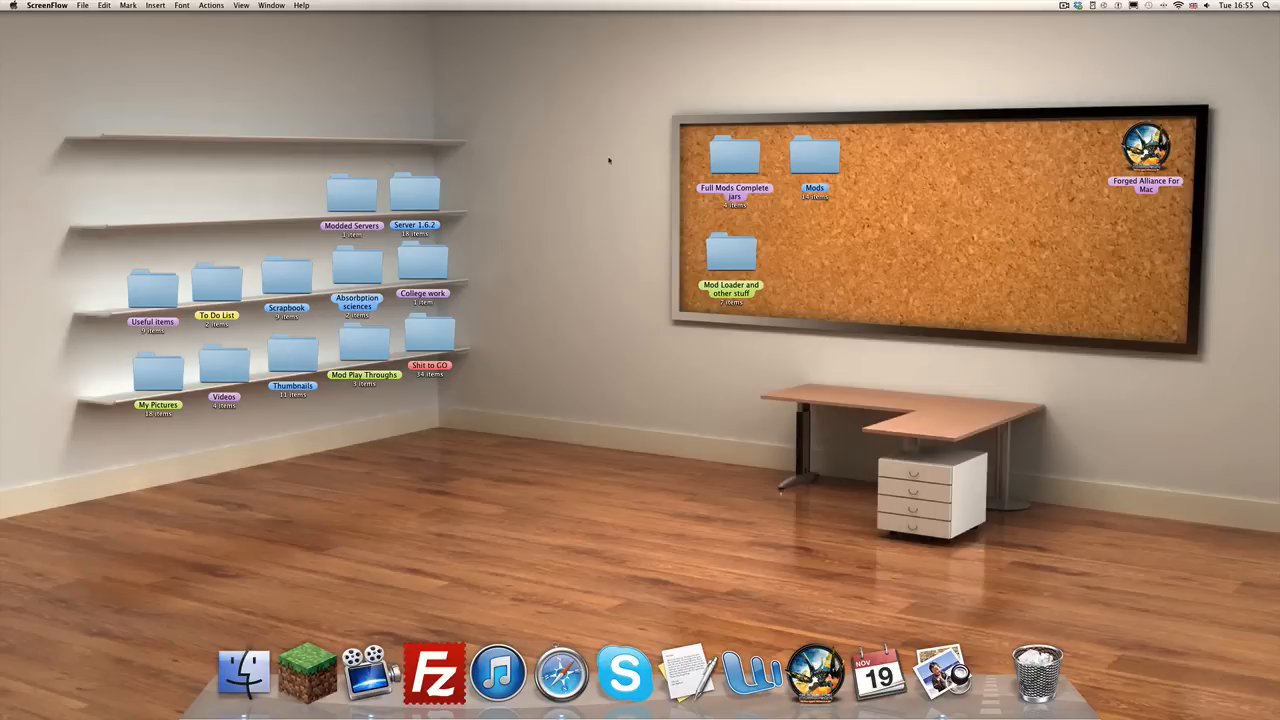
pyautogui.moveTo(627, 438)
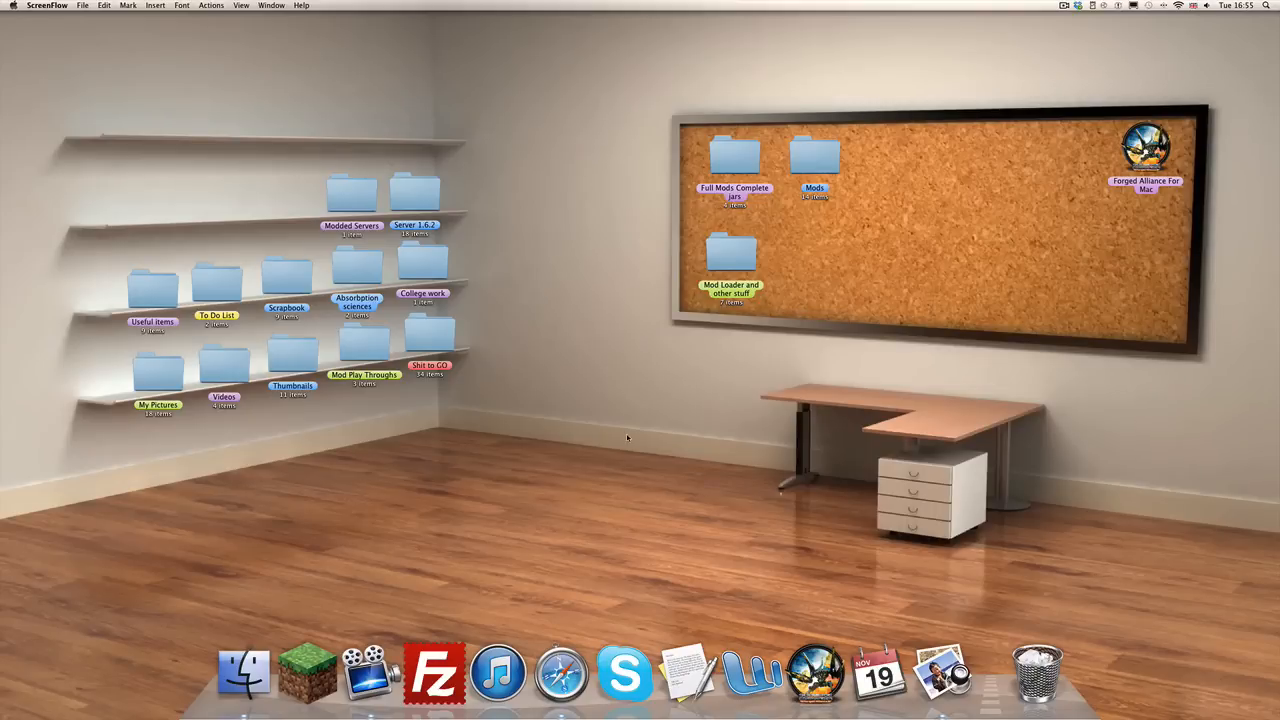
# - Launch Safari from the Dock
pyautogui.click(561, 672)
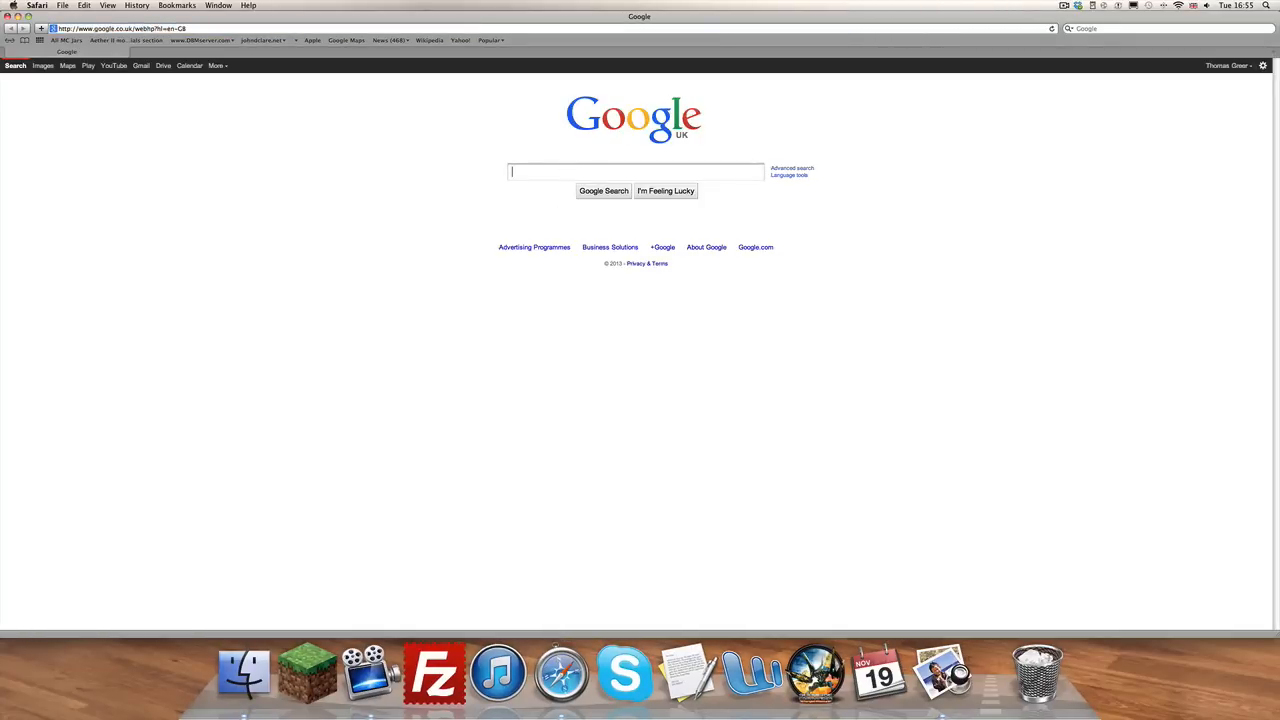
# - Search Google for Zan's Minimap and follow its Planet Minecraft Download Mod link to MediaFire
pyautogui.write("zan's")
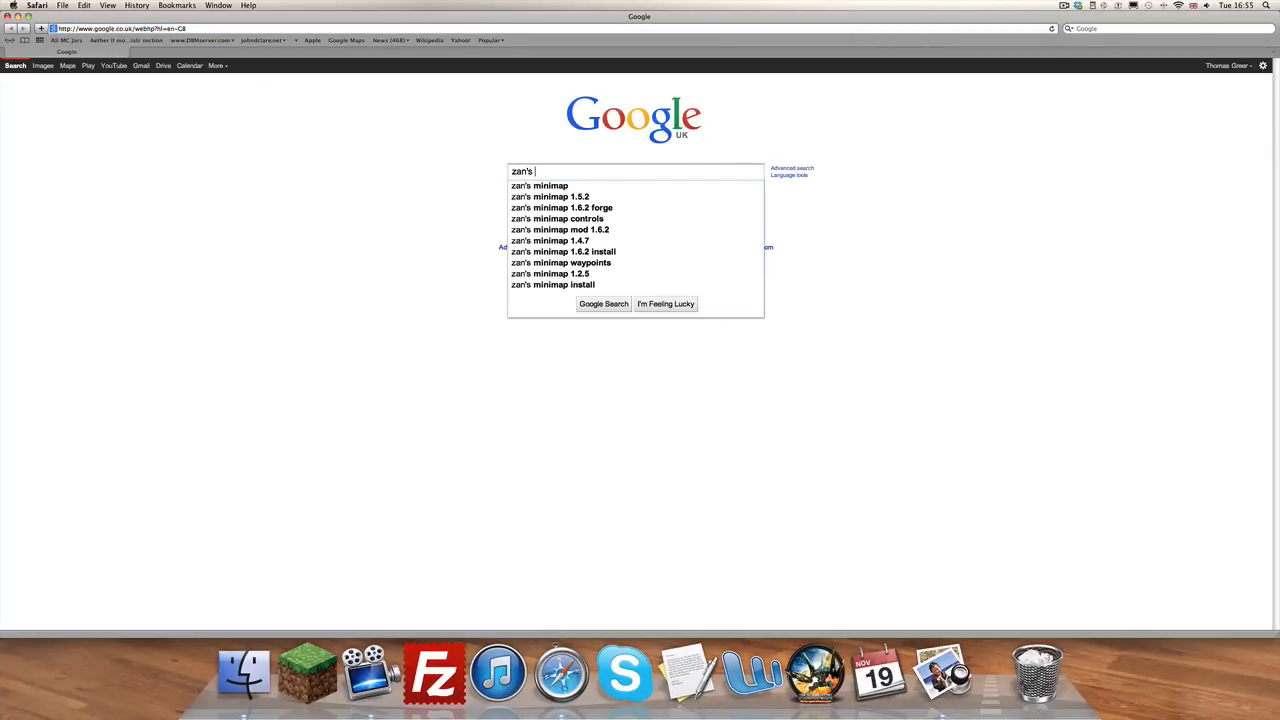
pyautogui.write('mini')
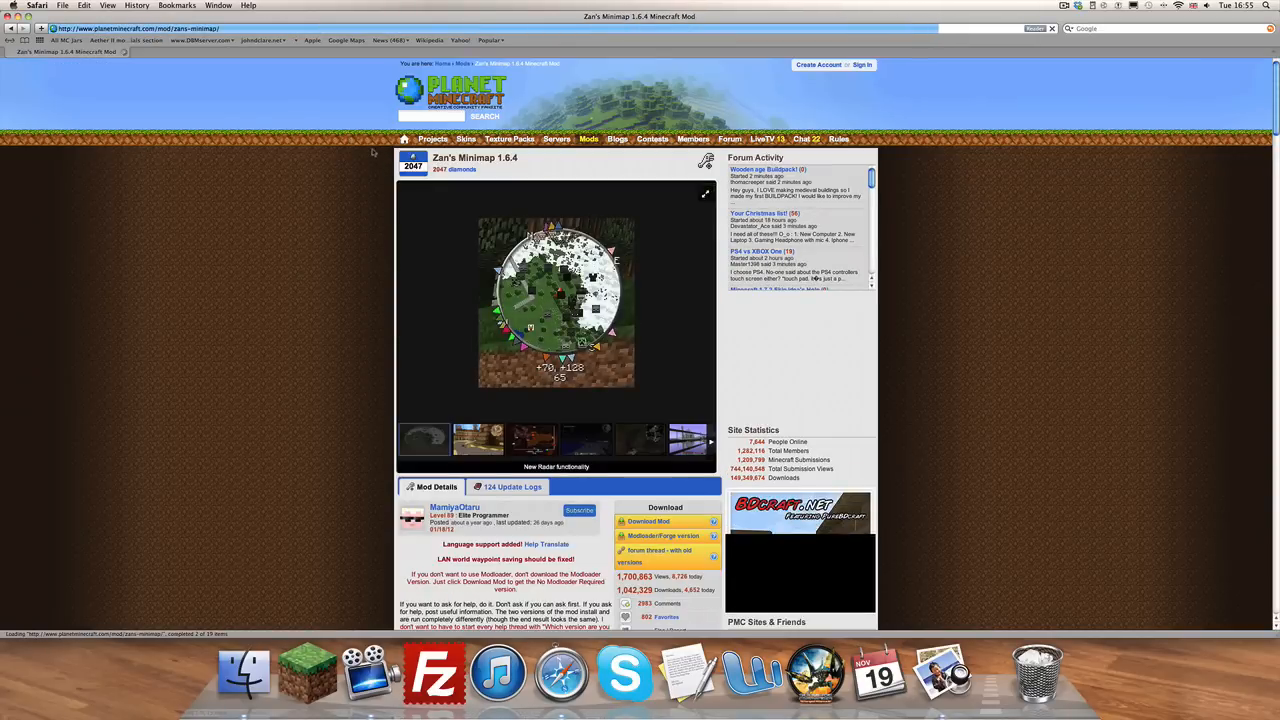
pyautogui.scroll(-3)
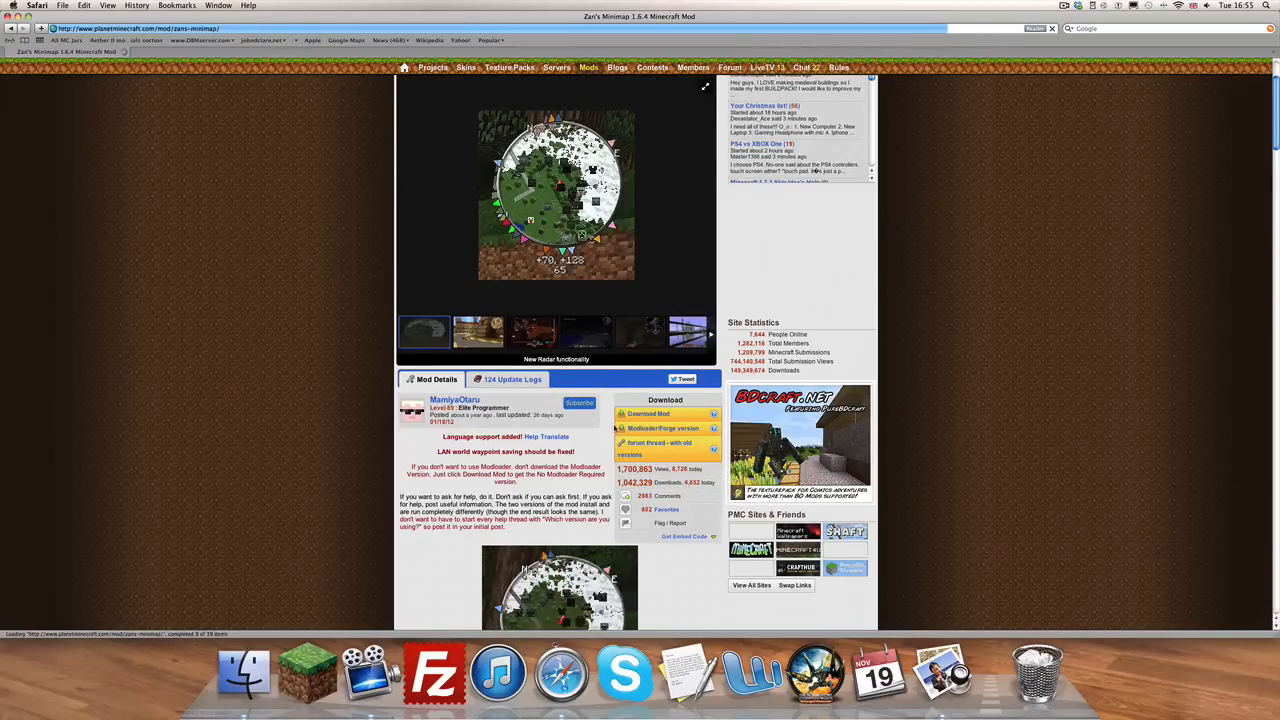
pyautogui.click(648, 414)
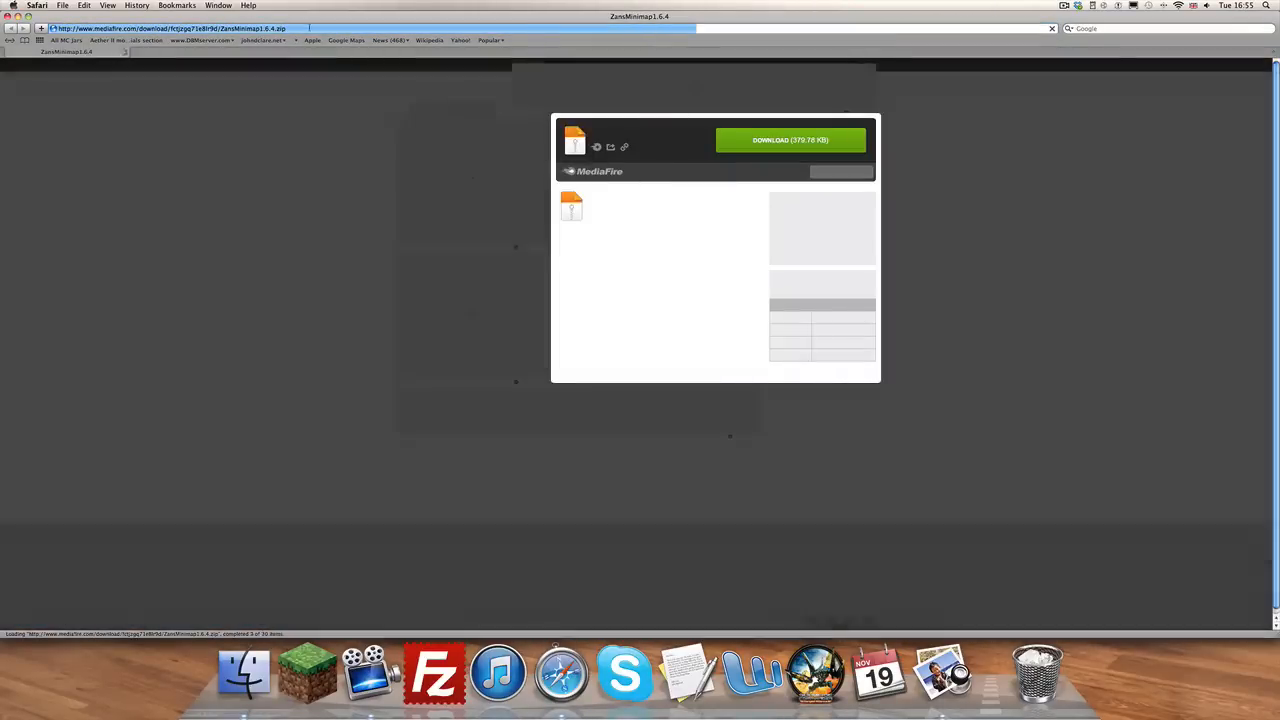
# - Download ZansMinimap1.6.4.zip from MediaFire, then start a search for 'forge'
pyautogui.click(790, 140)
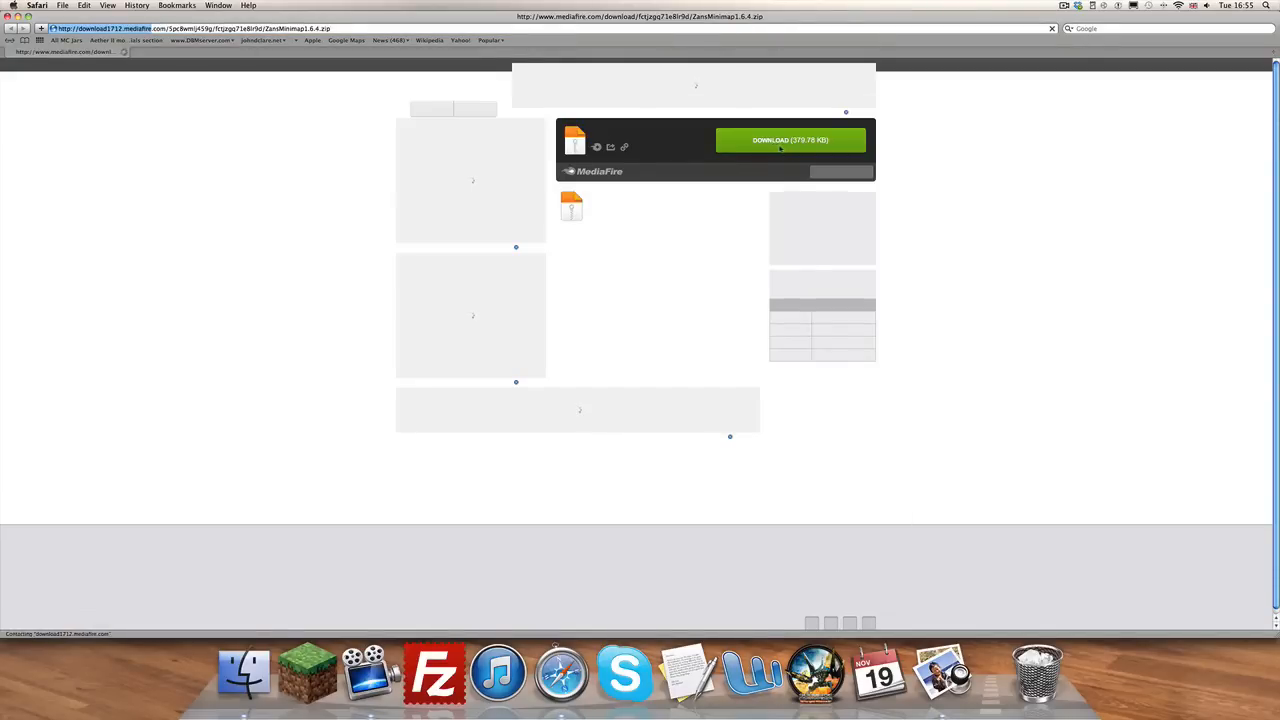
pyautogui.click(790, 140)
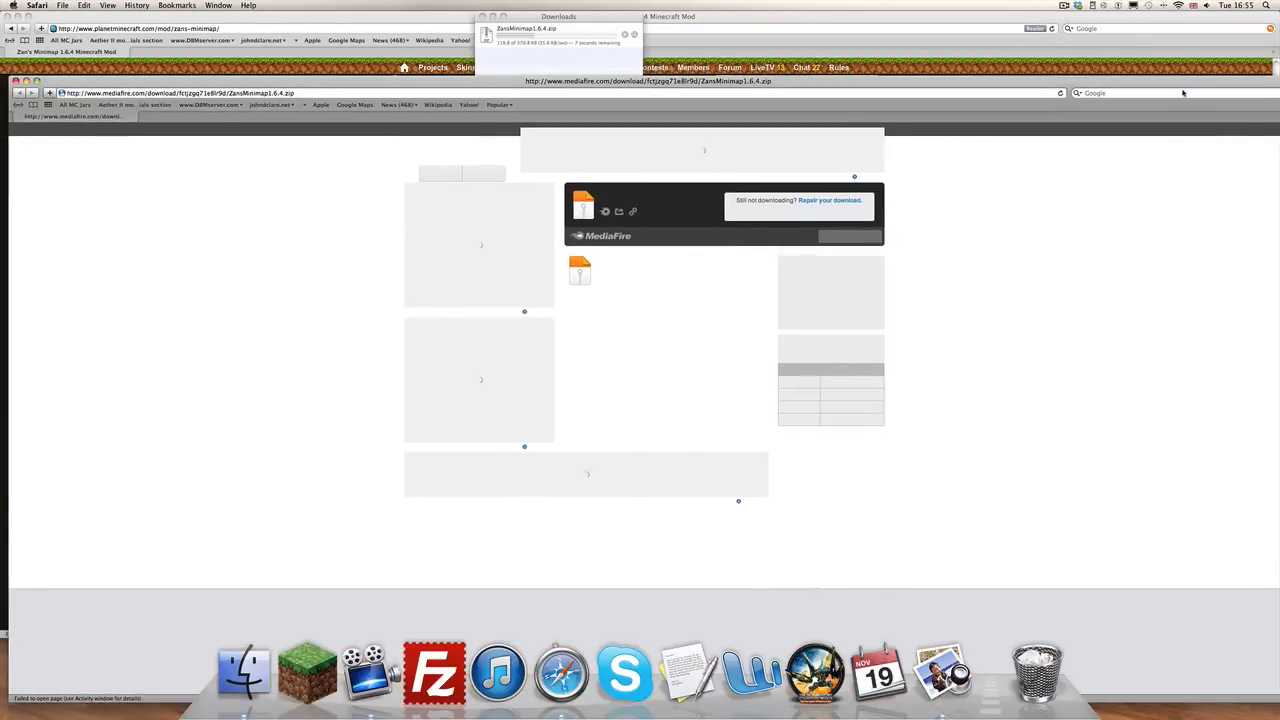
pyautogui.click(1150, 93)
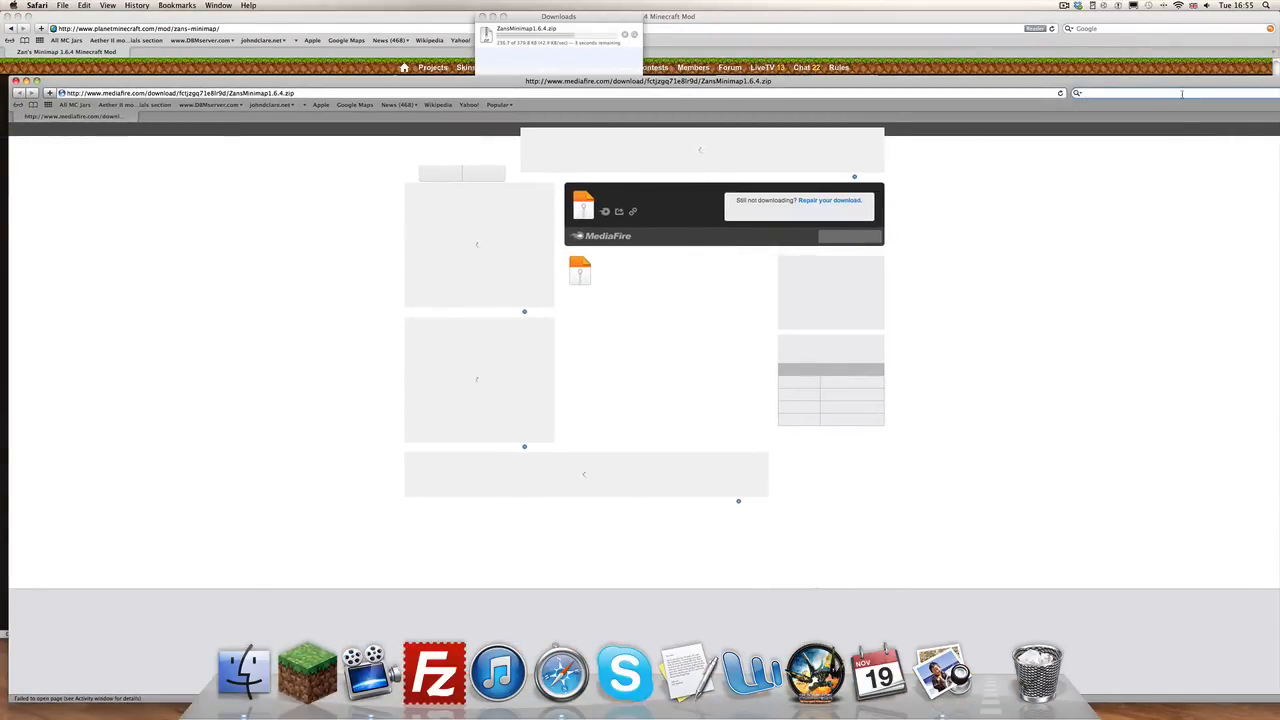
pyautogui.write('forge')
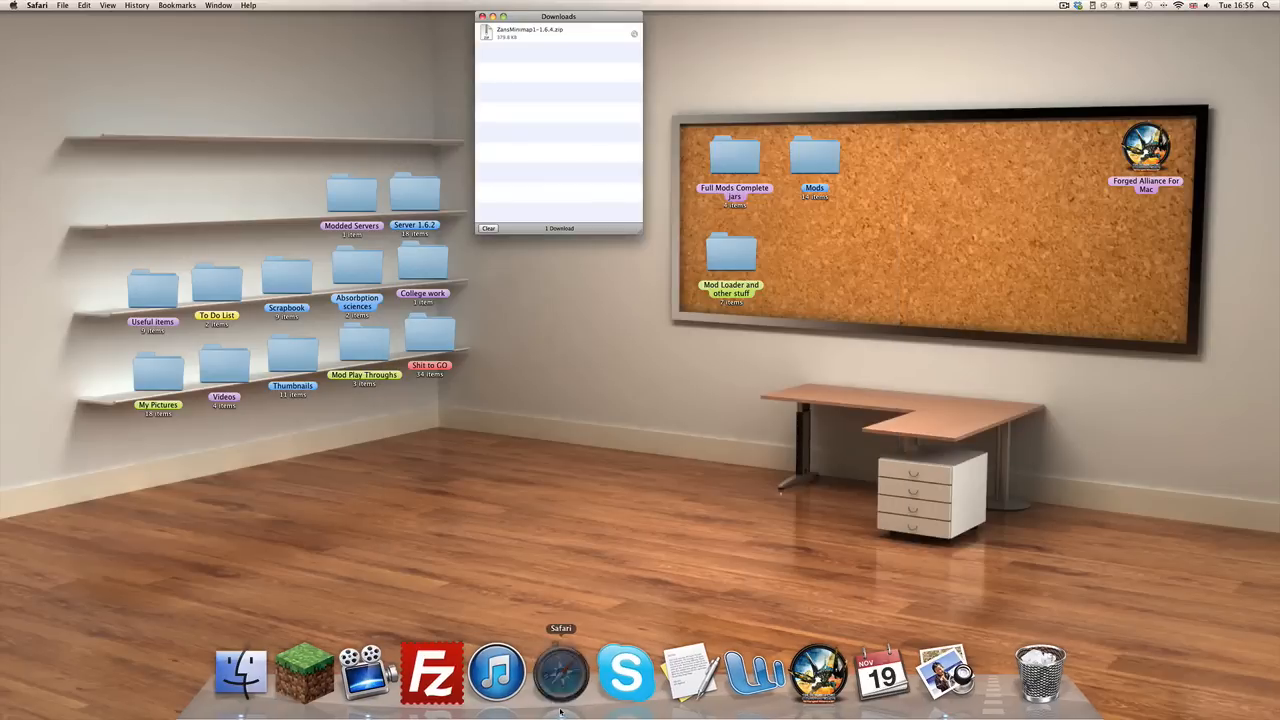
# - Search Google for 'forge mod loader' and open the Minecraft Forge Downloads result
pyautogui.click(560, 670)
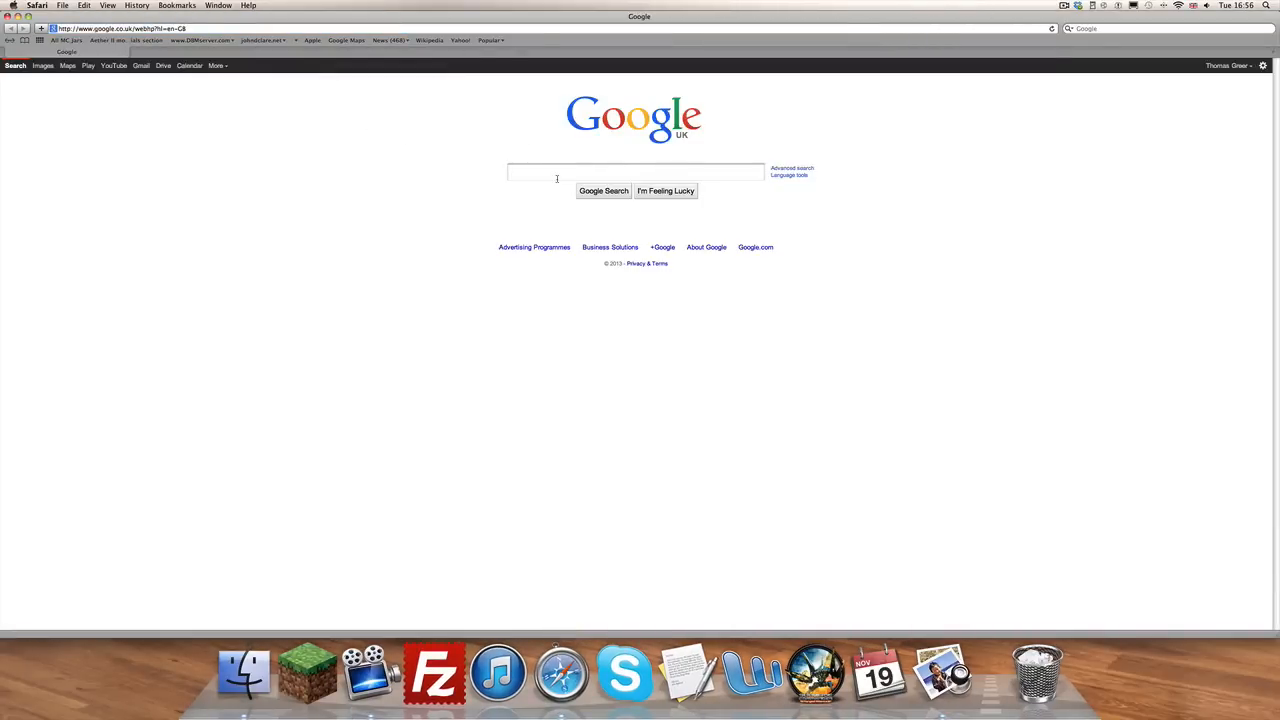
pyautogui.write('forge mod l')
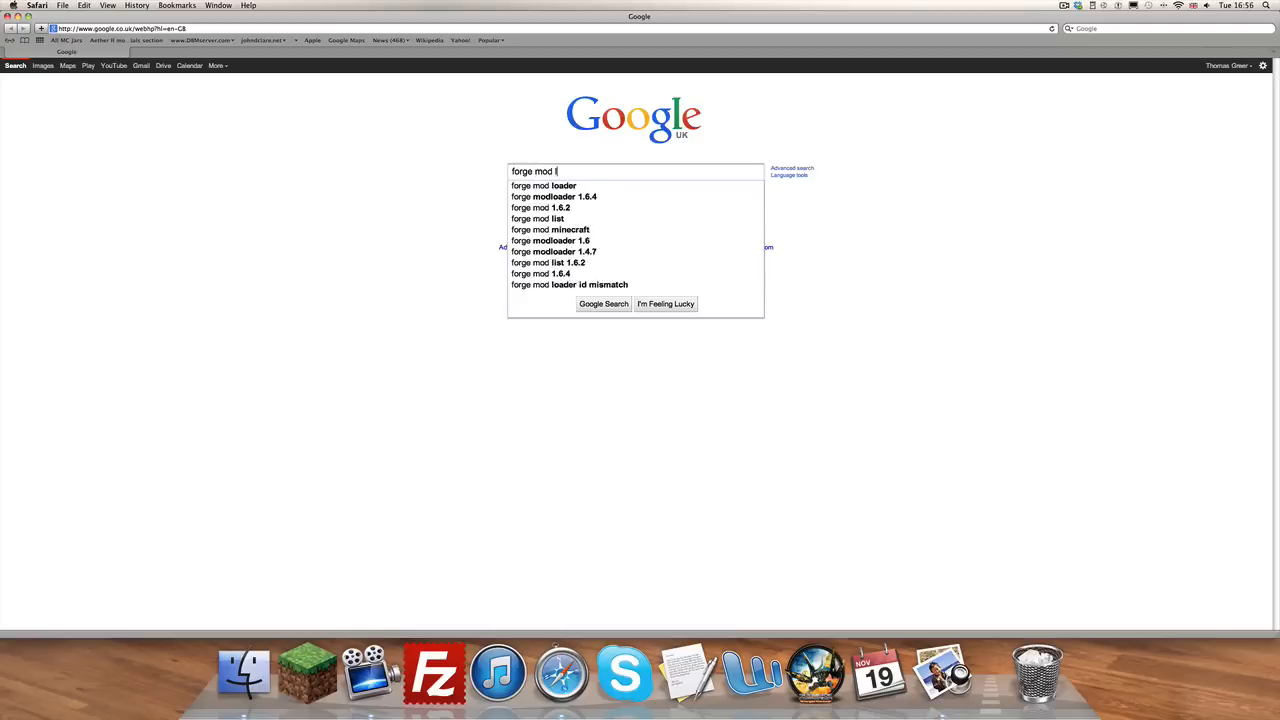
pyautogui.click(543, 185)
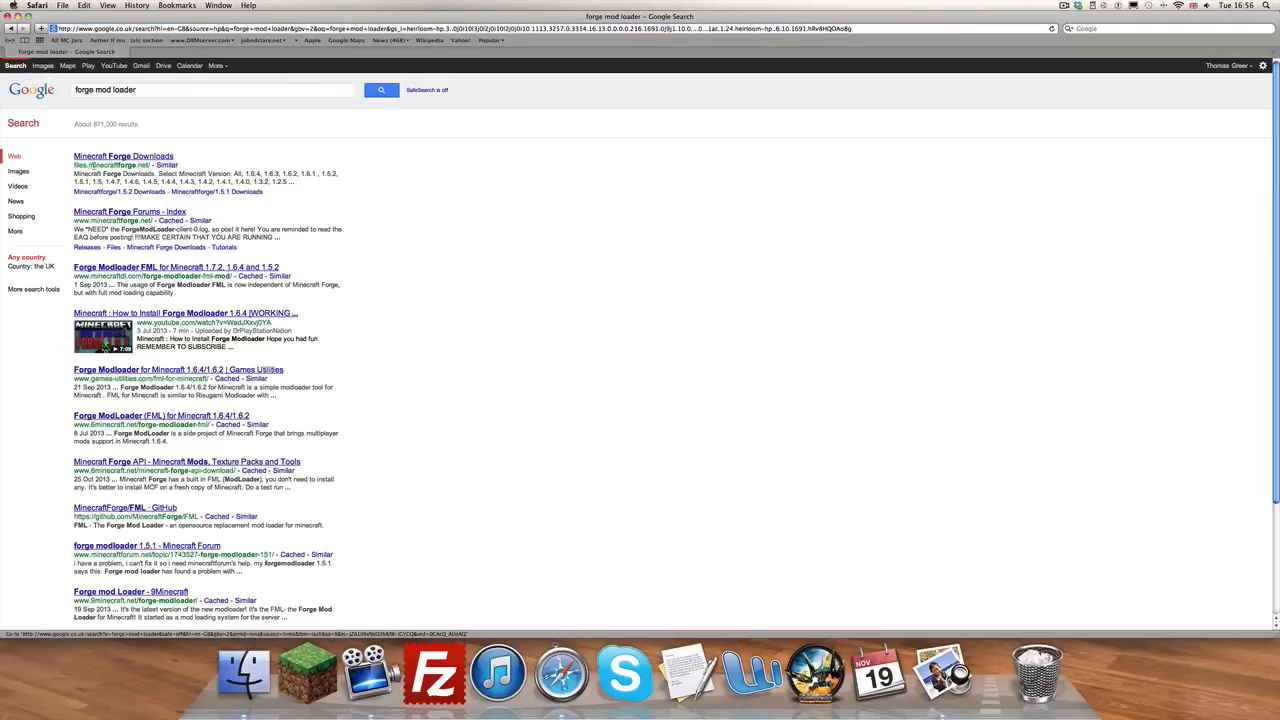
pyautogui.click(123, 156)
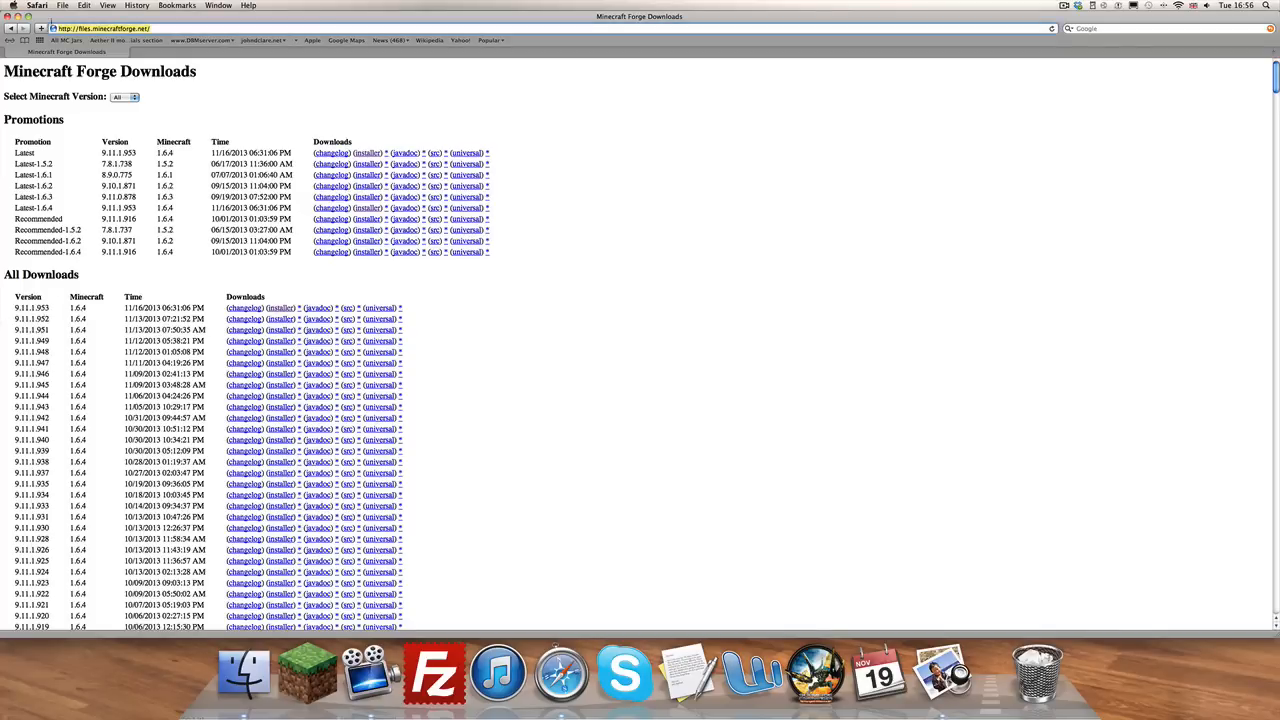
pyautogui.moveTo(281, 307)
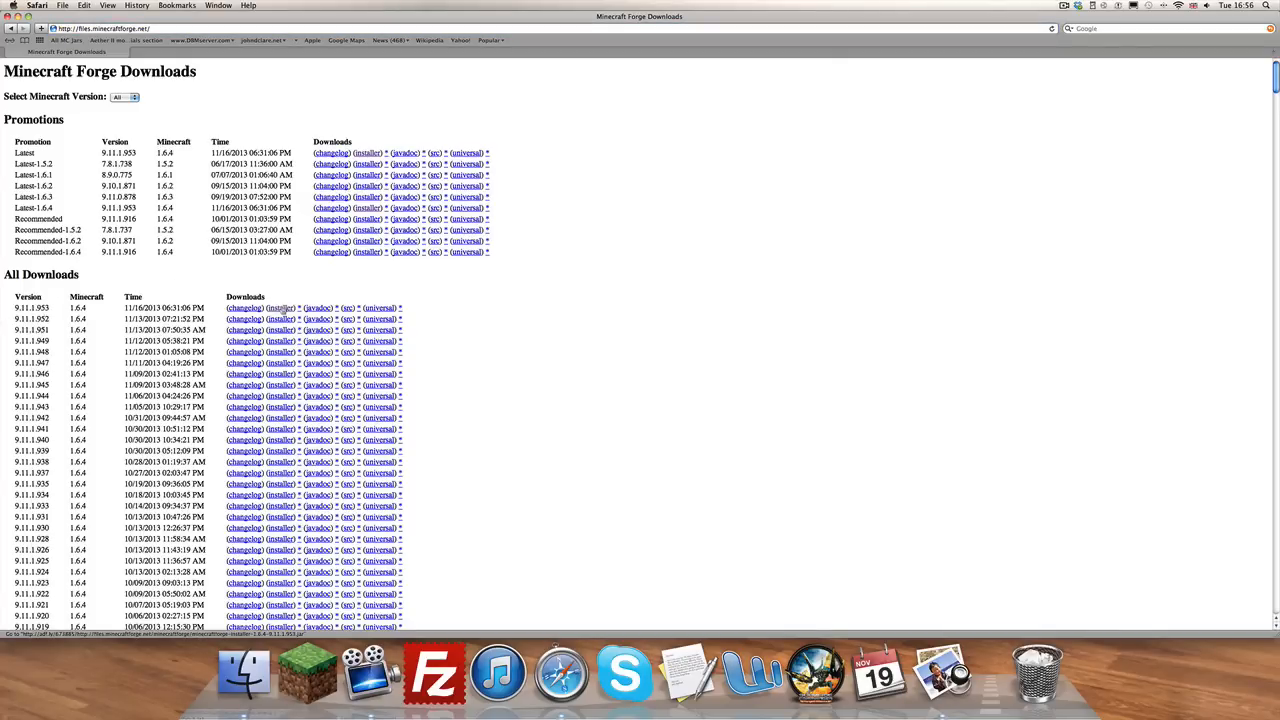
# - Download the Forge 1.6.4-9.11.1.953 installer jar from the All Downloads list
pyautogui.click(281, 307)
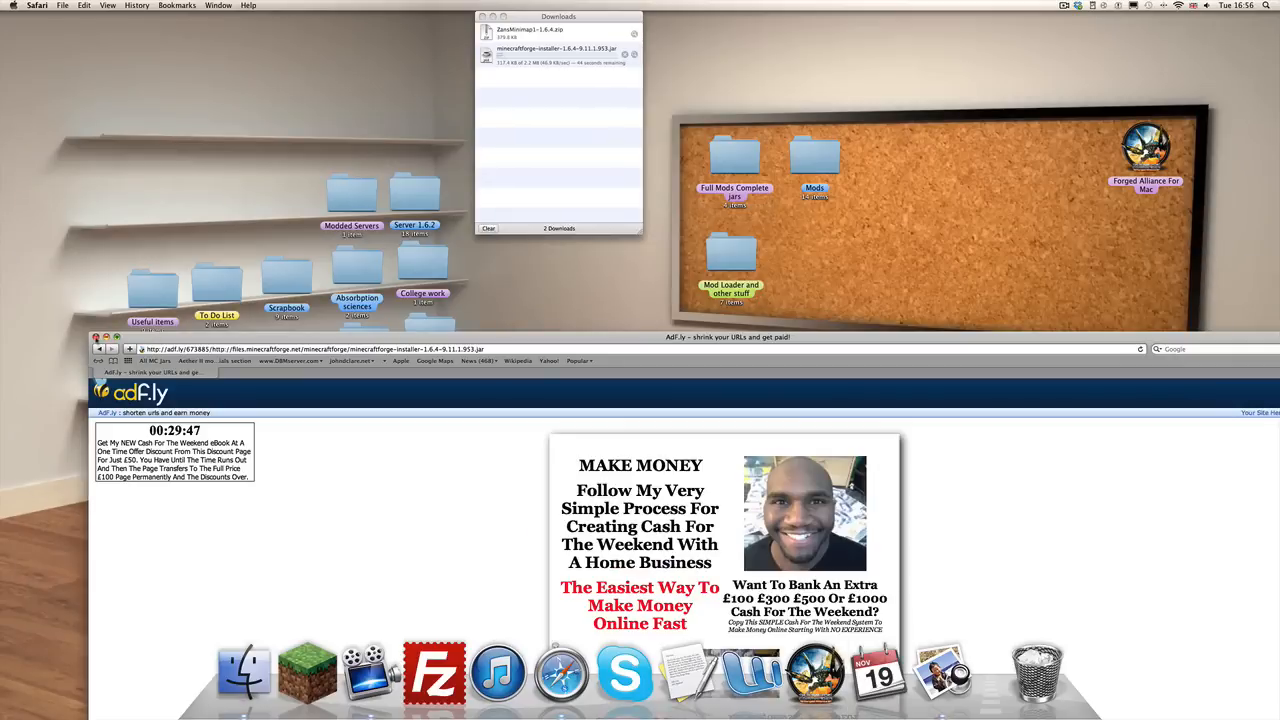
# - Move the Zan's Minimap zip from Downloads to the desktop and close Finder
pyautogui.click(97, 337)
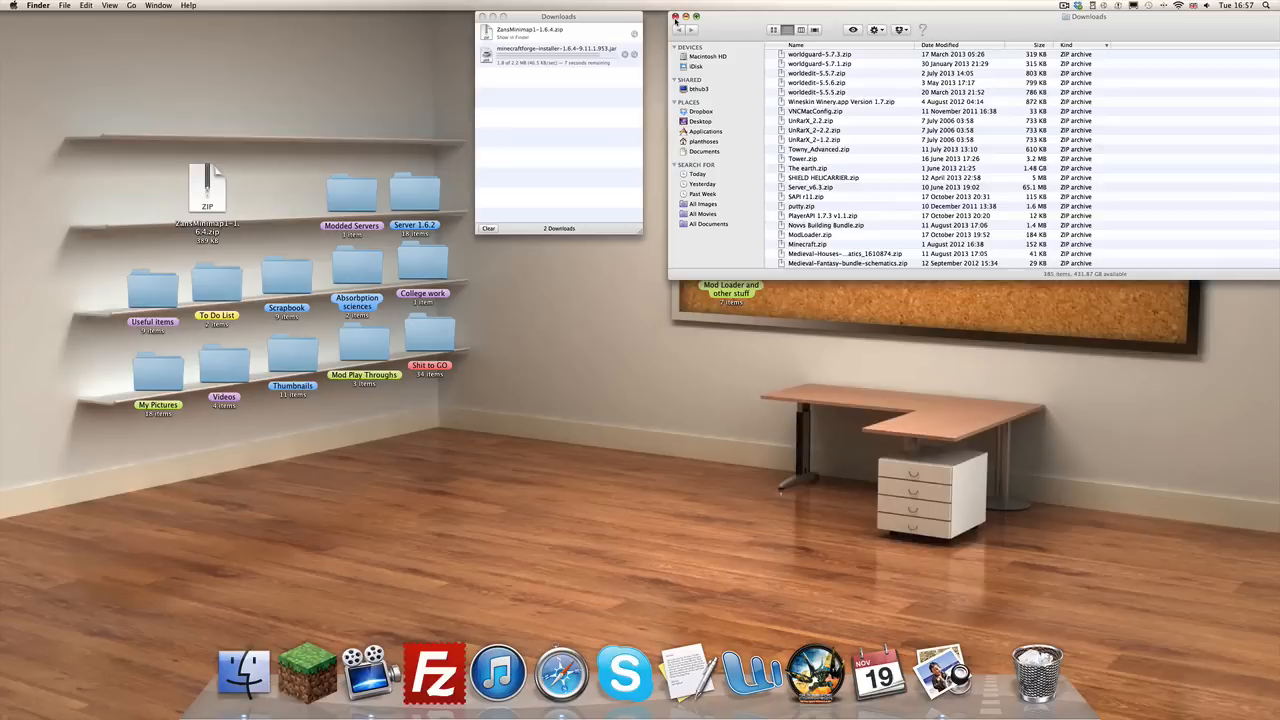
pyautogui.click(676, 16)
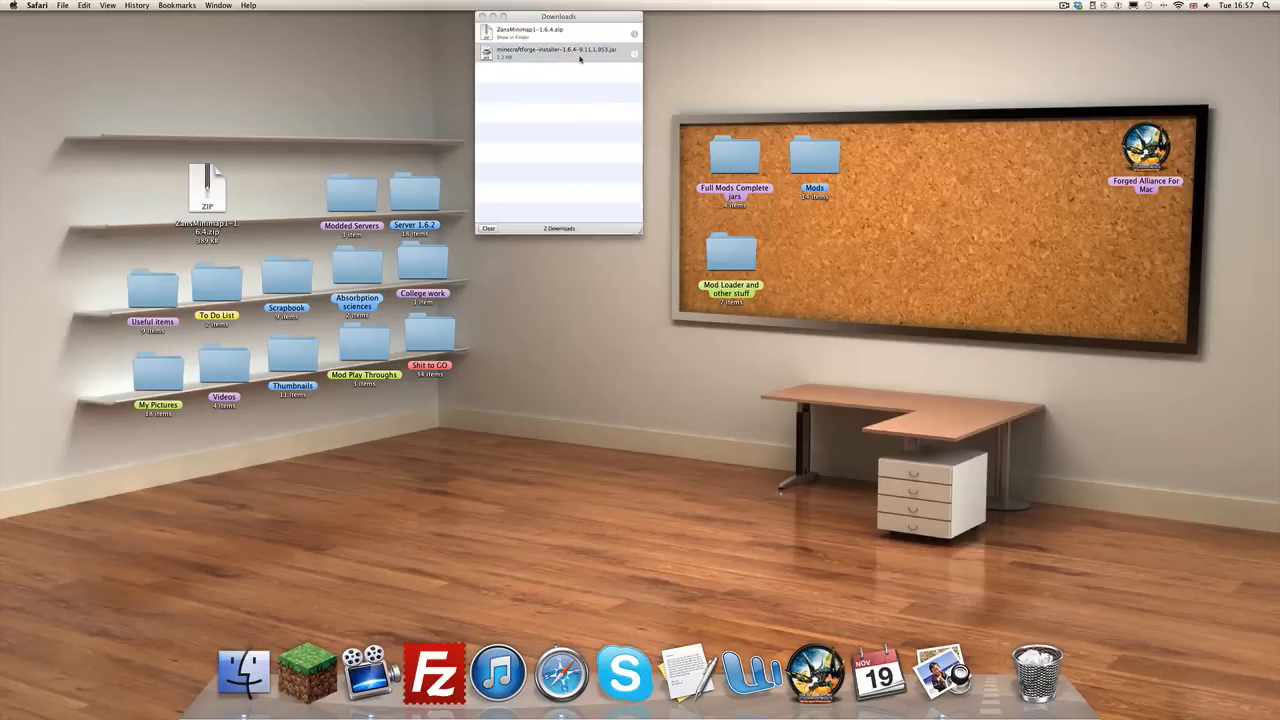
# - Run the Forge 9.11.1.953 installer, install the client into the Minecraft folder, and dismiss the confirmation
pyautogui.doubleClick(558, 52)
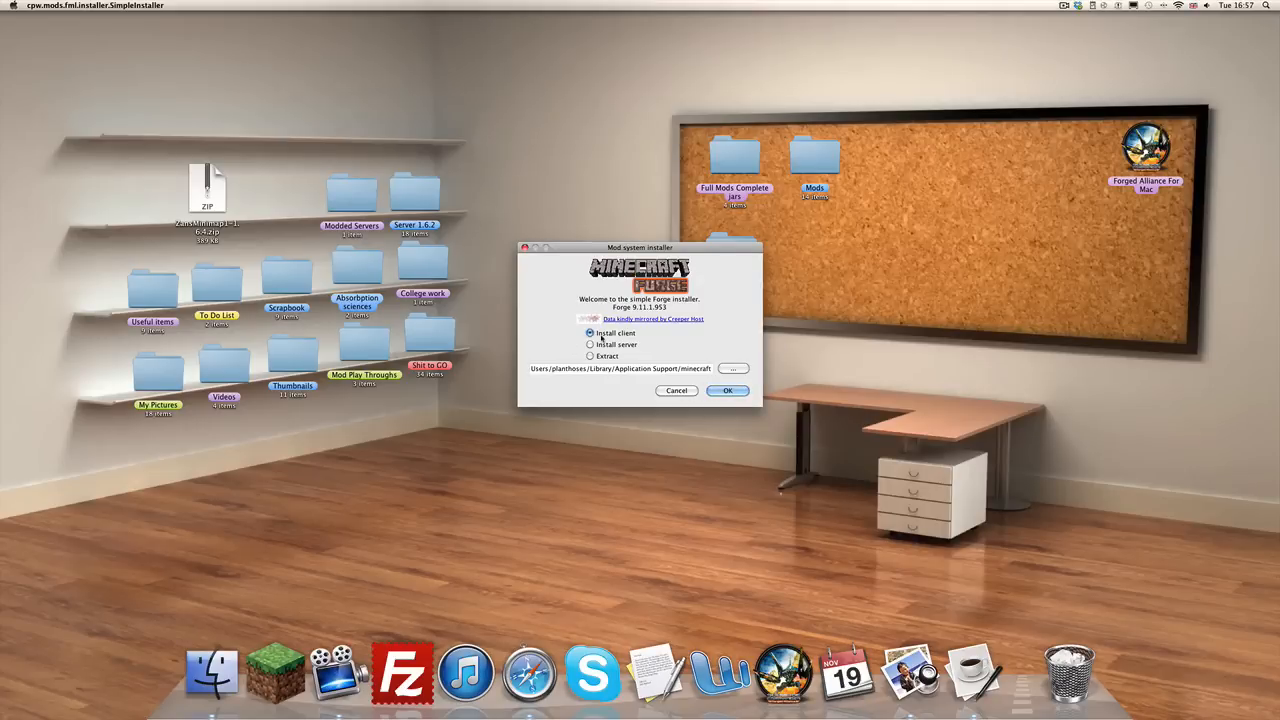
pyautogui.click(590, 344)
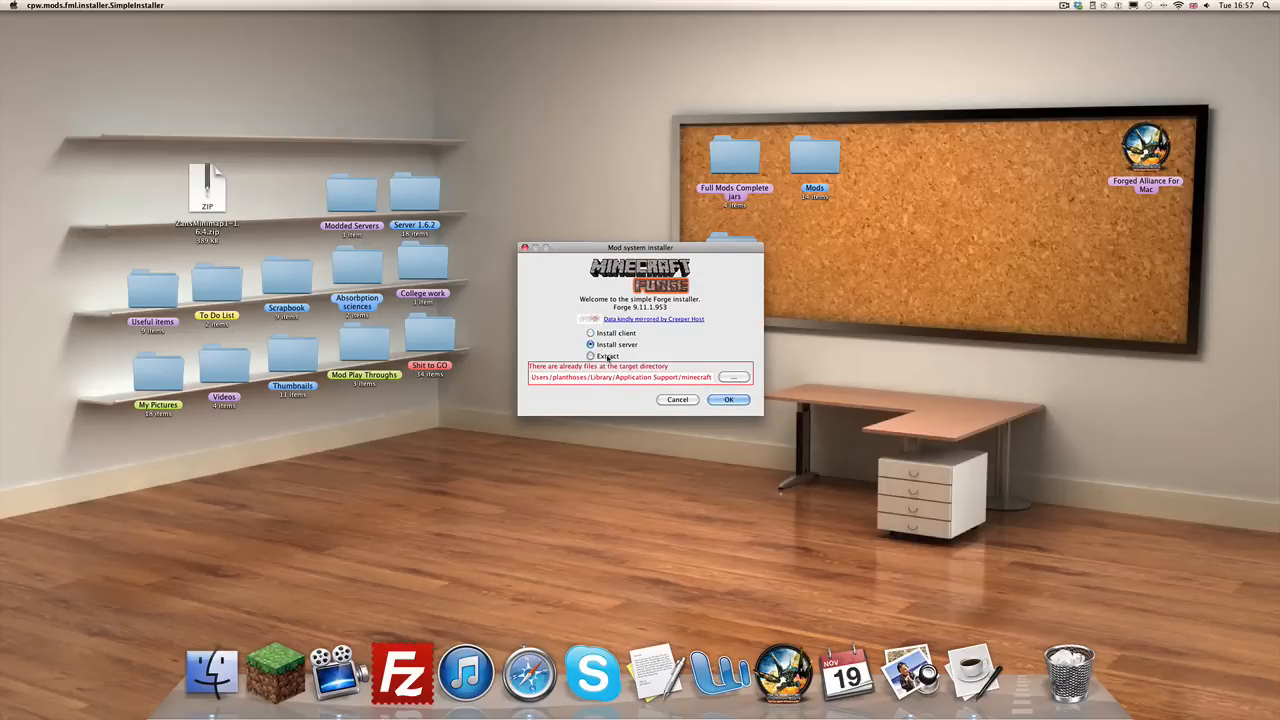
pyautogui.click(591, 333)
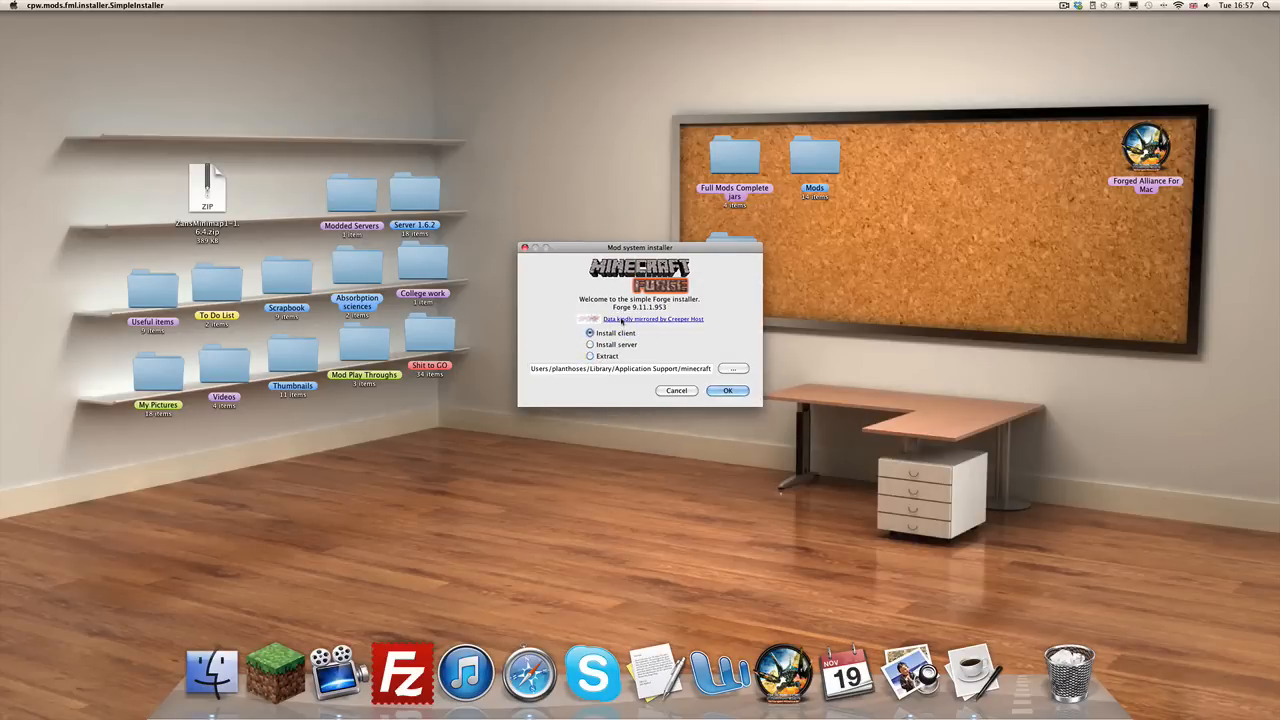
pyautogui.click(733, 368)
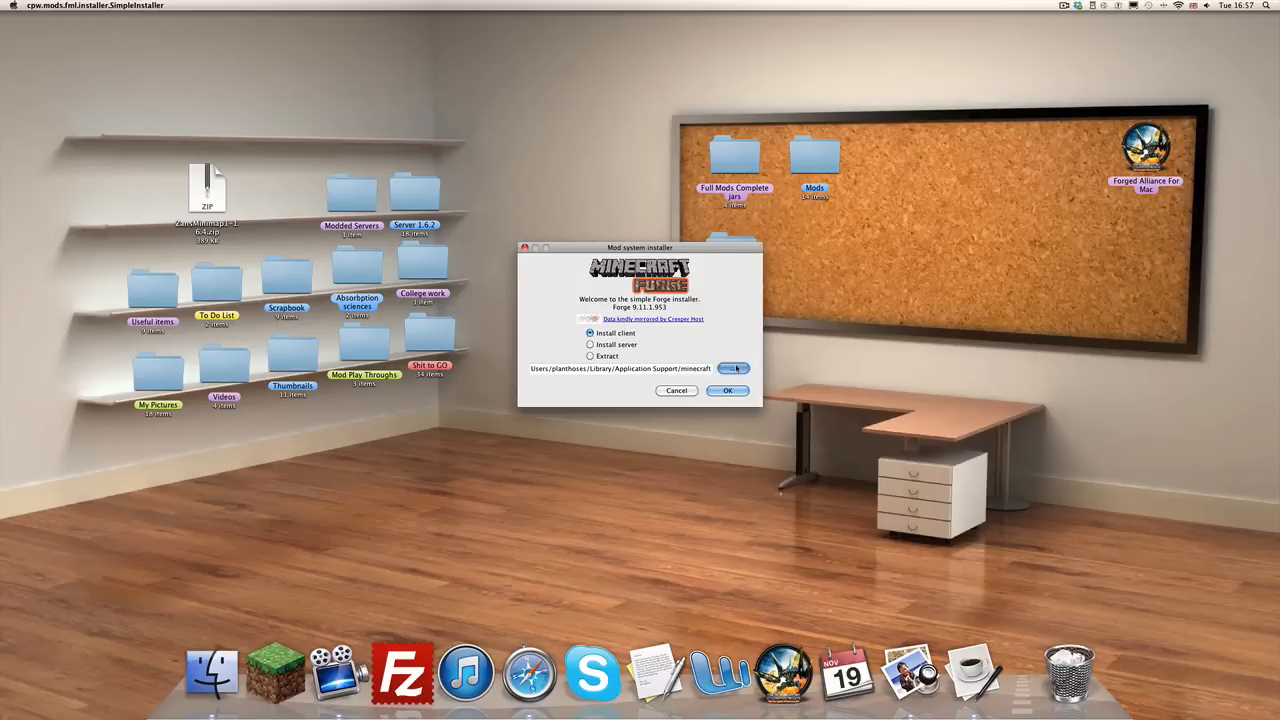
pyautogui.click(733, 368)
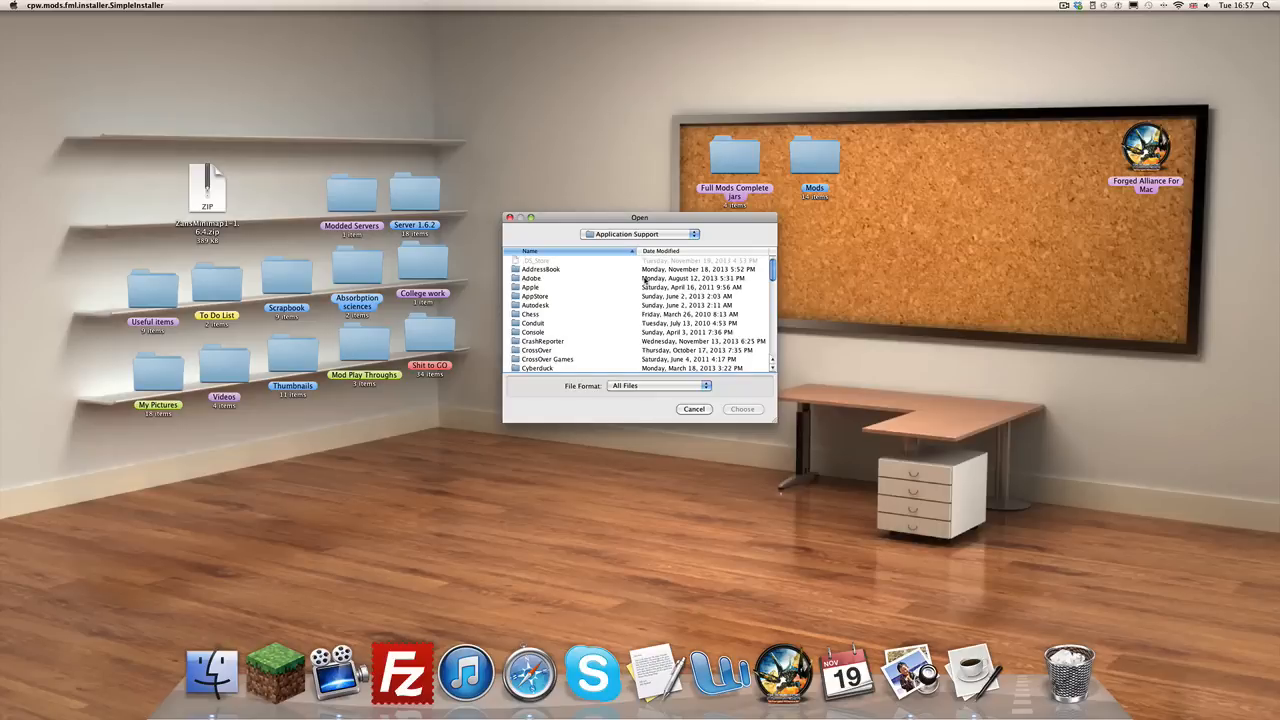
pyautogui.scroll(-3)
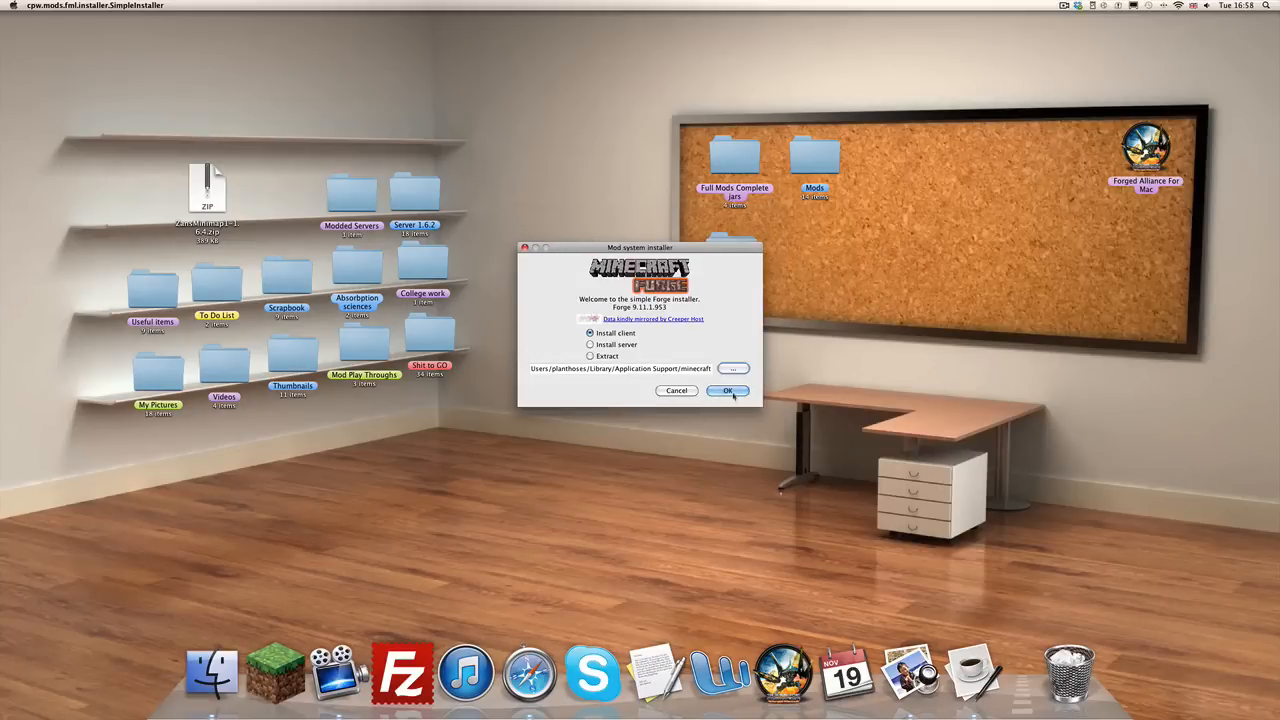
pyautogui.click(728, 390)
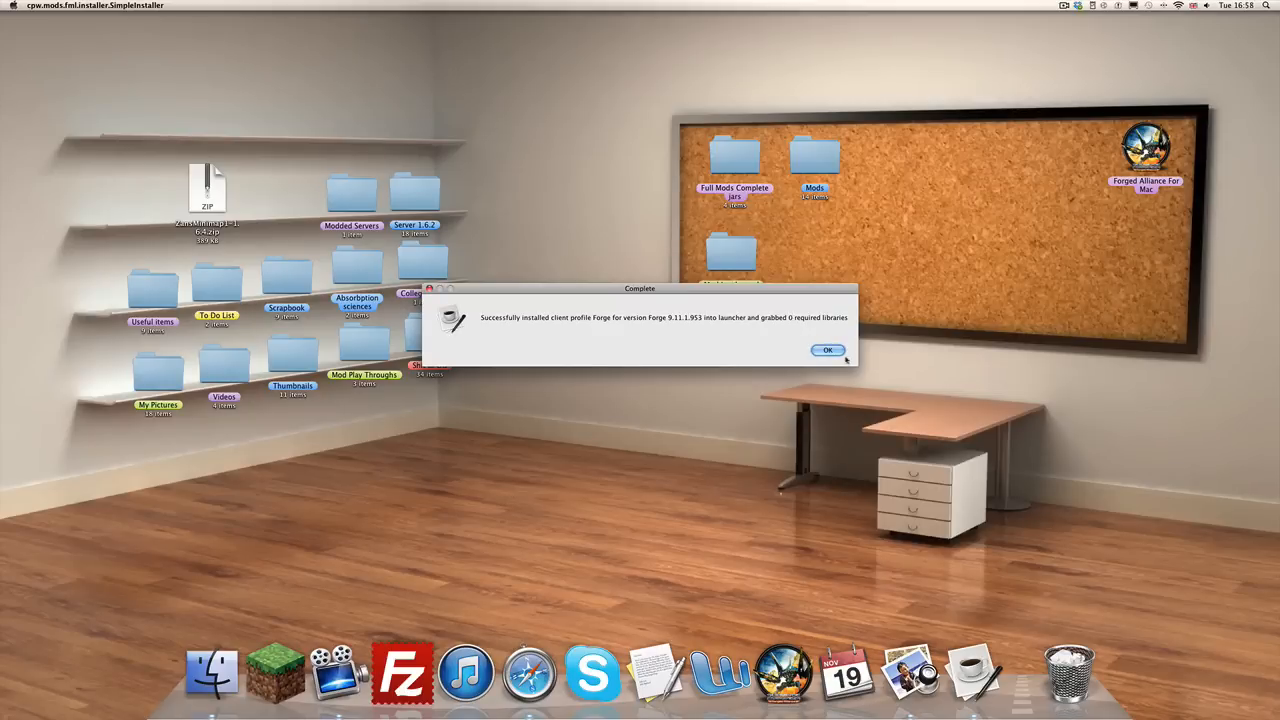
pyautogui.click(827, 350)
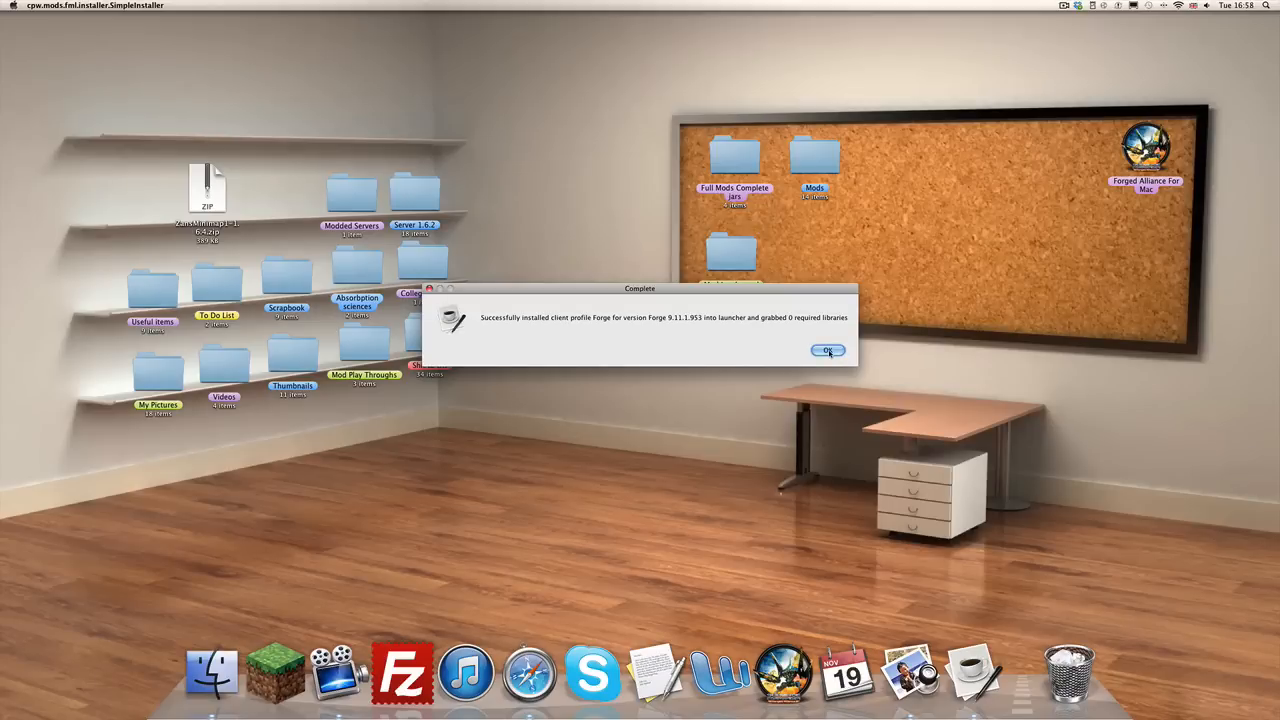
pyautogui.click(828, 350)
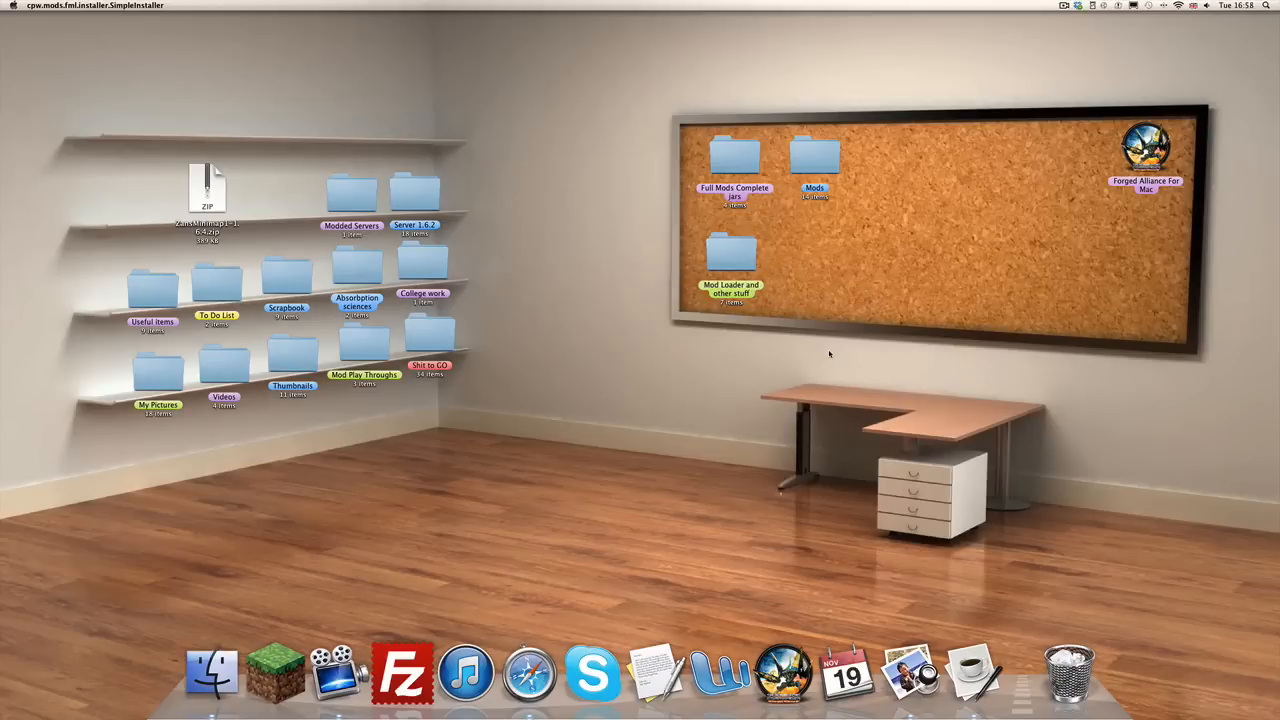
# - Open the Minecraft Launcher, continue as the signed-in user, and select the Forge profile
pyautogui.click(275, 670)
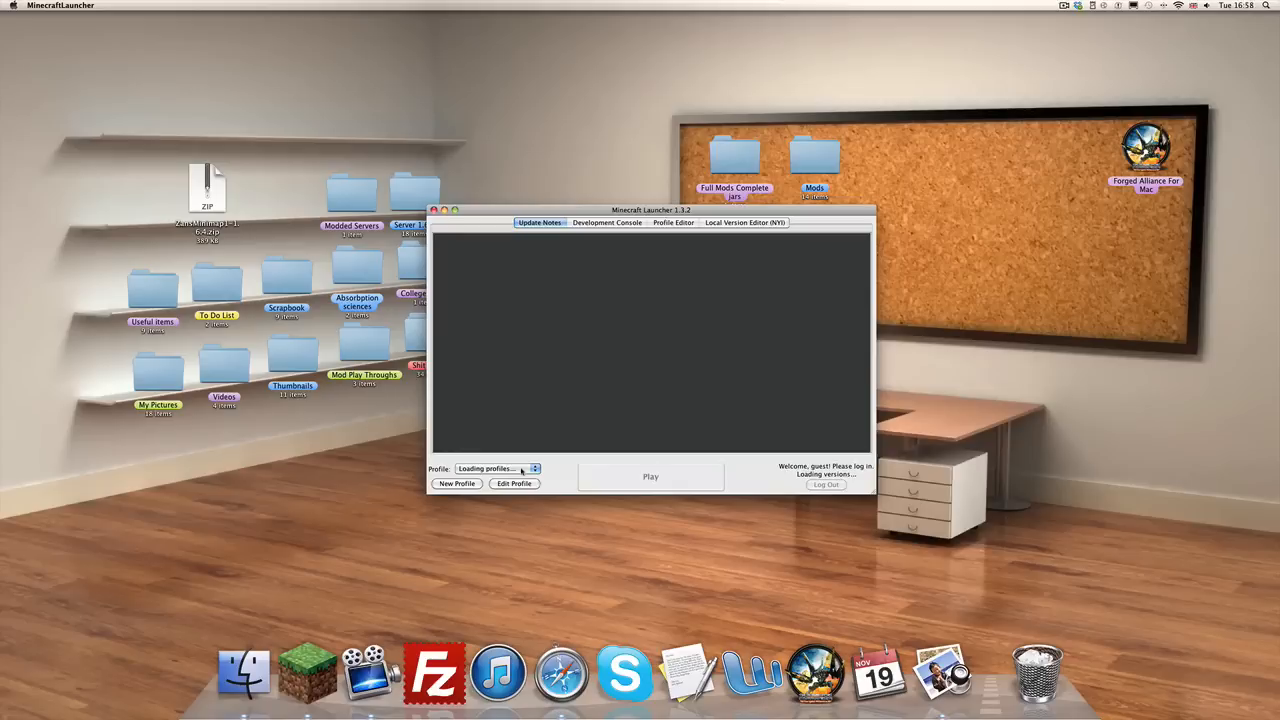
pyautogui.moveTo(563, 470)
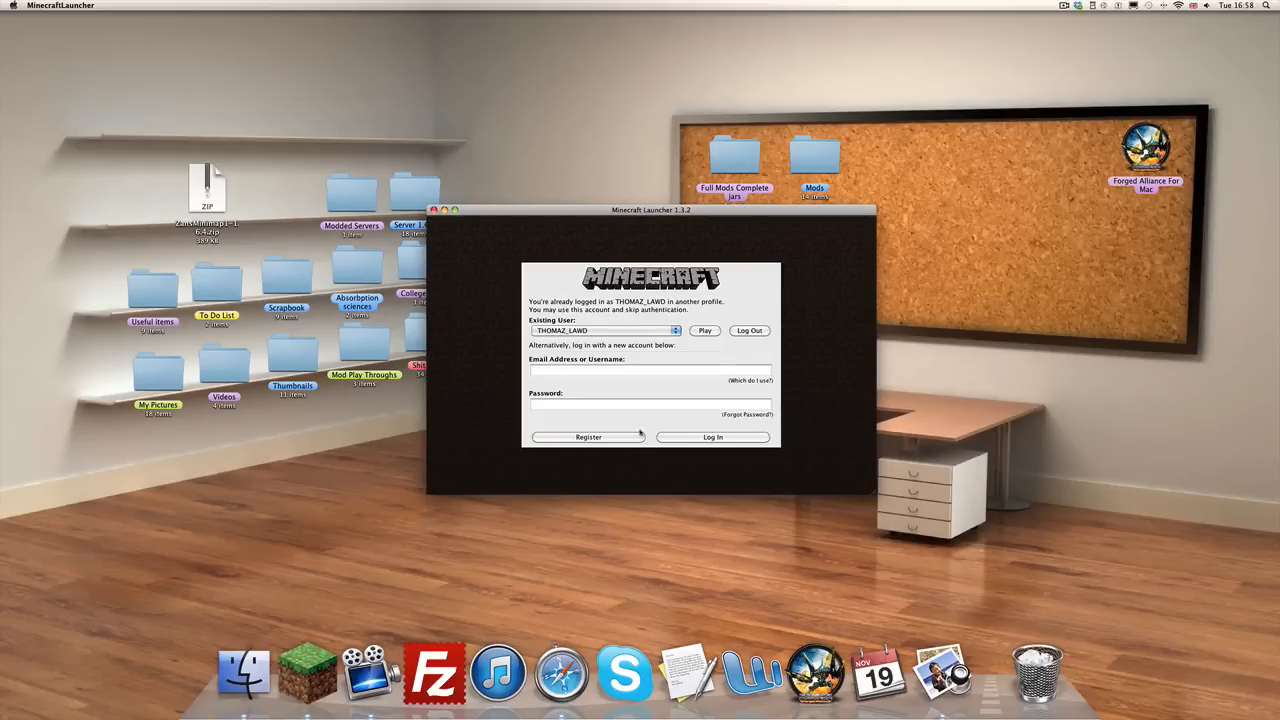
pyautogui.click(704, 330)
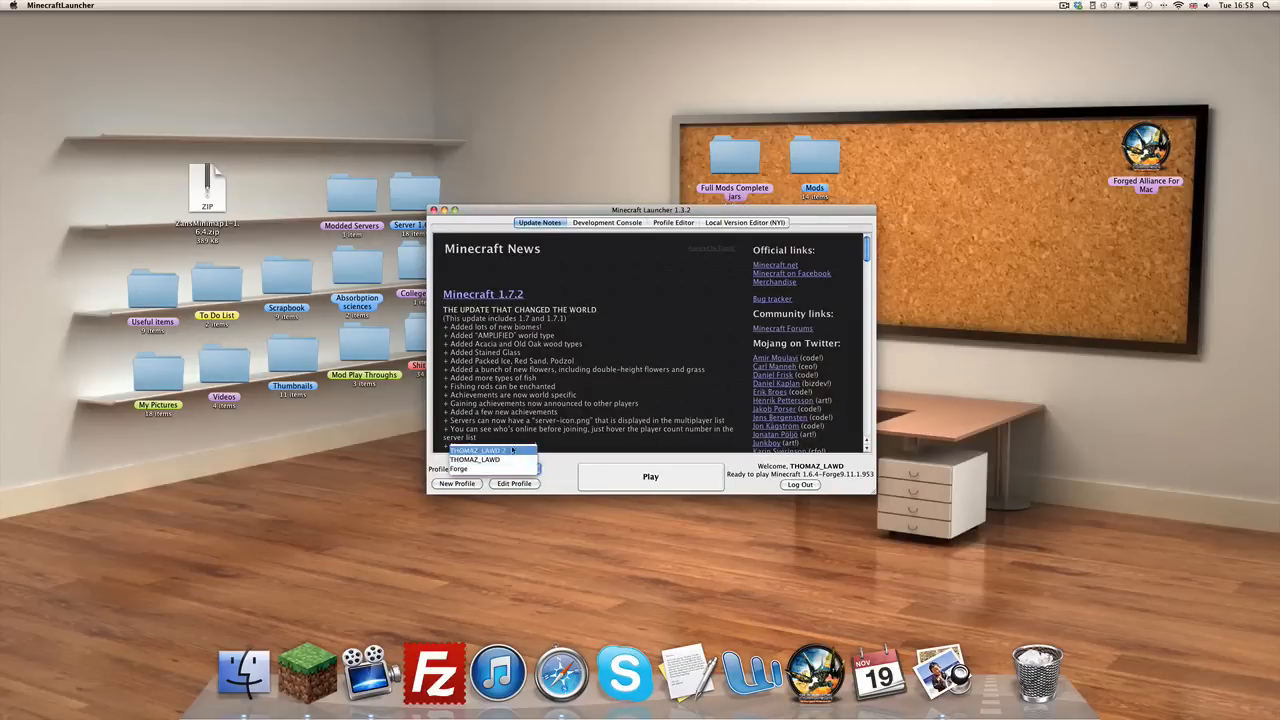
pyautogui.click(467, 468)
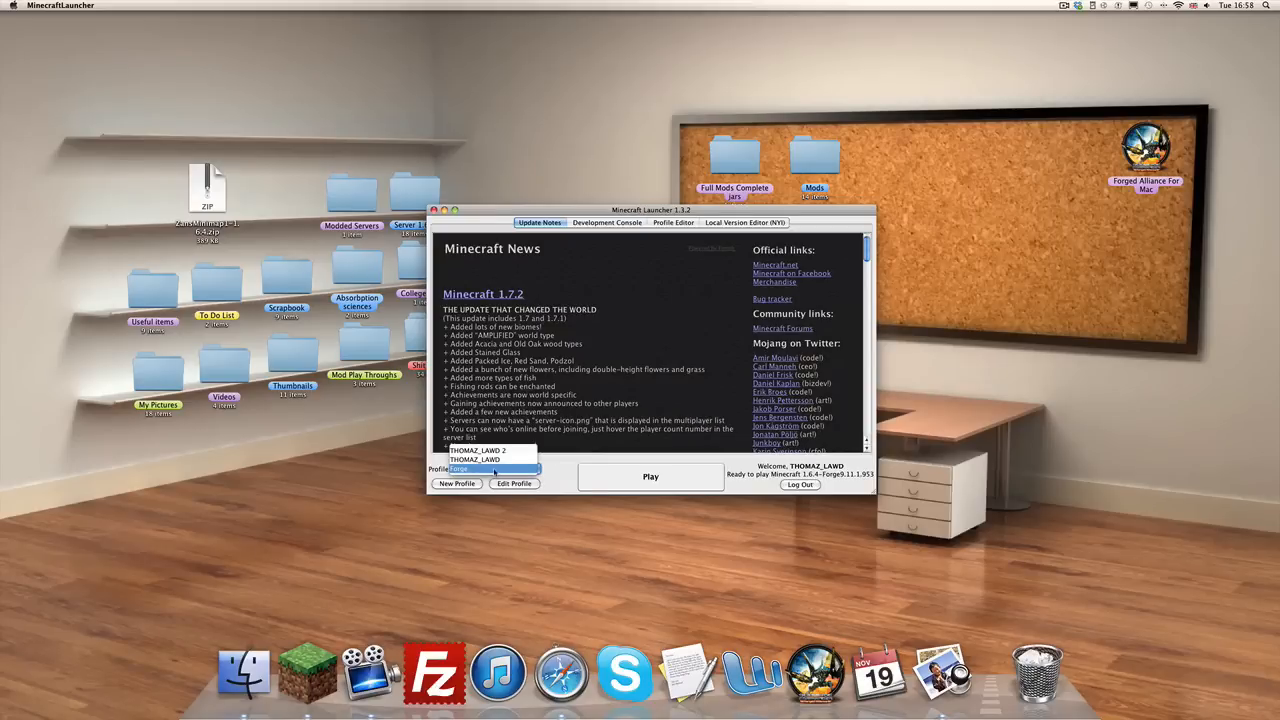
pyautogui.click(495, 468)
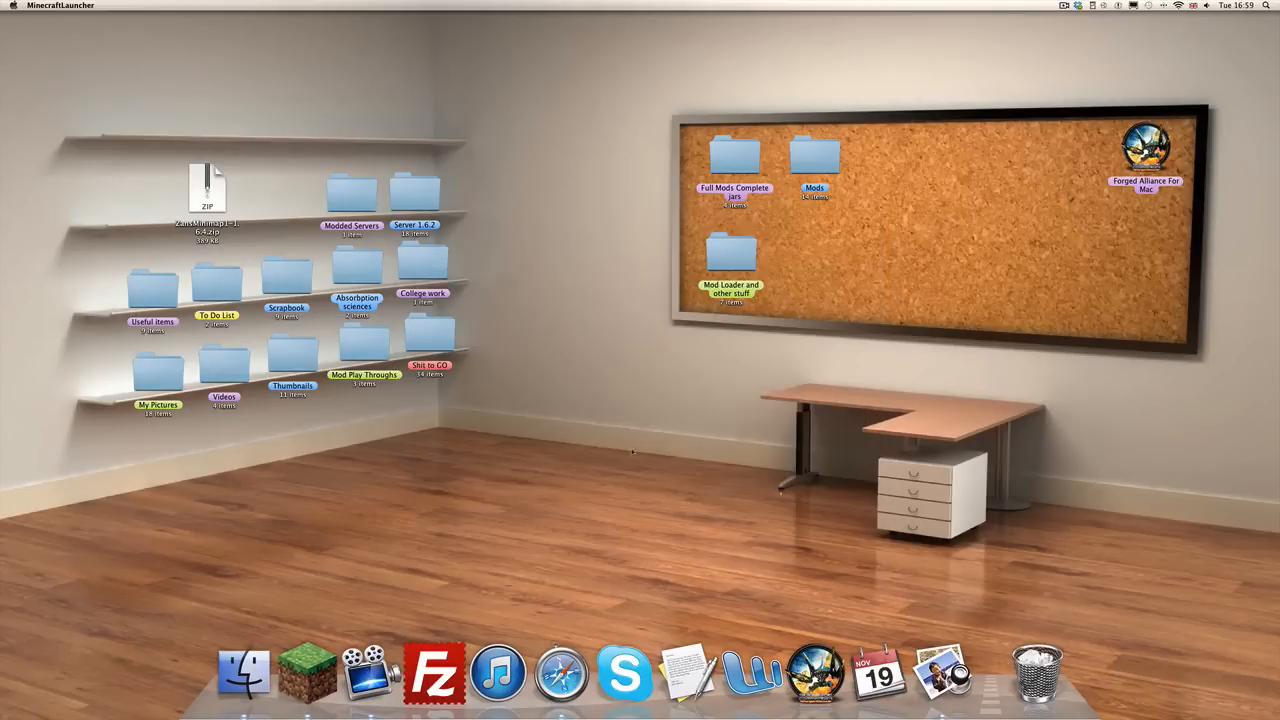
pyautogui.moveTo(644, 467)
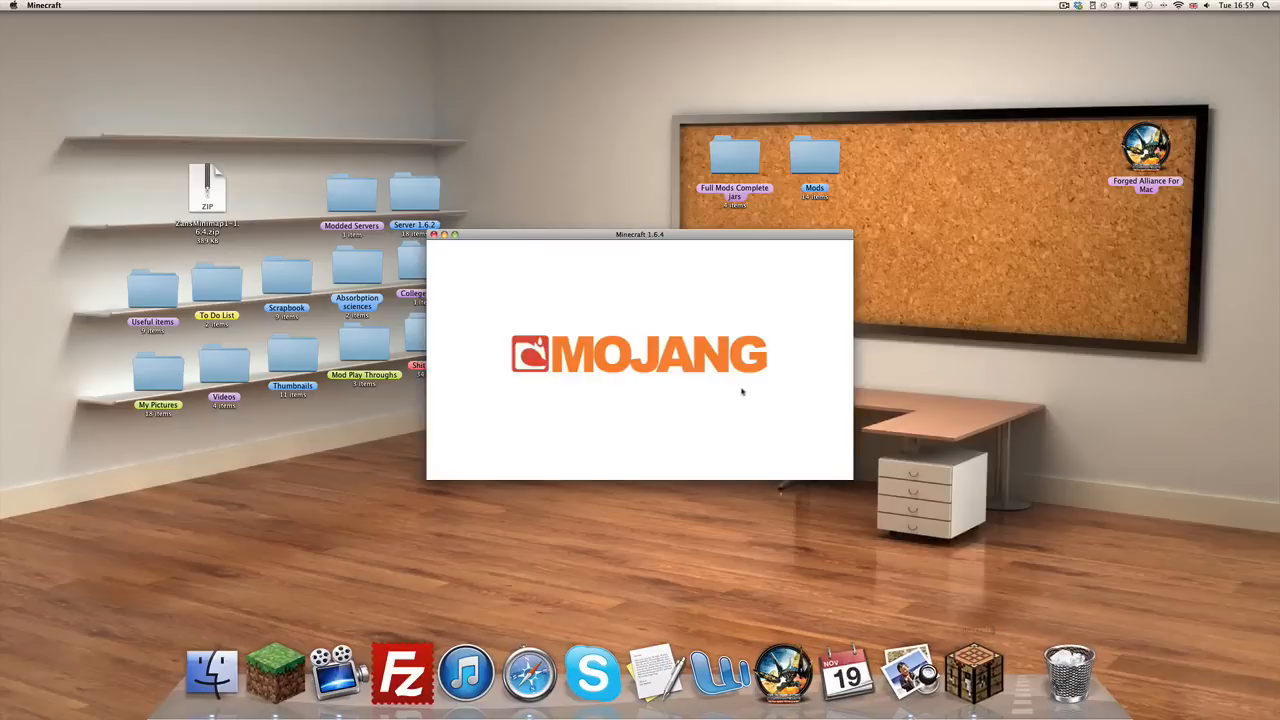
pyautogui.moveTo(494, 311)
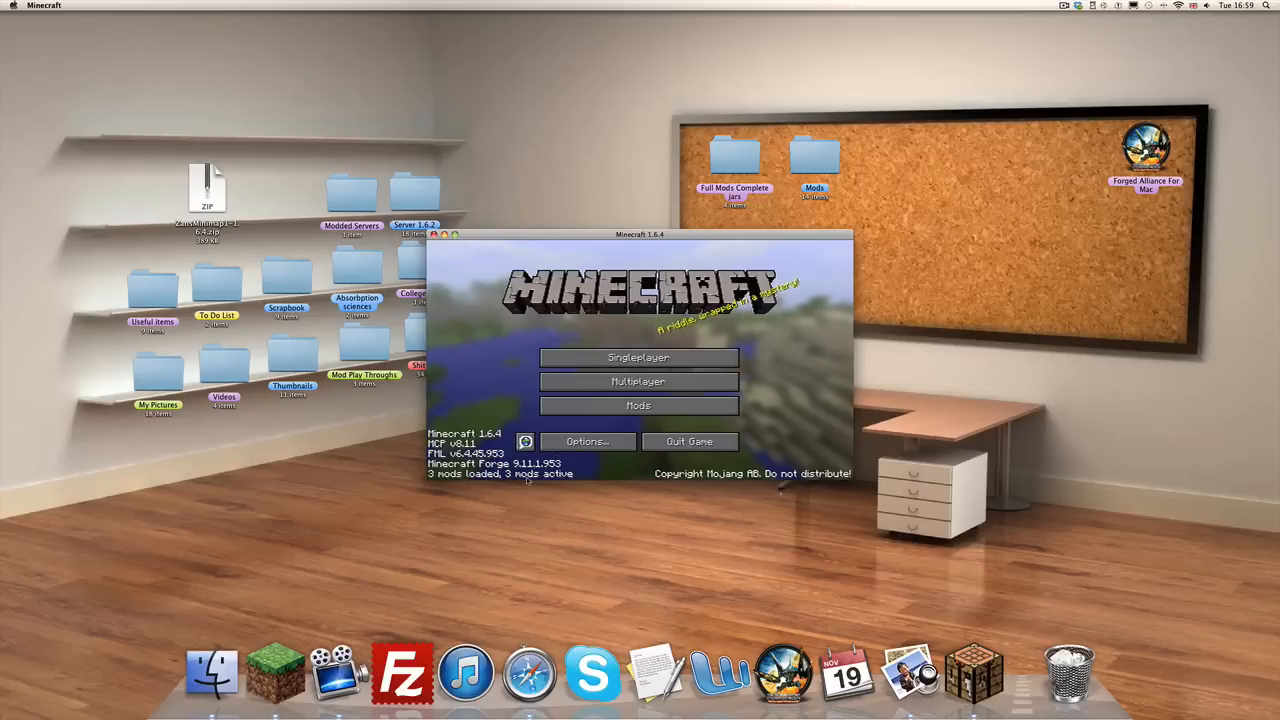
# - Inspect the Mods list entries for Minecraft Forge and Minecraft Coder Pack, then quit the game
pyautogui.click(638, 405)
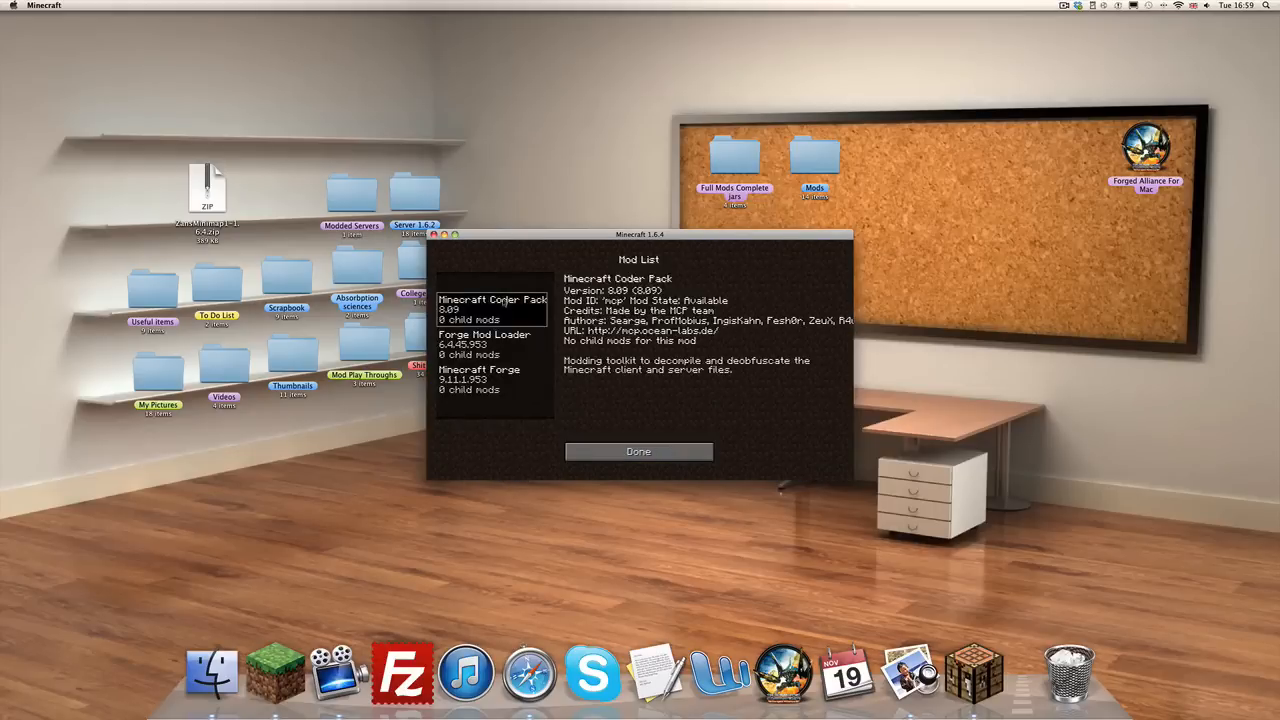
pyautogui.click(490, 380)
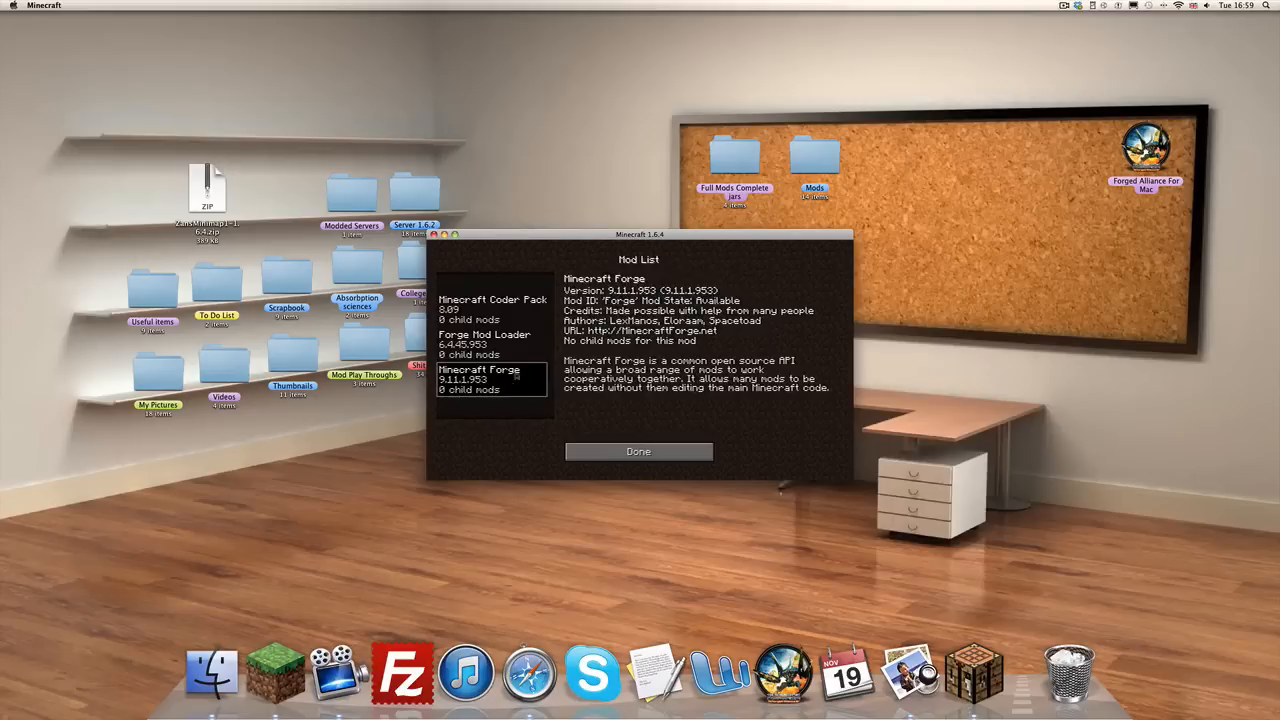
pyautogui.click(490, 304)
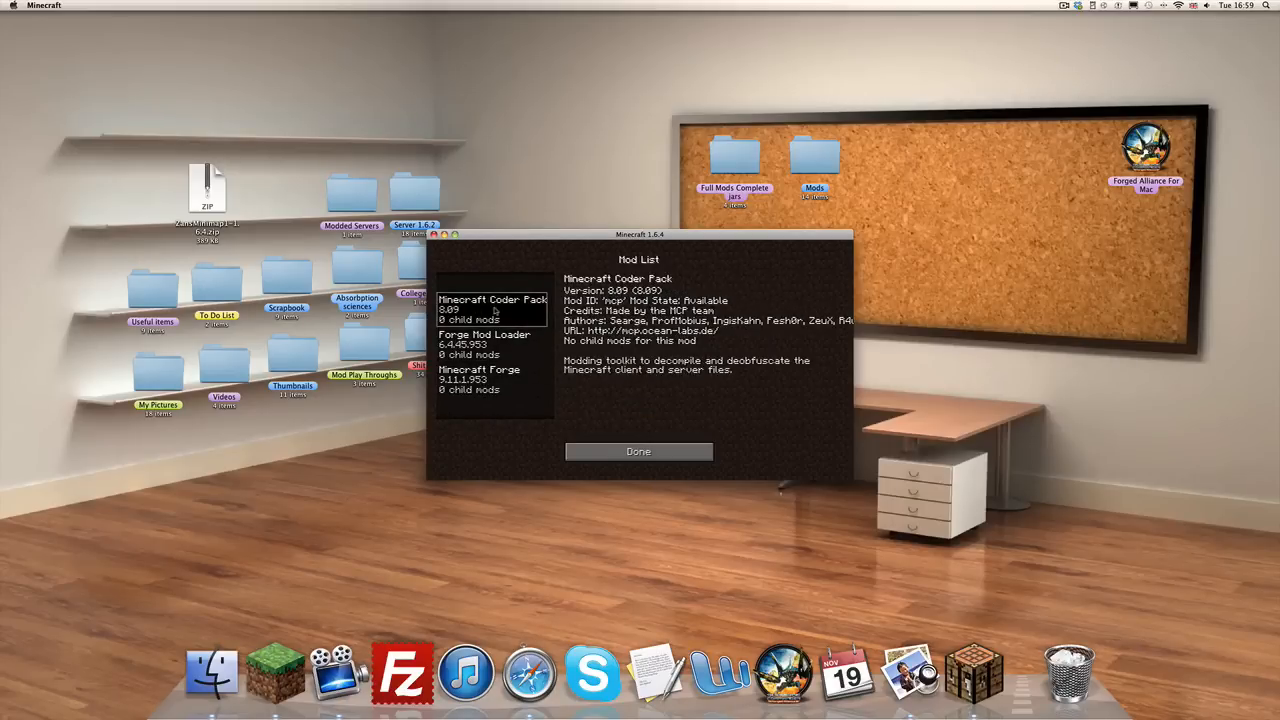
pyautogui.click(638, 451)
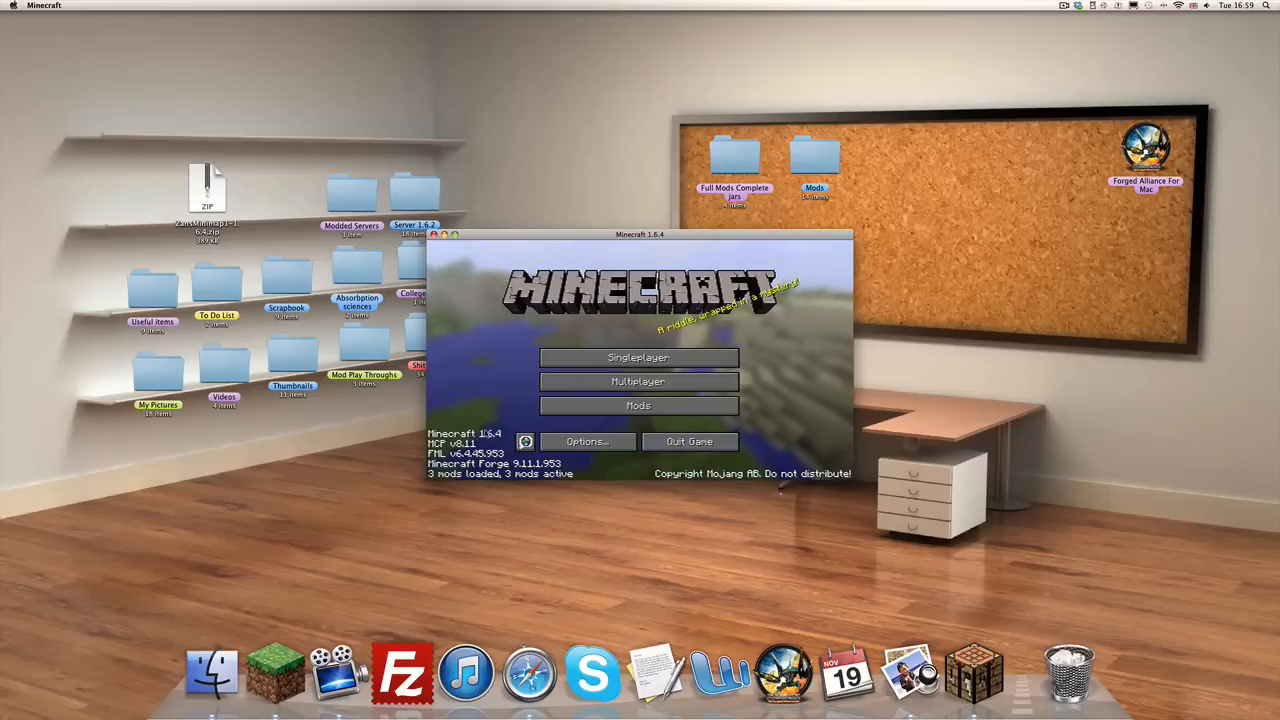
pyautogui.click(688, 441)
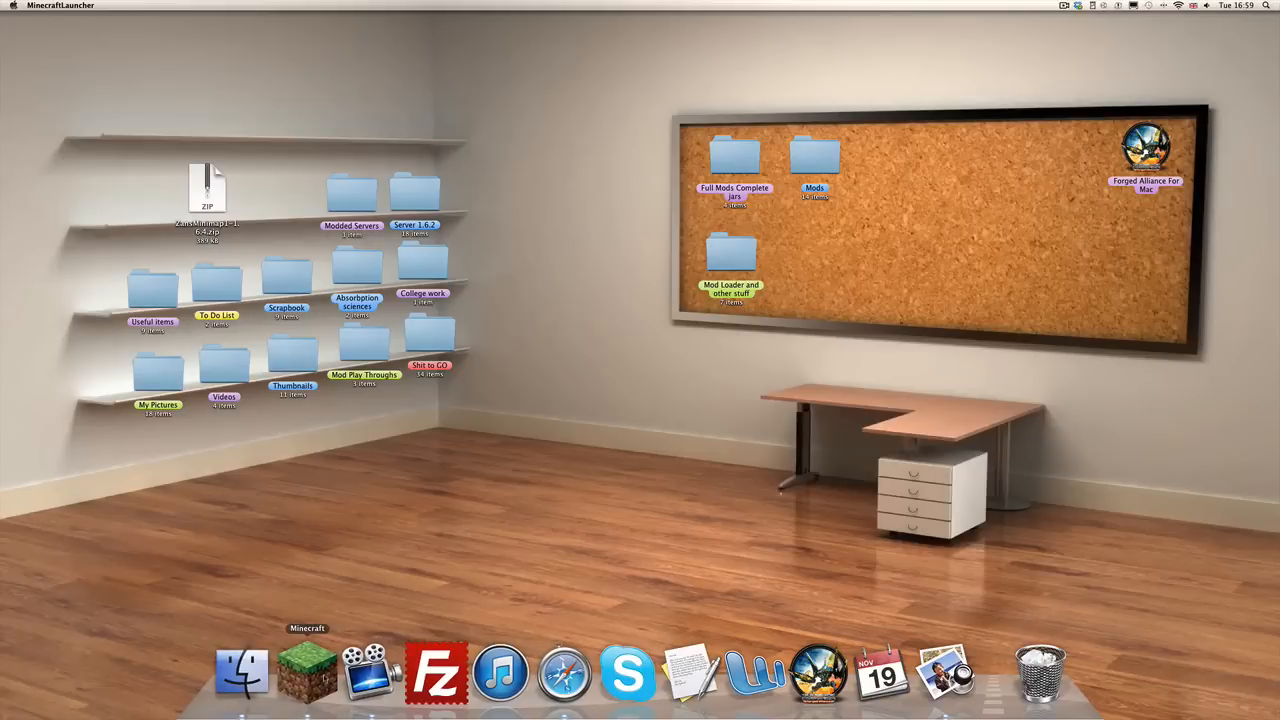
# - Open a new Finder window and navigate through Application Support to the minecraft mods folder
pyautogui.click(562, 672)
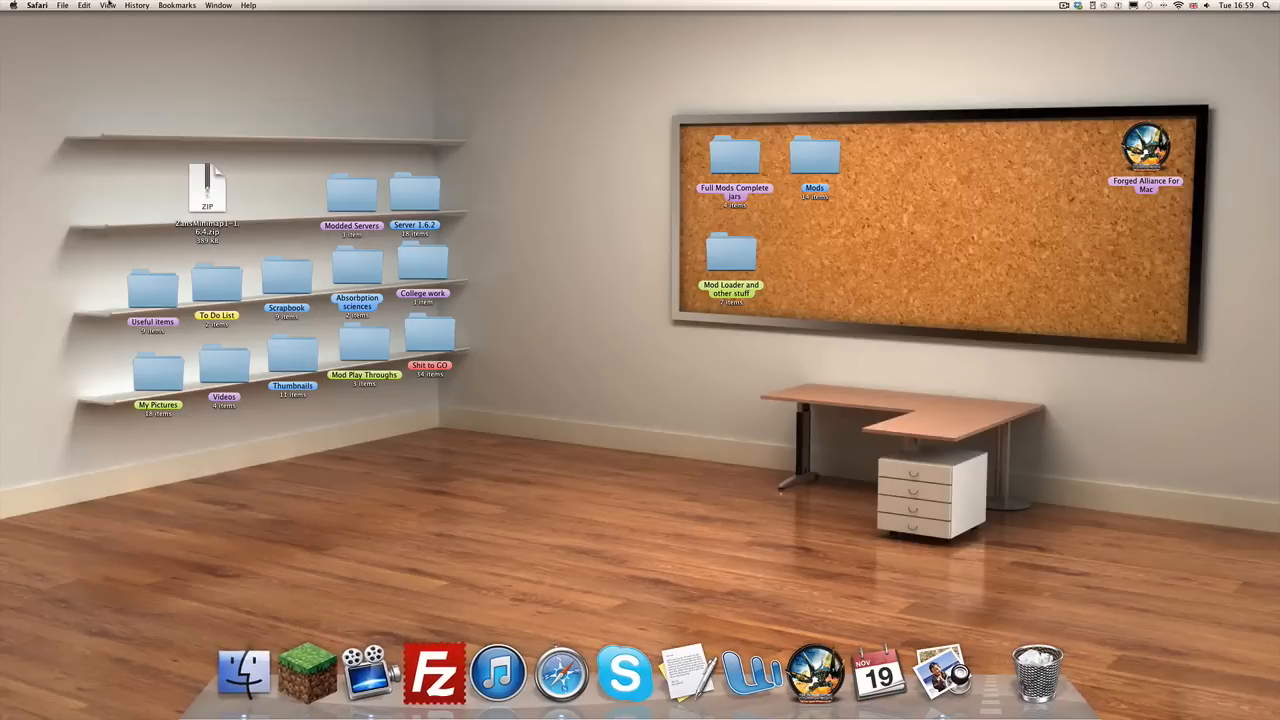
pyautogui.moveTo(307, 670)
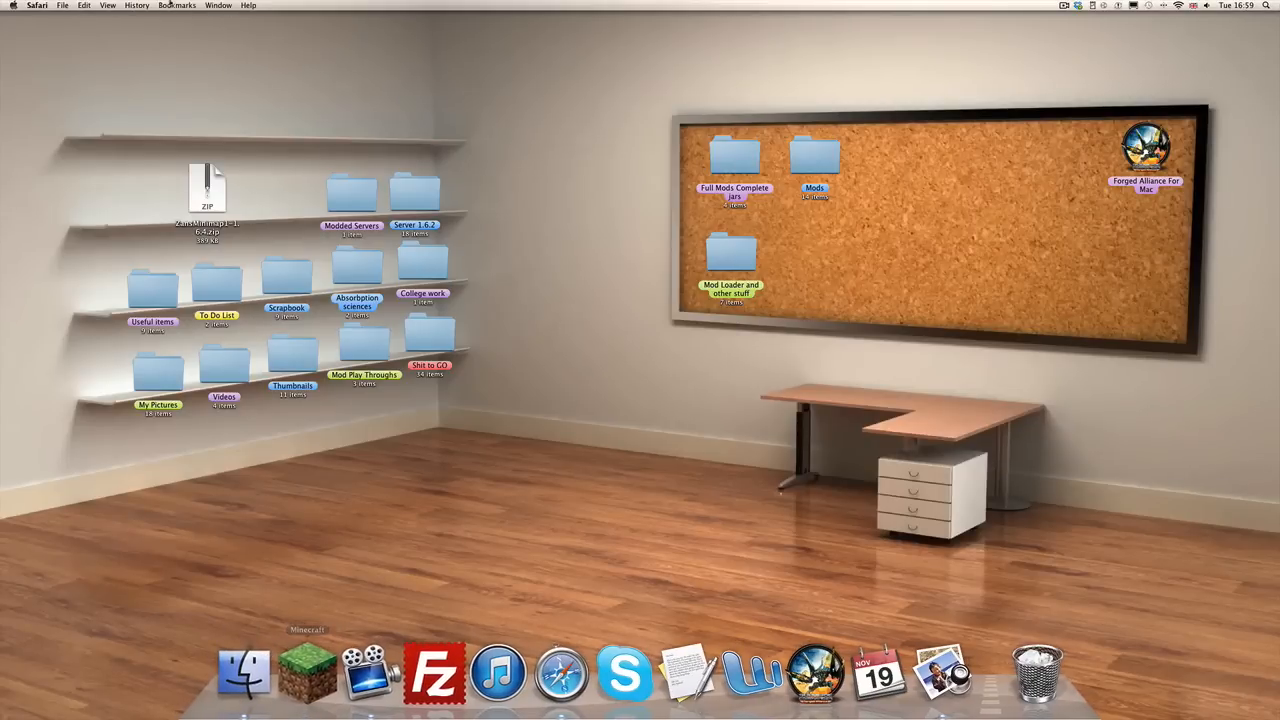
pyautogui.click(64, 5)
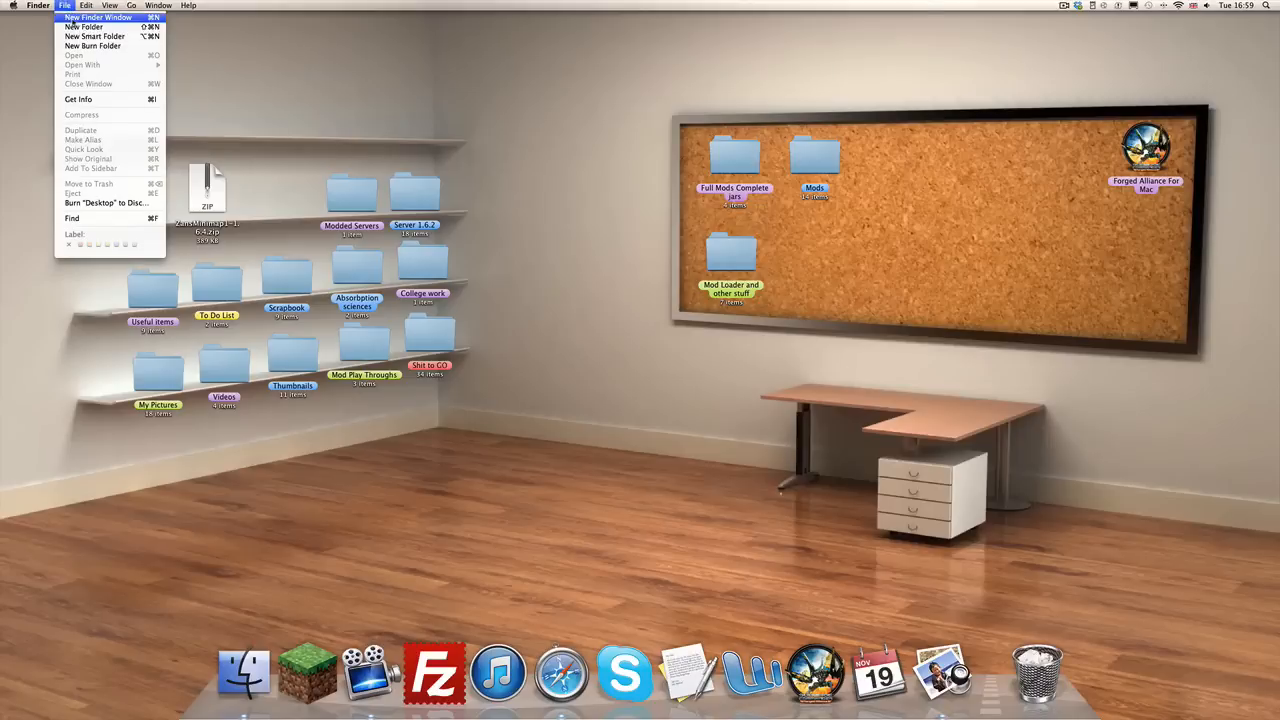
pyautogui.click(98, 17)
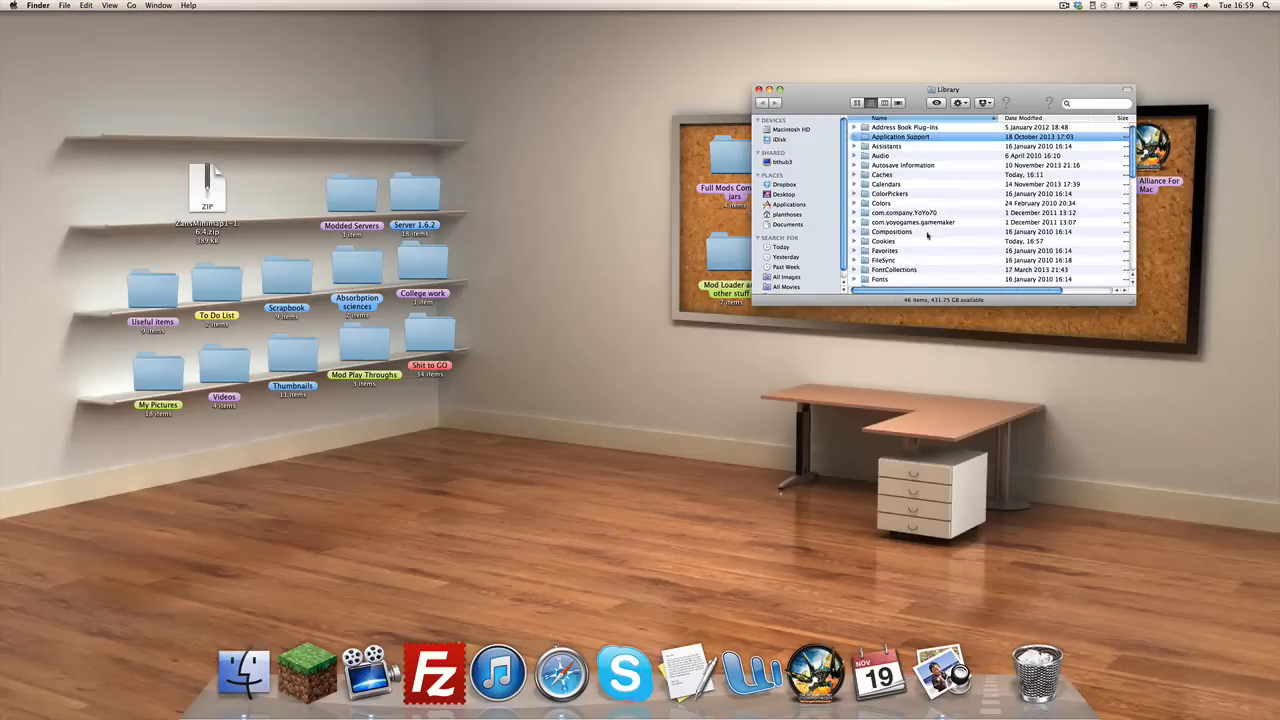
pyautogui.doubleClick(900, 137)
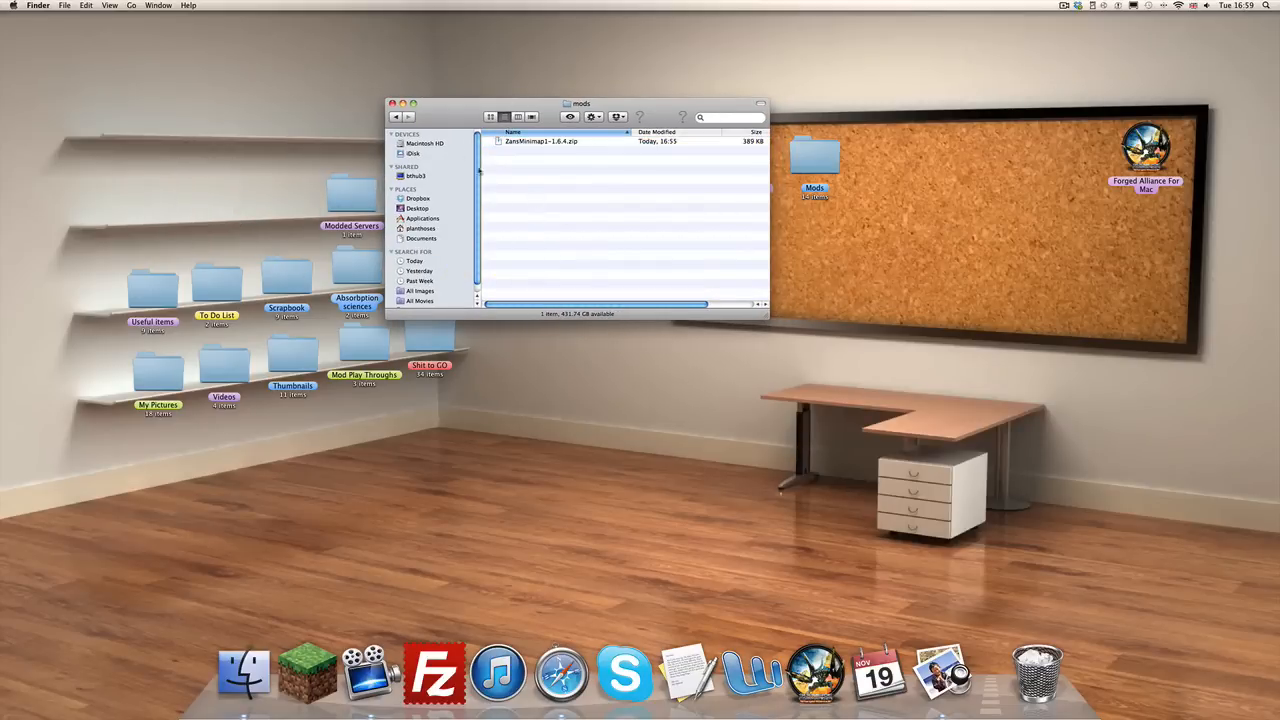
# - Delete the extra extracted minimap copy so only the zip remains, then close the window
pyautogui.click(540, 141)
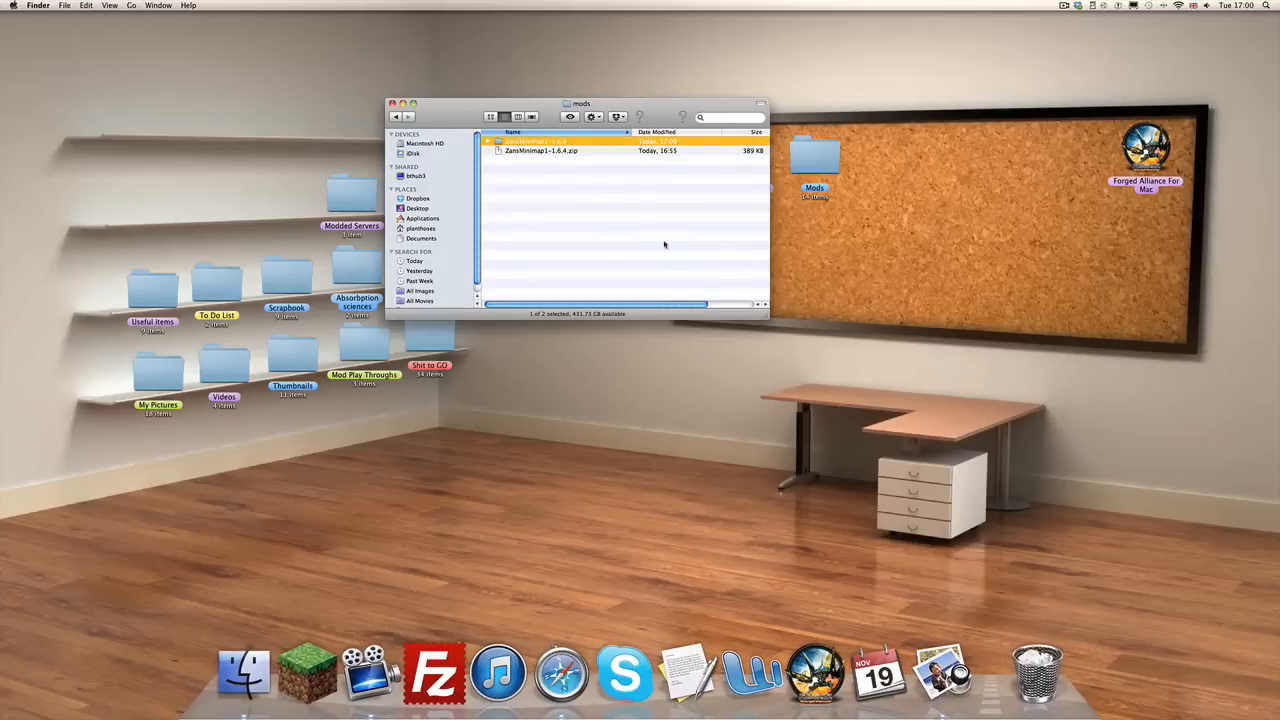
pyautogui.rightClick(525, 141)
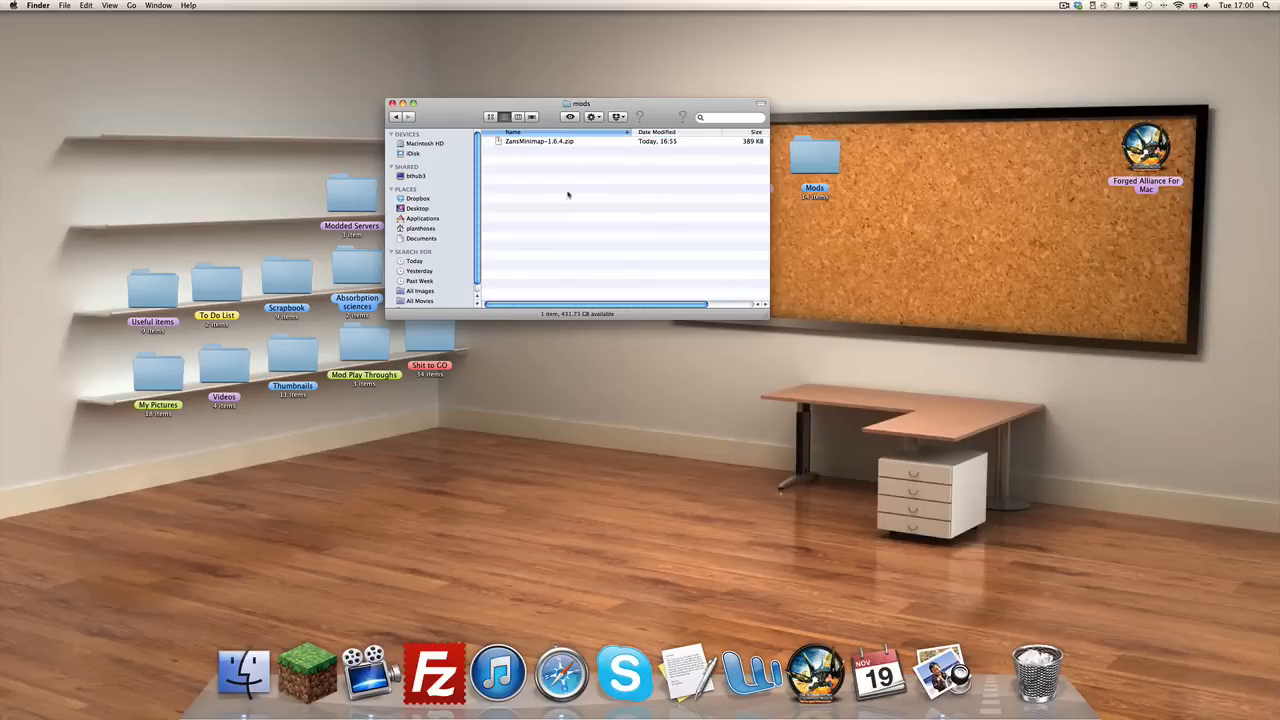
pyautogui.moveTo(580, 103); pyautogui.dragTo(615, 486)
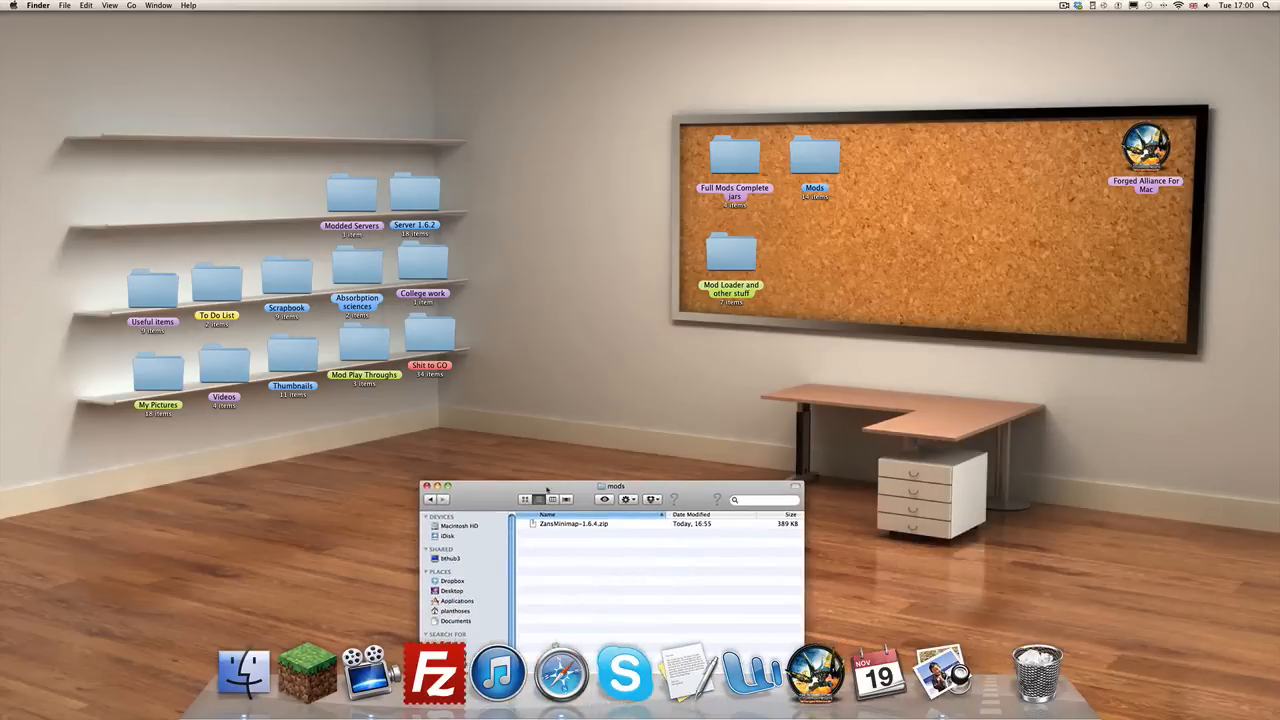
pyautogui.moveTo(615, 486); pyautogui.dragTo(603, 174)
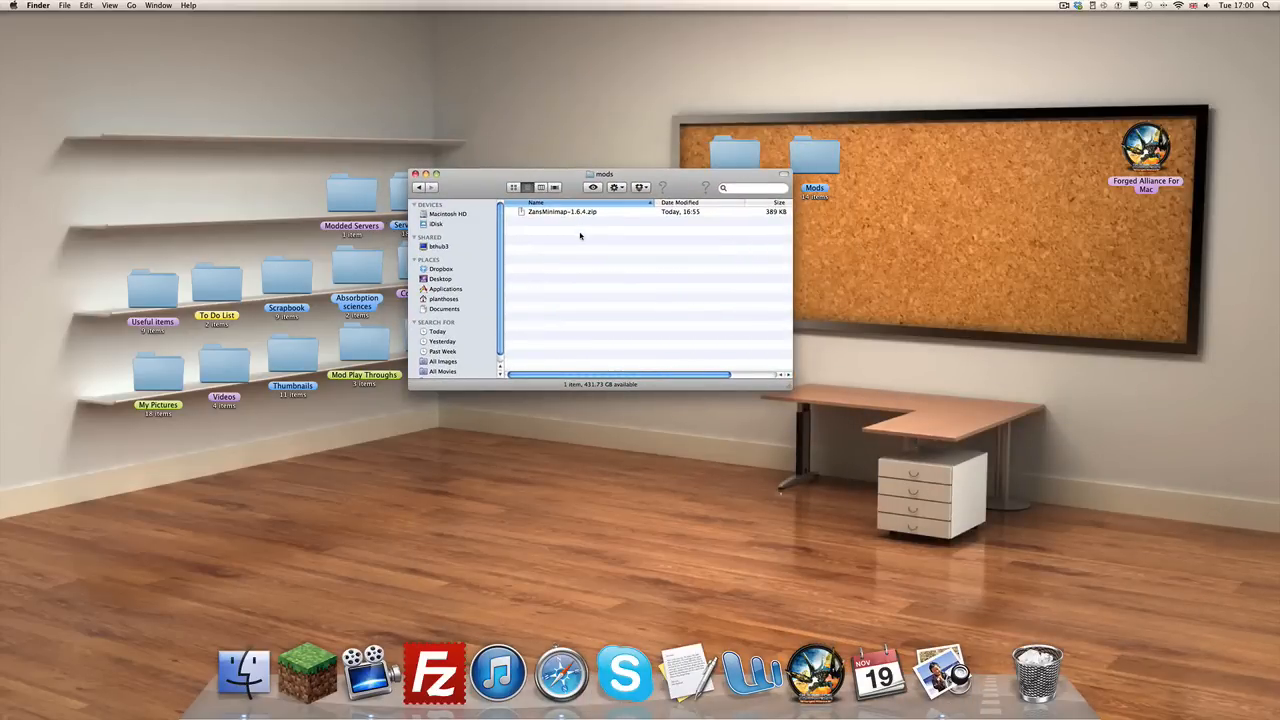
pyautogui.click(416, 174)
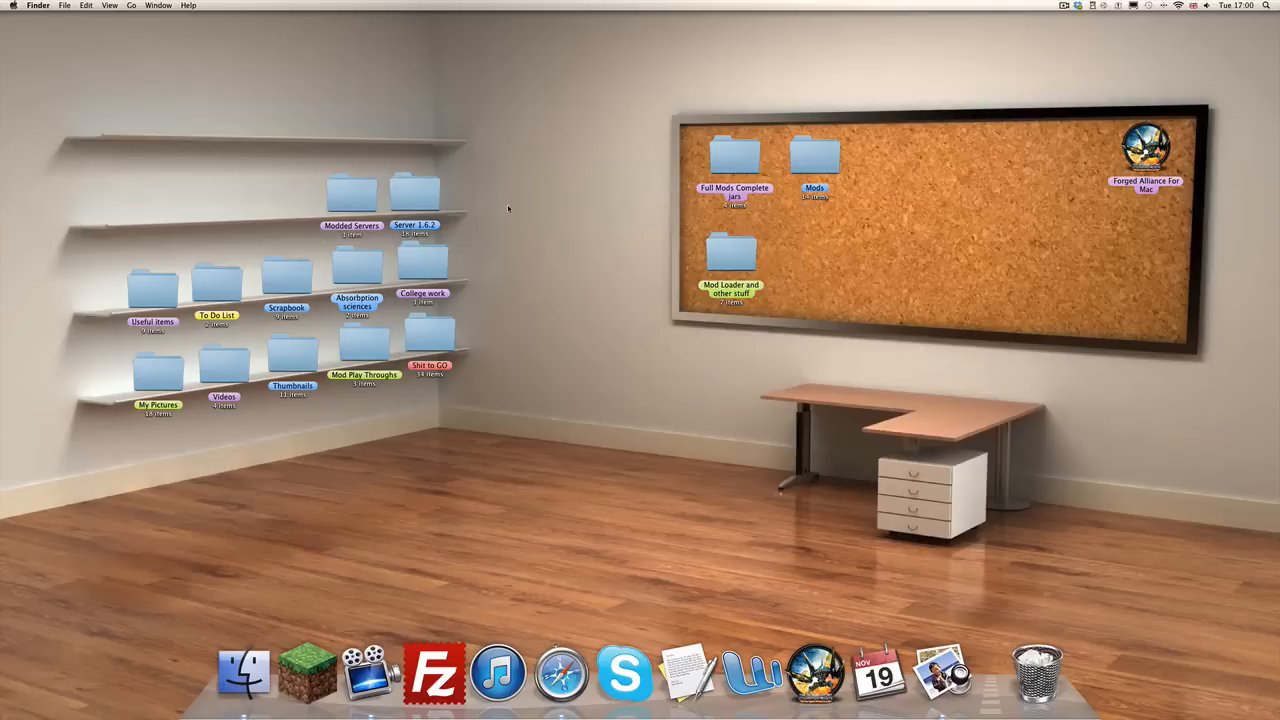
# - Reopen the Minecraft Launcher and play the Forge 1.6.4 profile
pyautogui.click(306, 670)
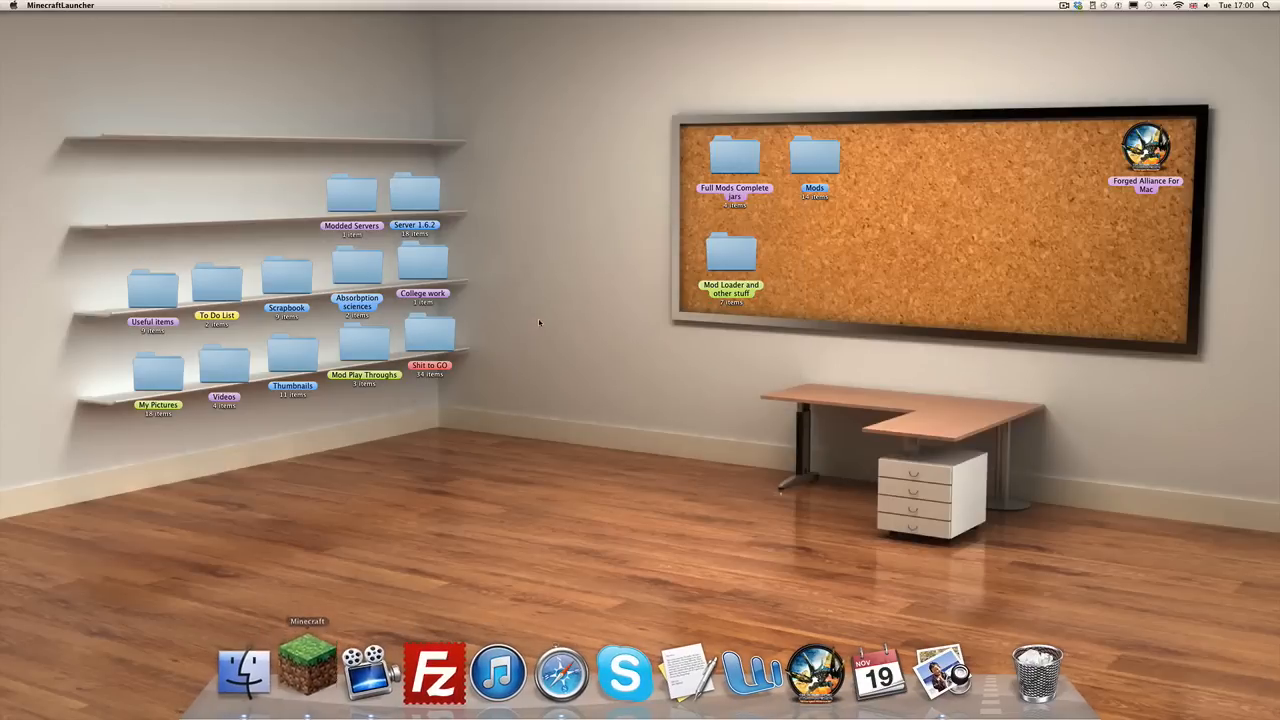
pyautogui.click(307, 670)
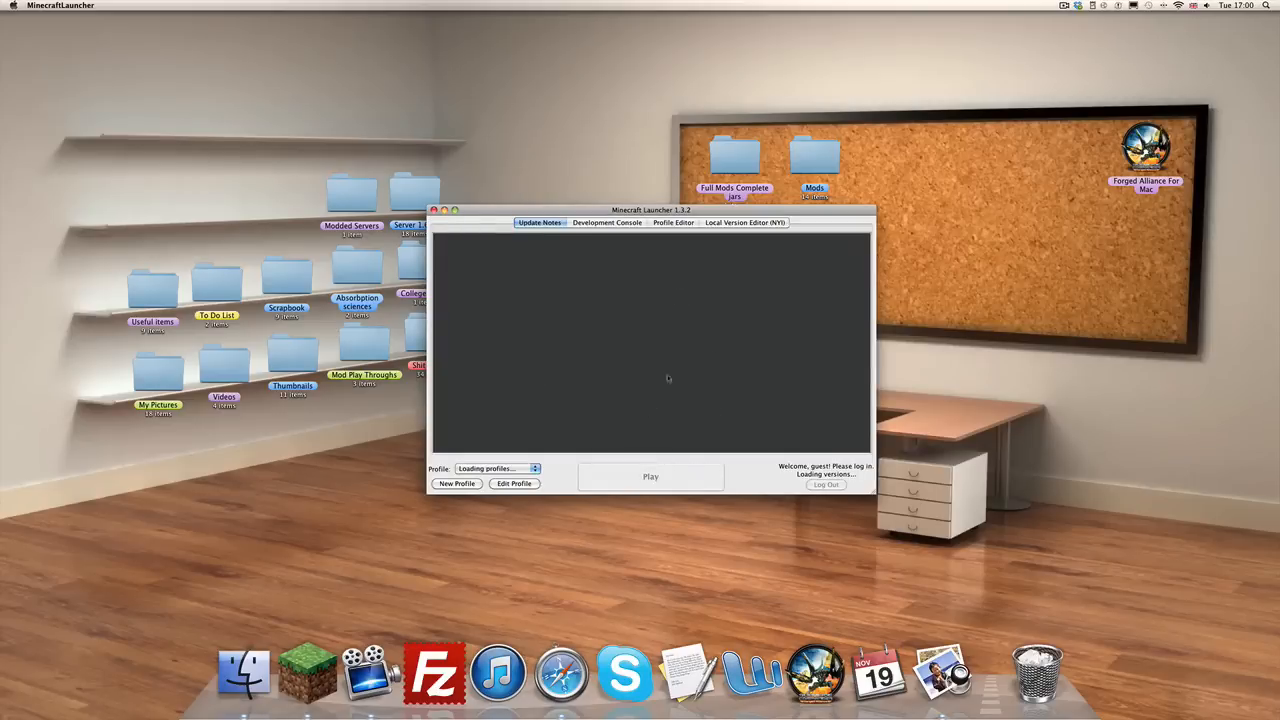
pyautogui.moveTo(510, 490)
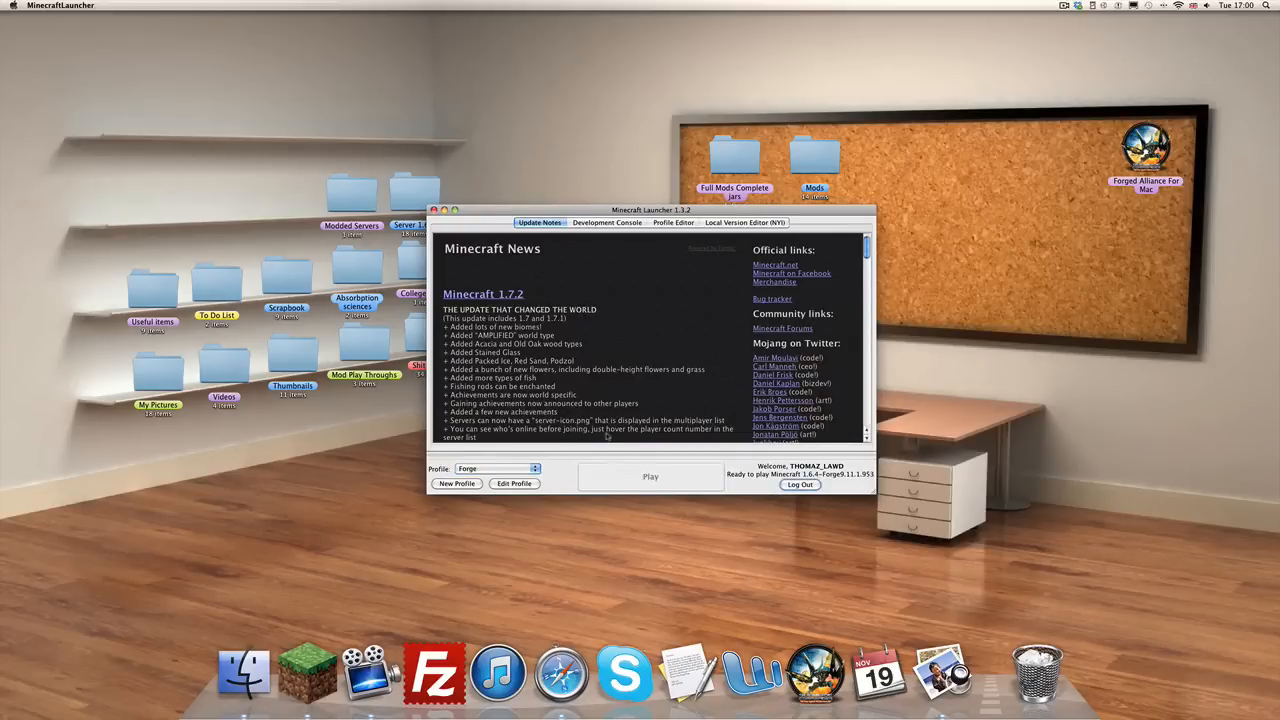
pyautogui.click(437, 210)
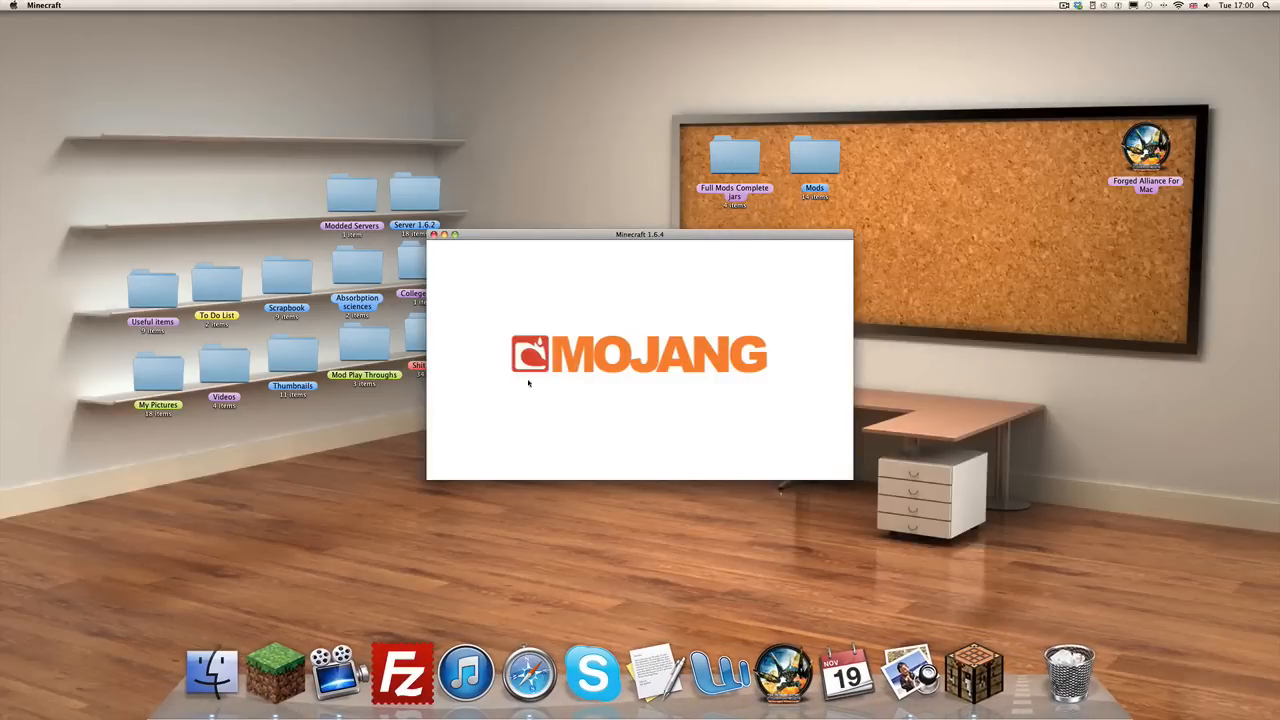
pyautogui.moveTo(788, 378)
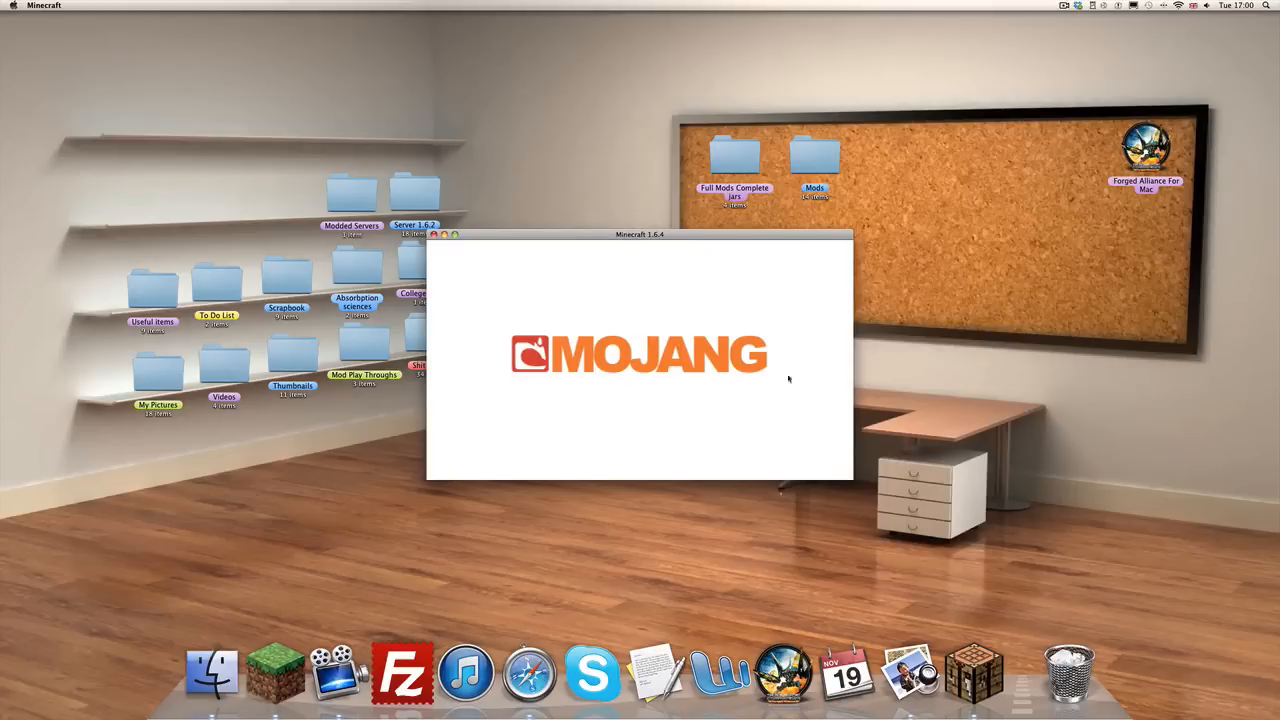
pyautogui.moveTo(443, 272)
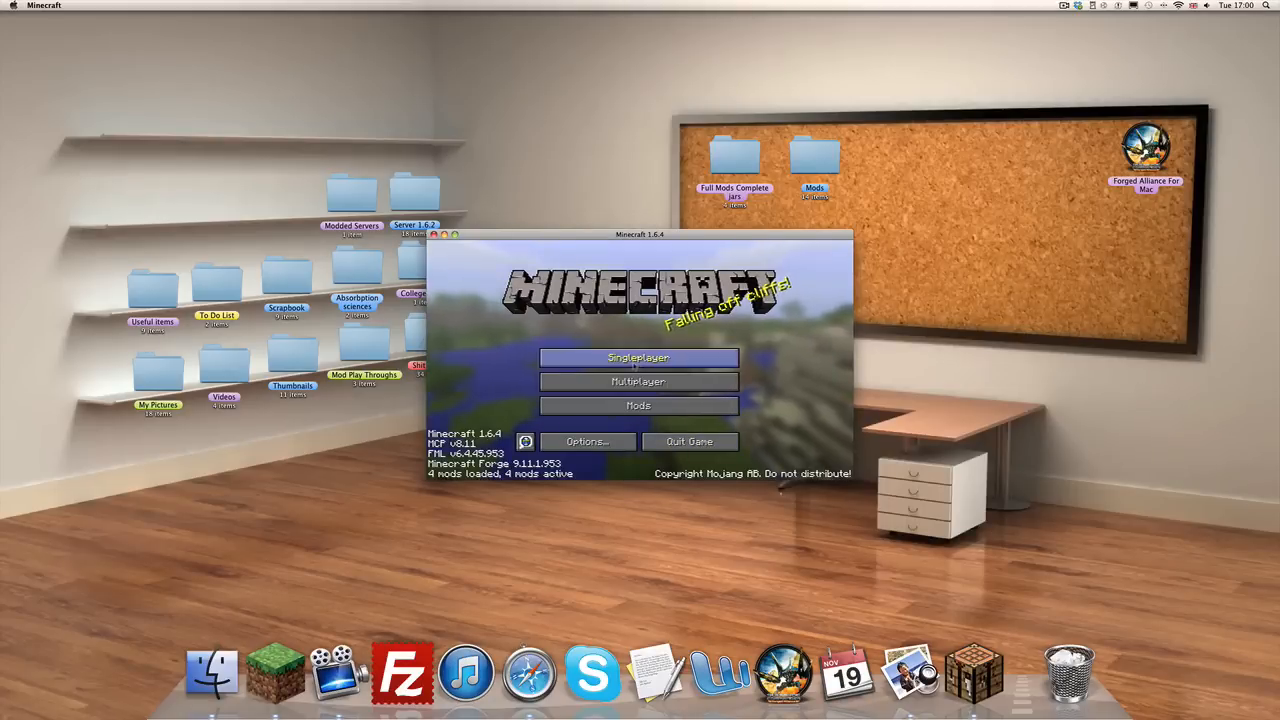
# - Check the Mods list to confirm Zan's Minimap is loaded
pyautogui.click(638, 405)
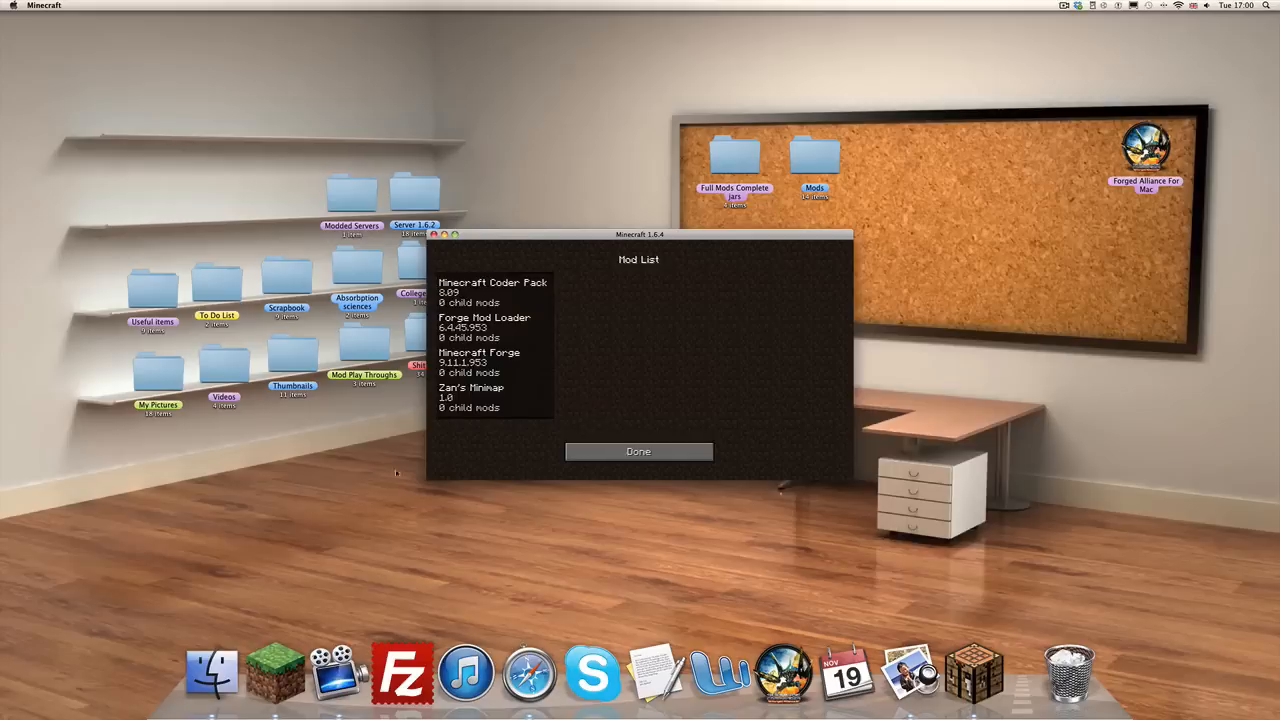
pyautogui.click(471, 397)
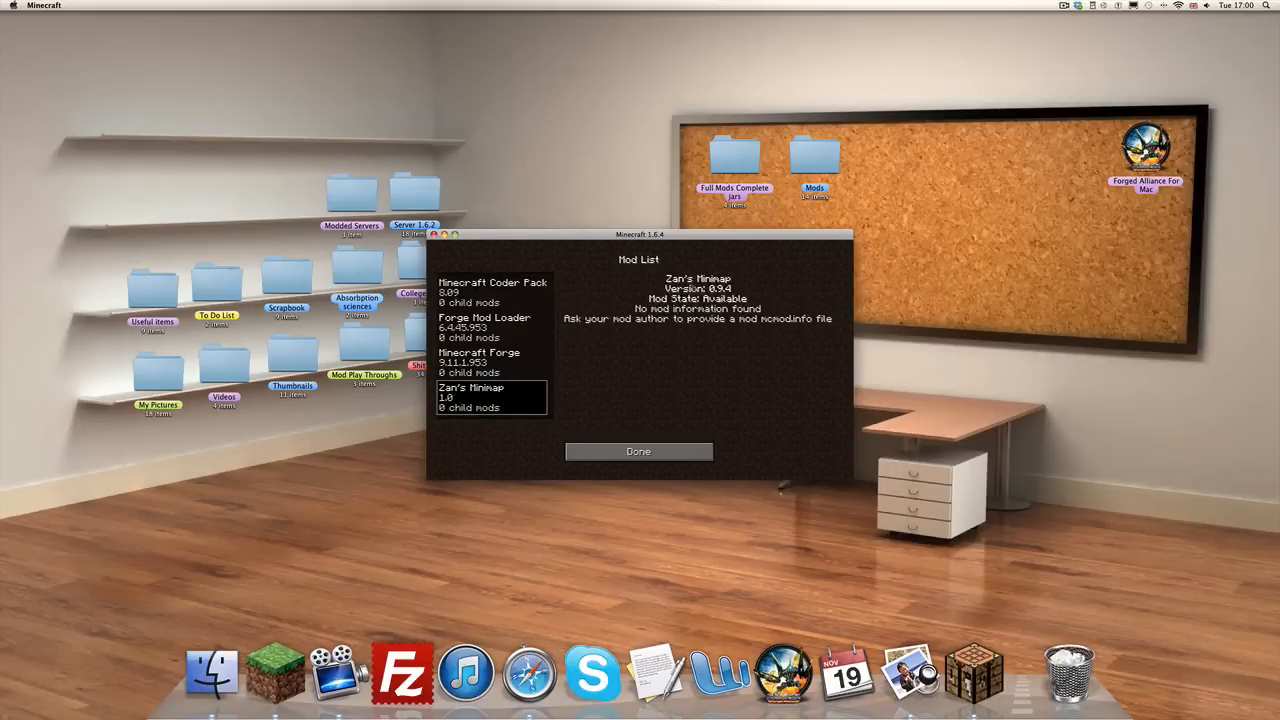
pyautogui.click(638, 451)
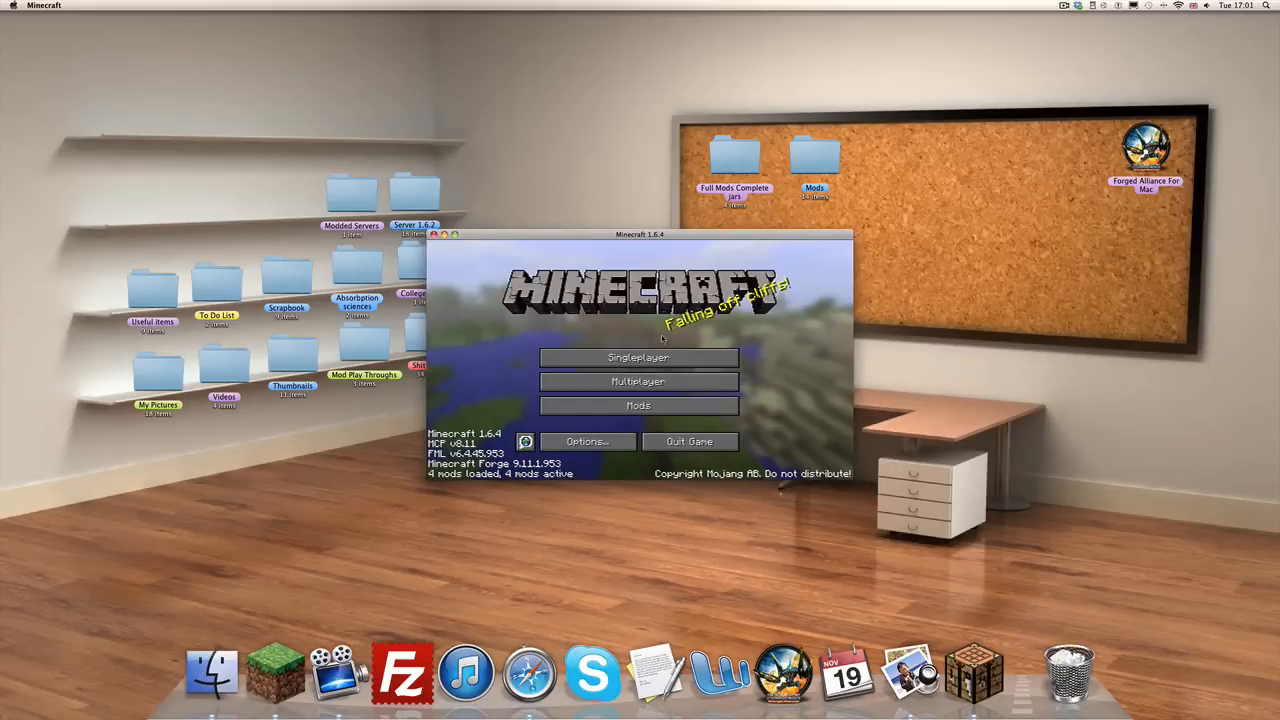
# - Create a new Creative singleplayer world named 'Zan's Minimap Test'
pyautogui.click(638, 357)
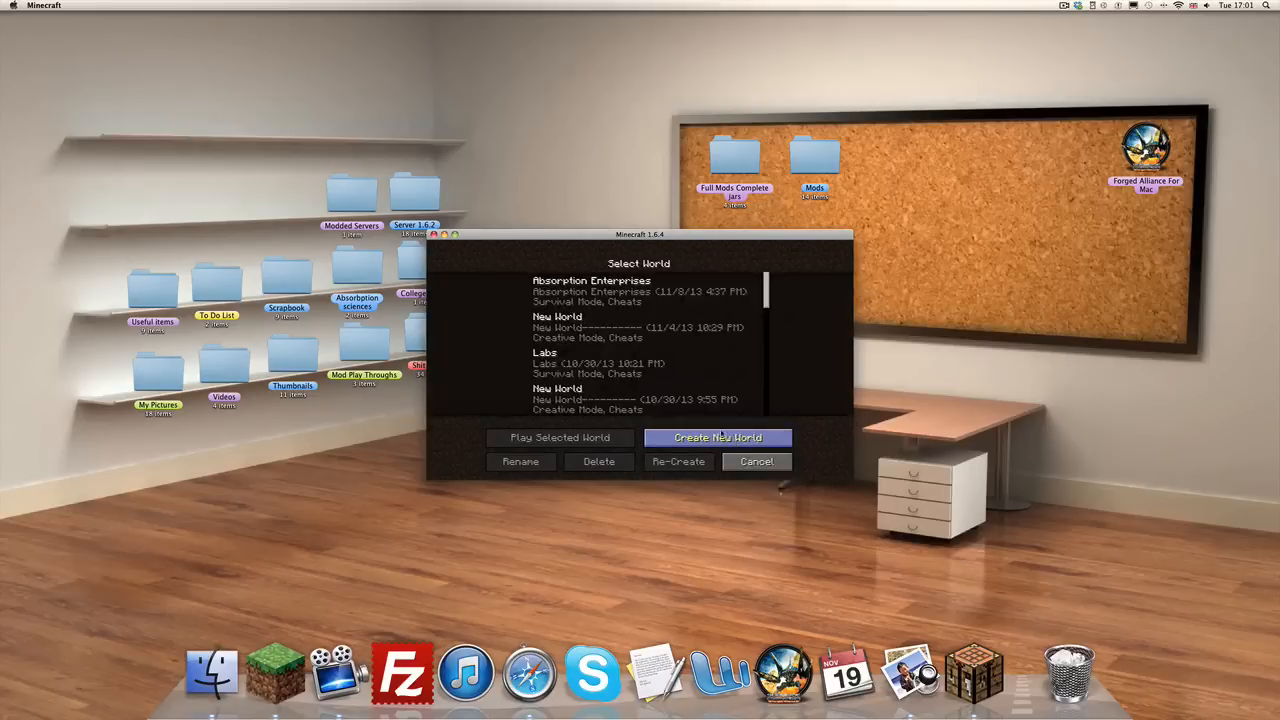
pyautogui.click(717, 437)
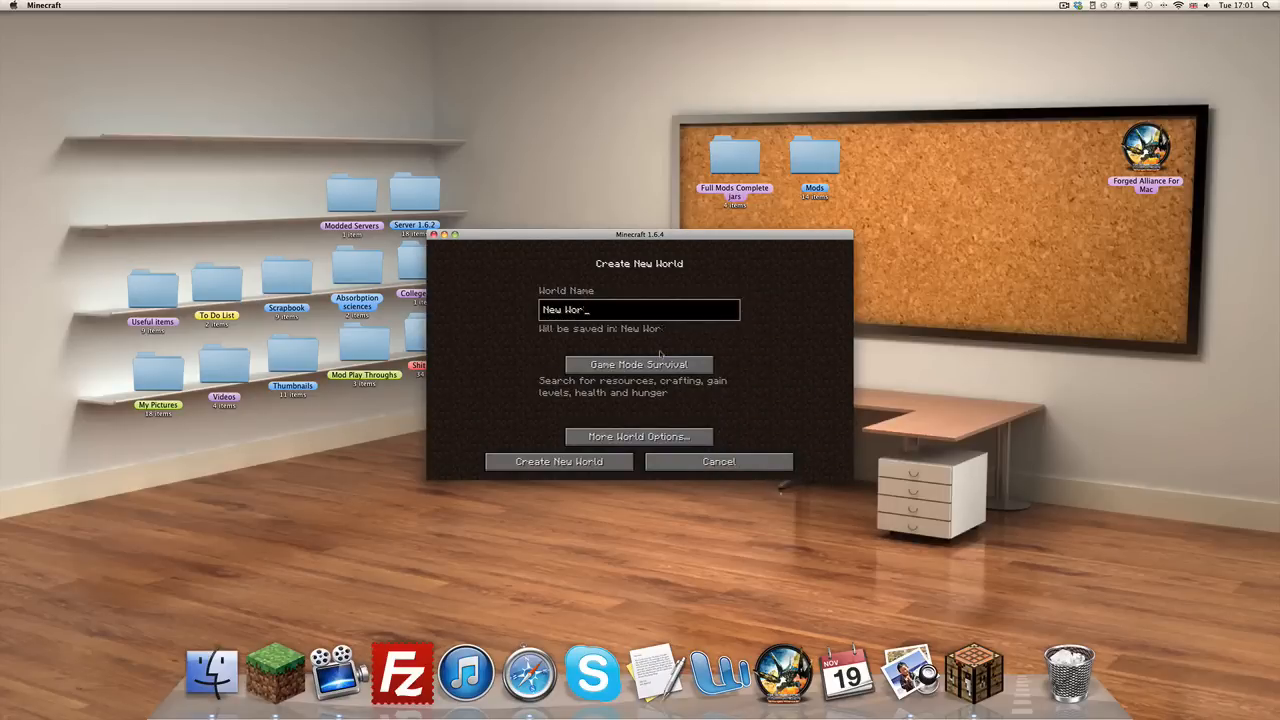
pyautogui.write('Z')
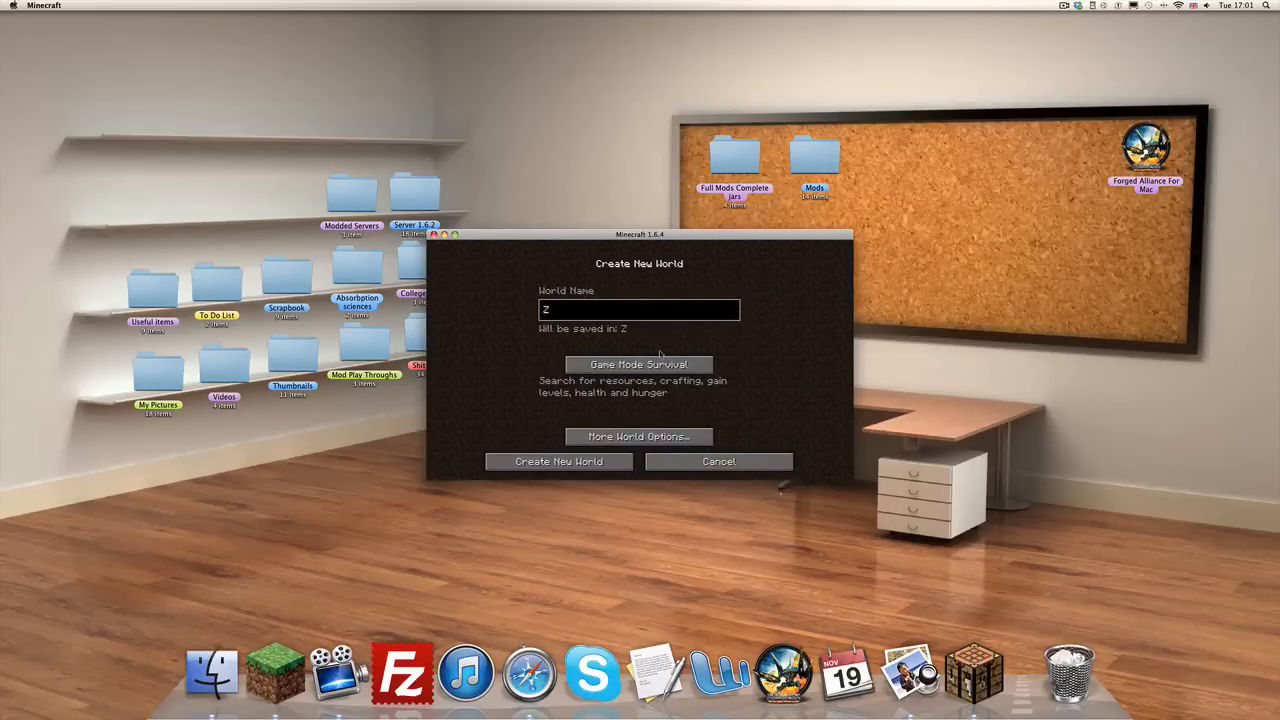
pyautogui.write("an's Mini")
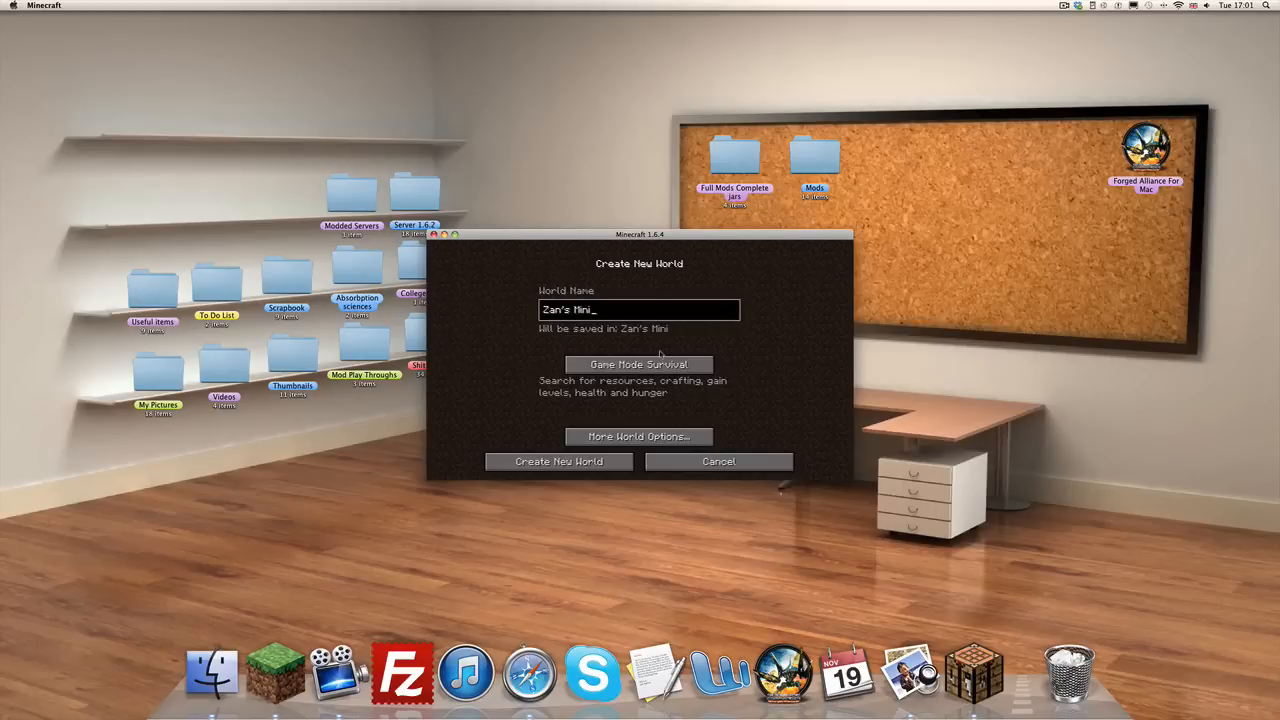
pyautogui.write('map Test')
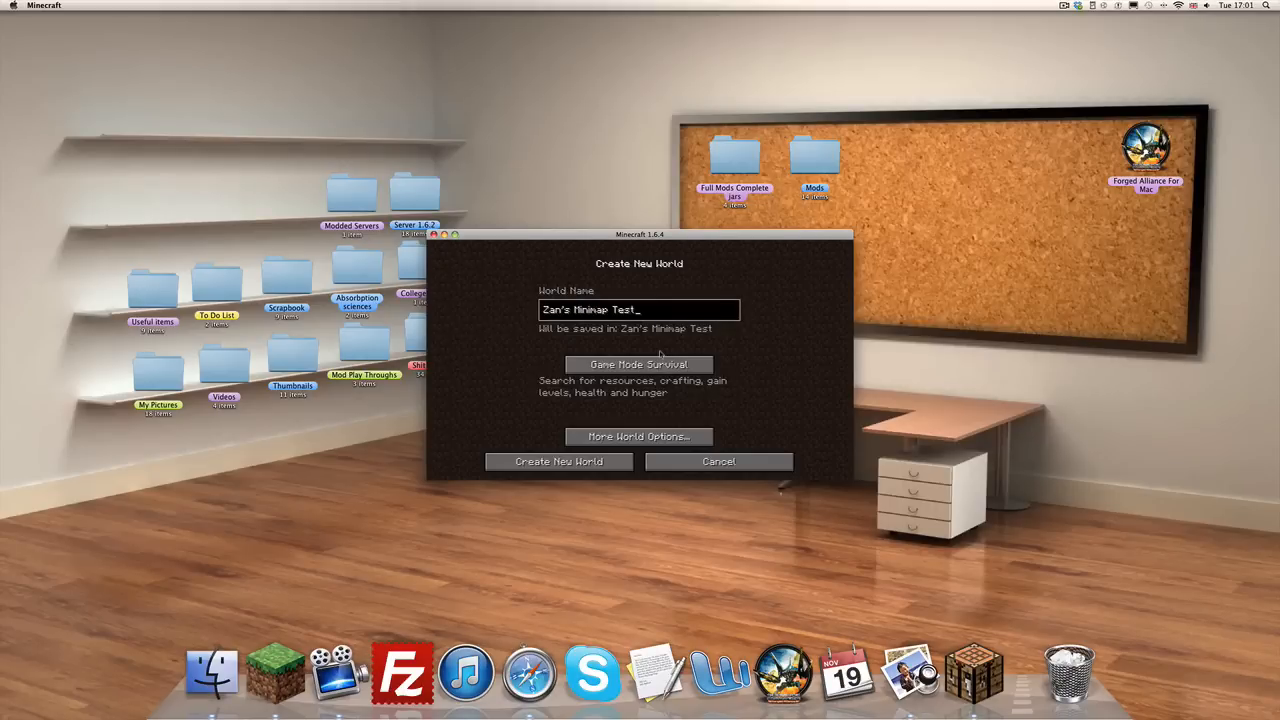
pyautogui.click(639, 364)
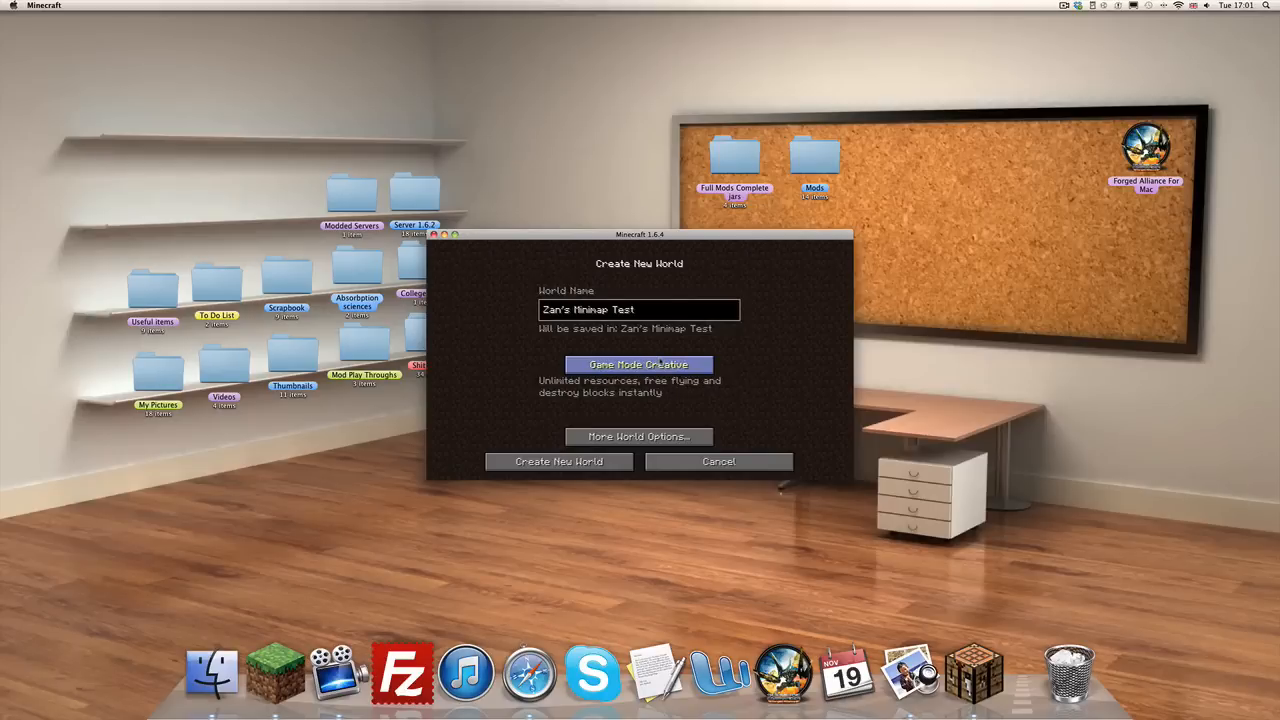
pyautogui.click(638, 436)
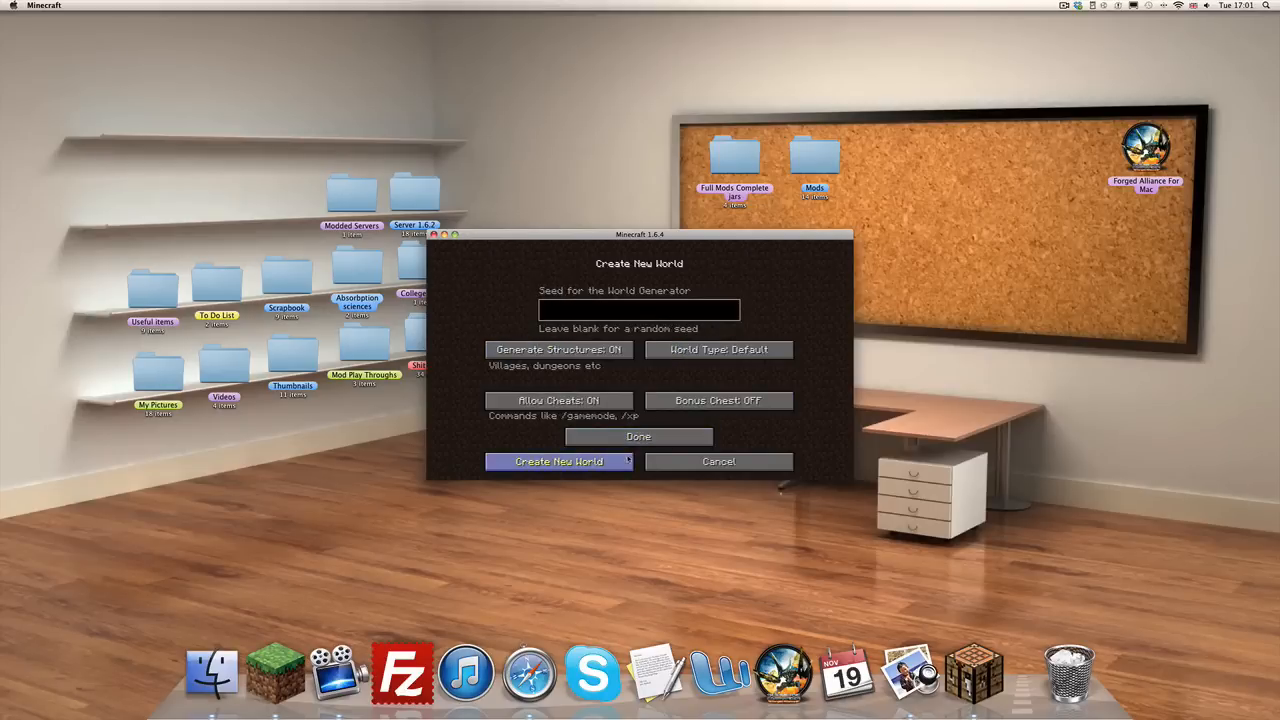
pyautogui.click(558, 461)
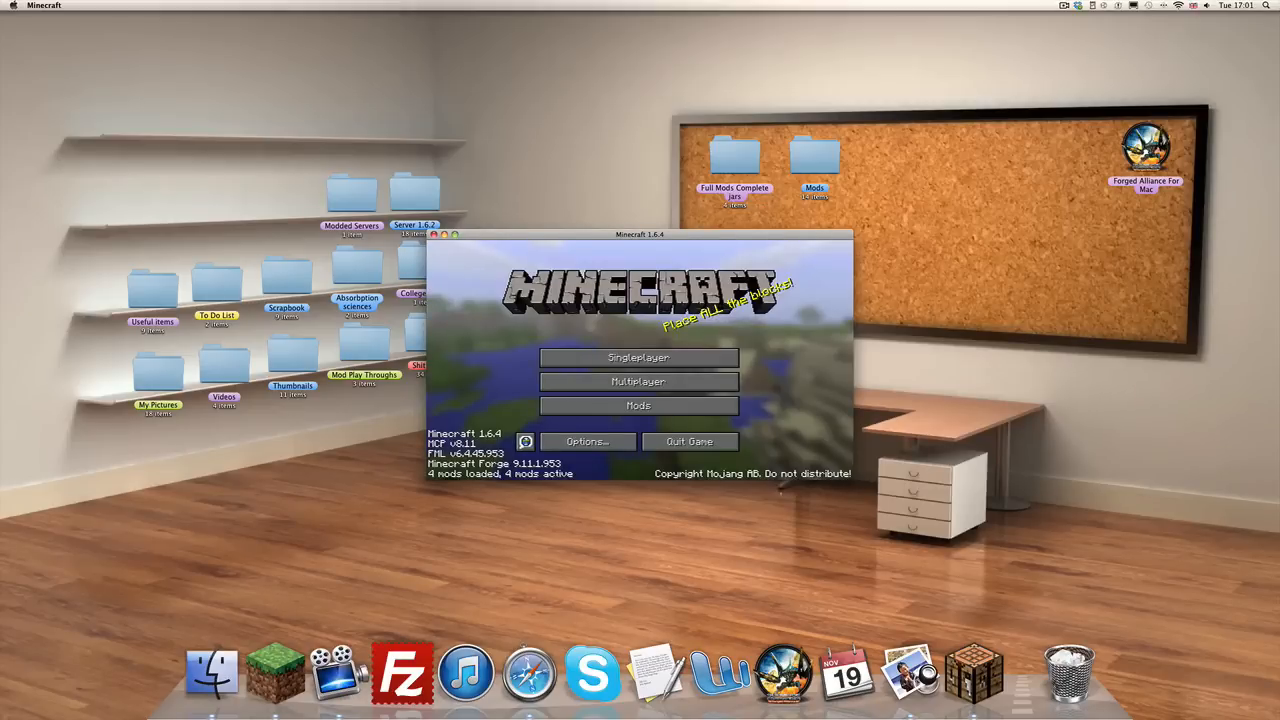
# - Enter the newly created 'Zan's Minimap Test' world
pyautogui.click(638, 357)
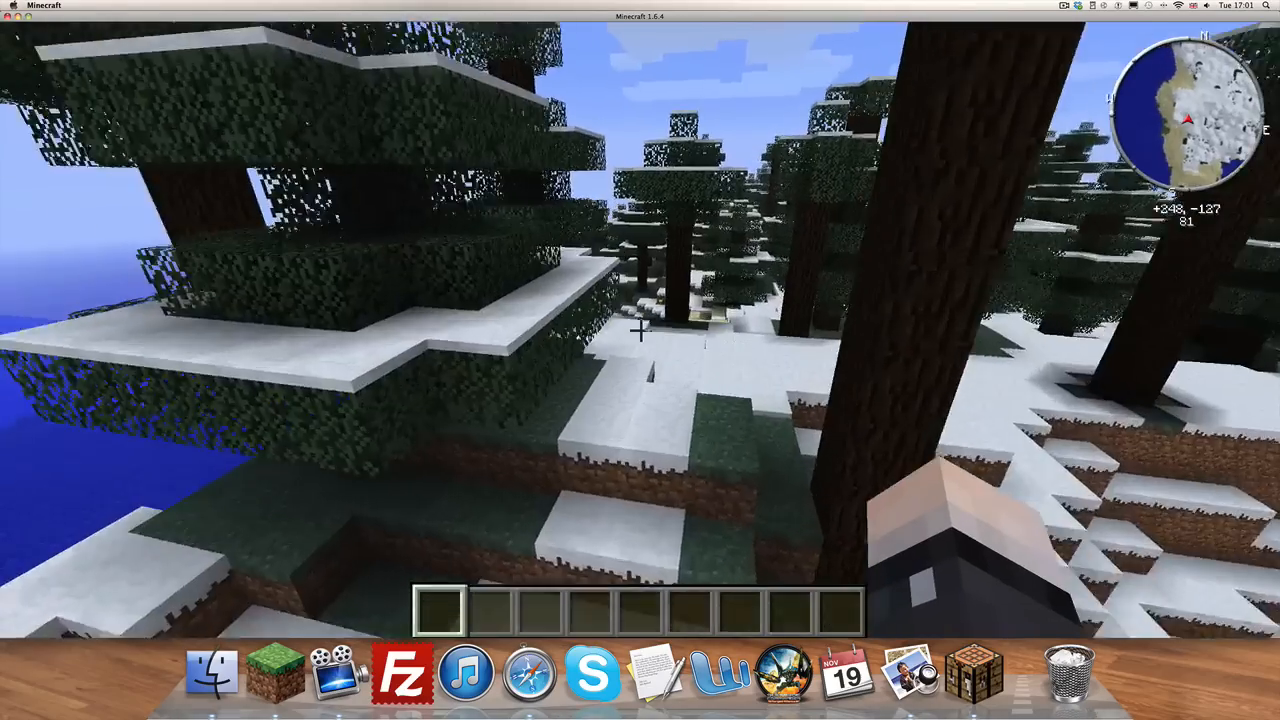
pyautogui.moveTo(640, 330)
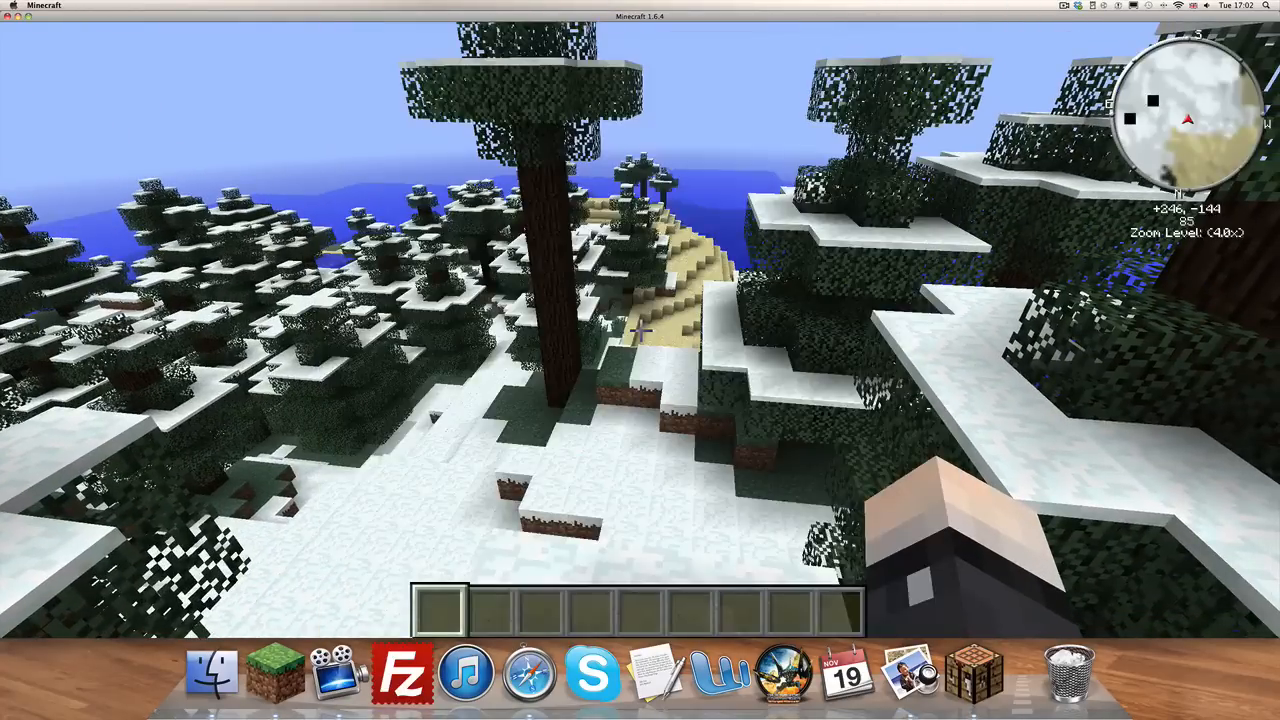
# - Pause and resume, then review the minimap key bindings in Minimap Options
pyautogui.press('Escape')
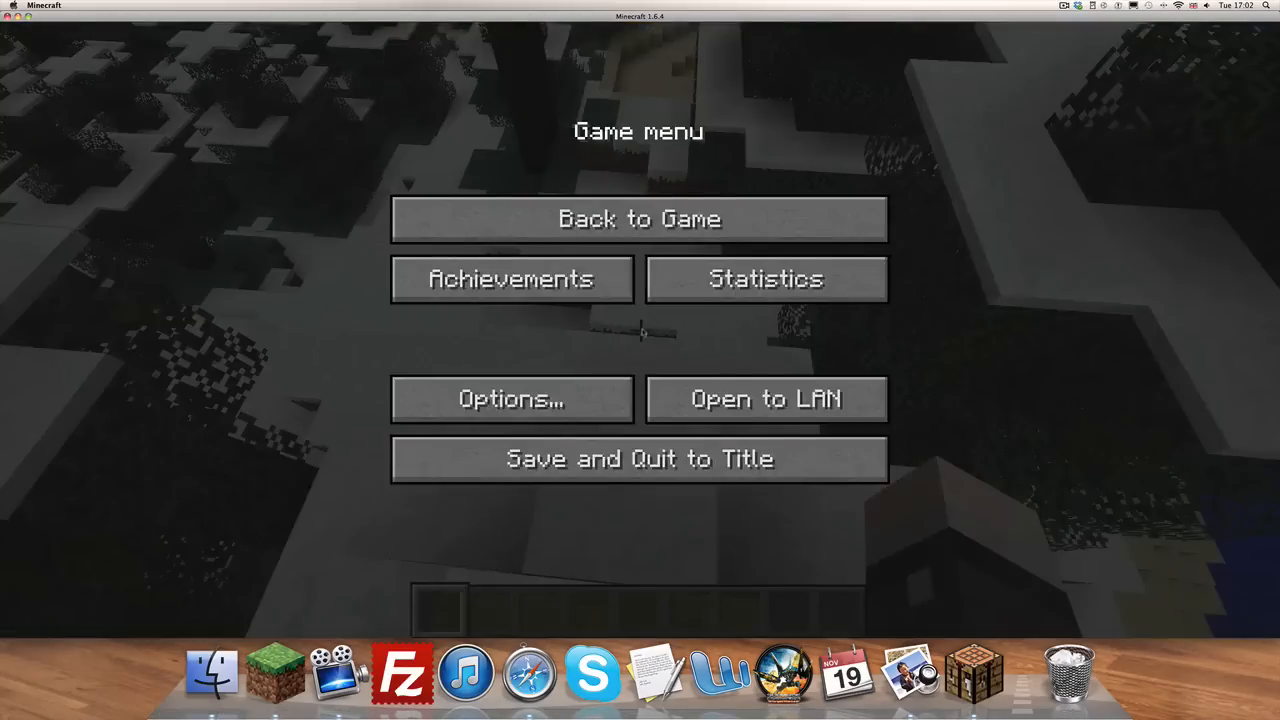
pyautogui.click(639, 219)
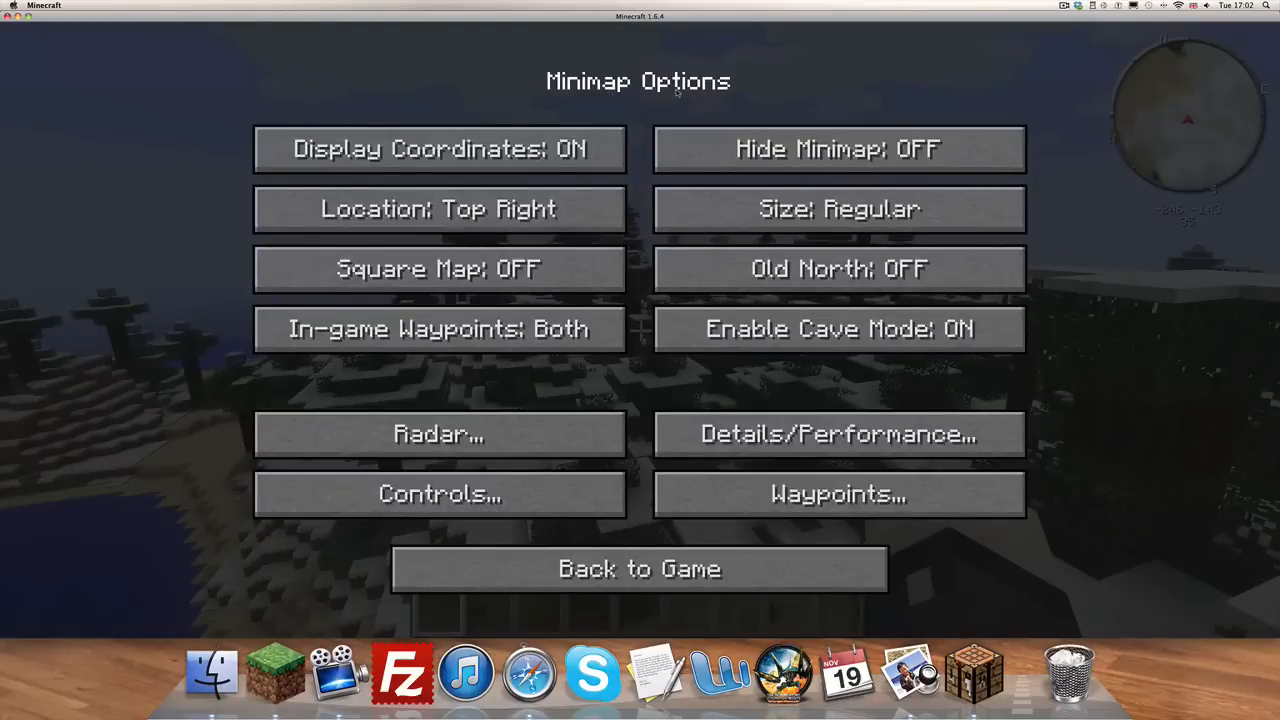
pyautogui.moveTo(439, 149)
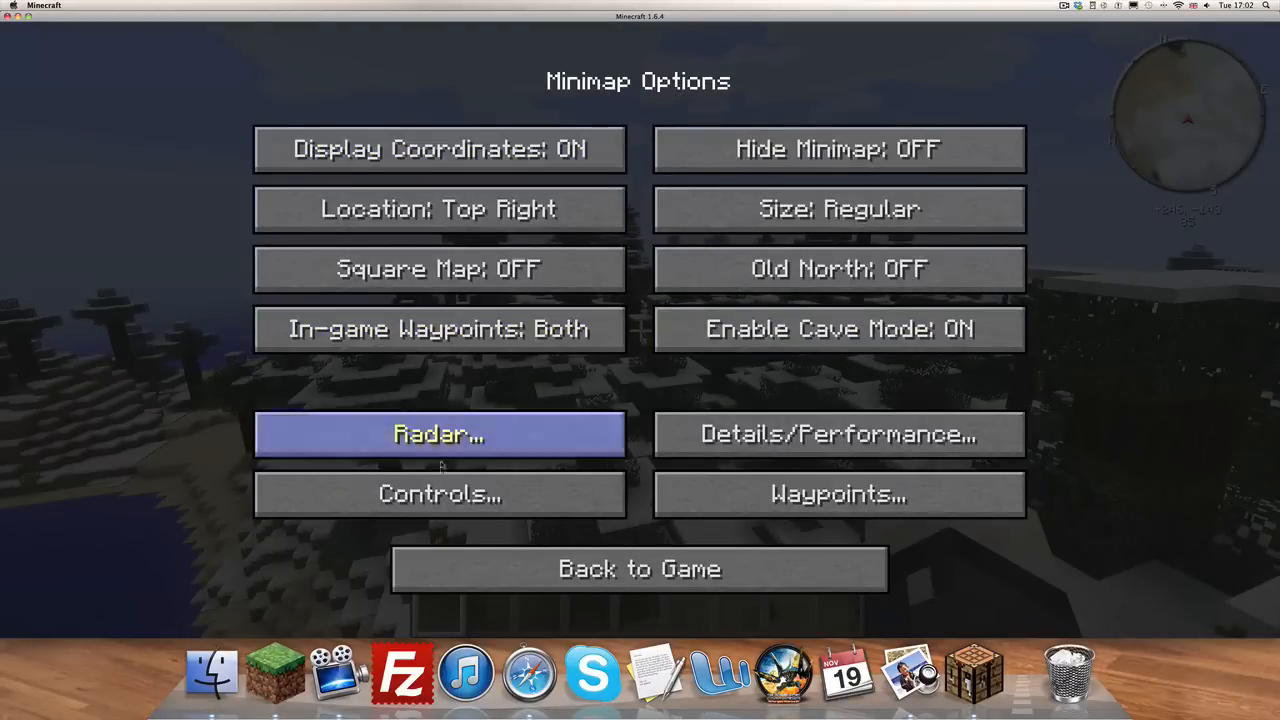
pyautogui.click(838, 434)
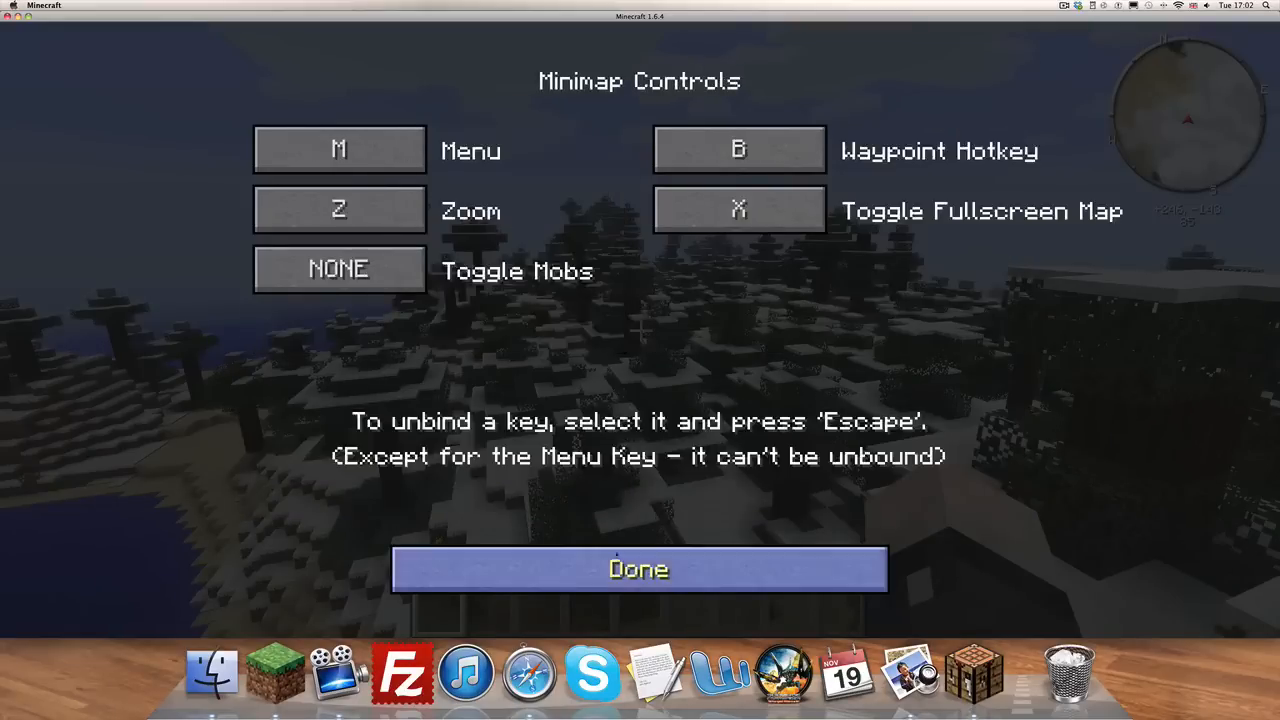
pyautogui.click(639, 569)
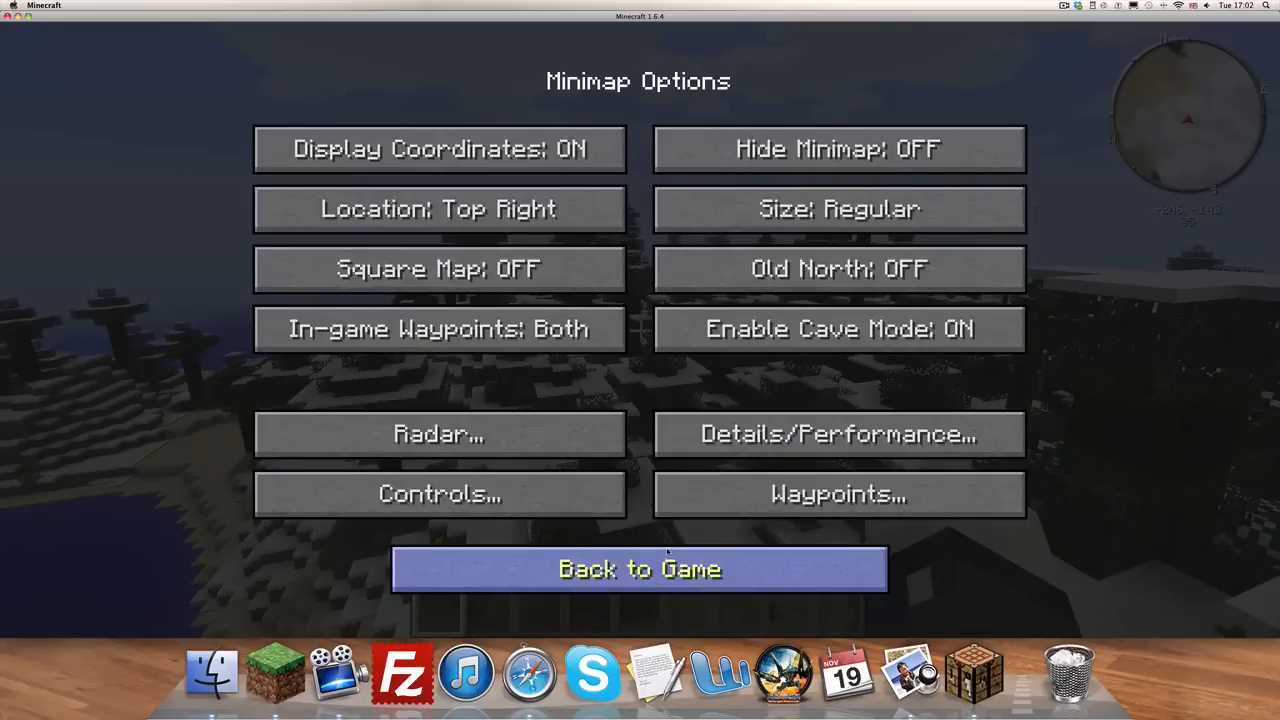
# - Add a new waypoint named 'Youtube Video' at the current spot
pyautogui.click(838, 494)
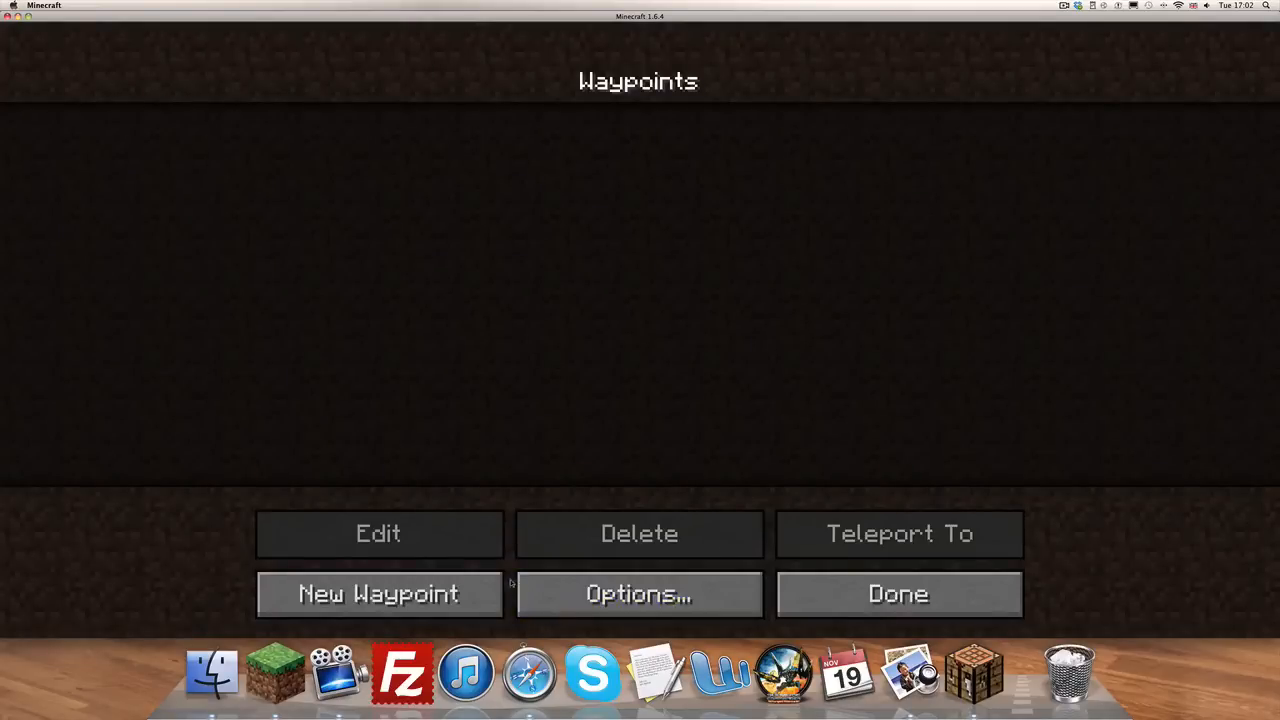
pyautogui.click(378, 594)
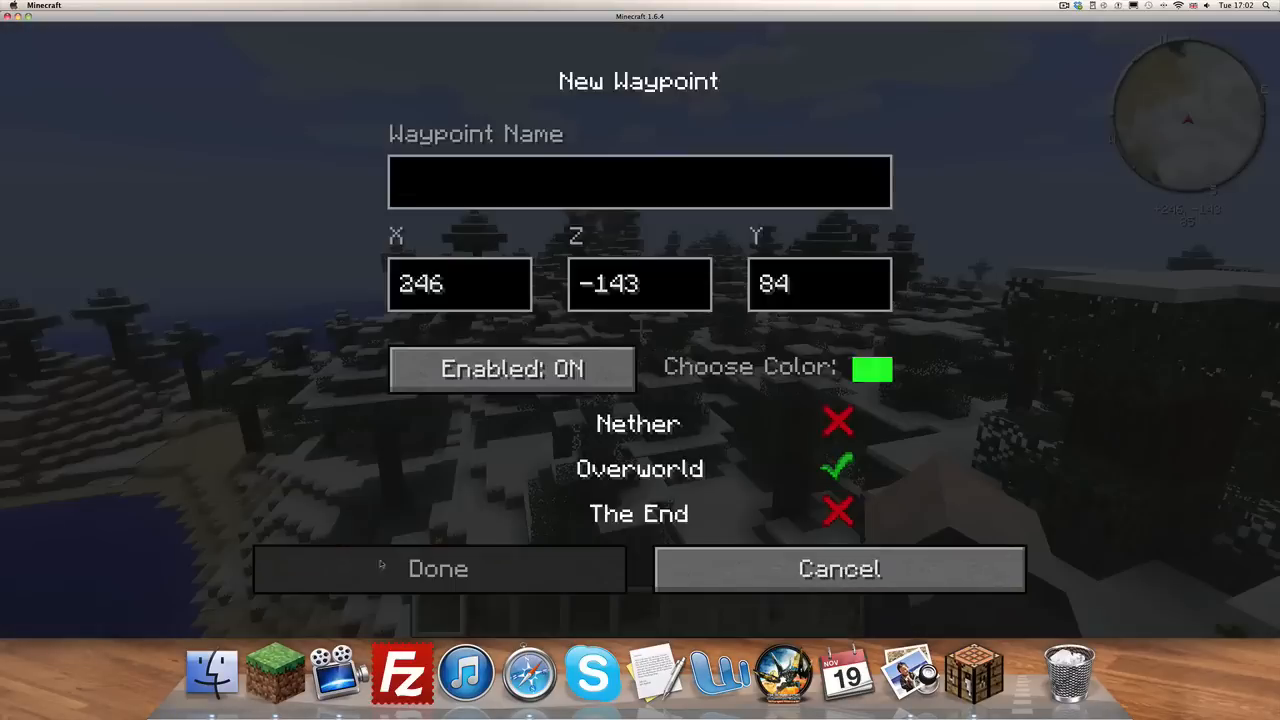
pyautogui.moveTo(660, 228)
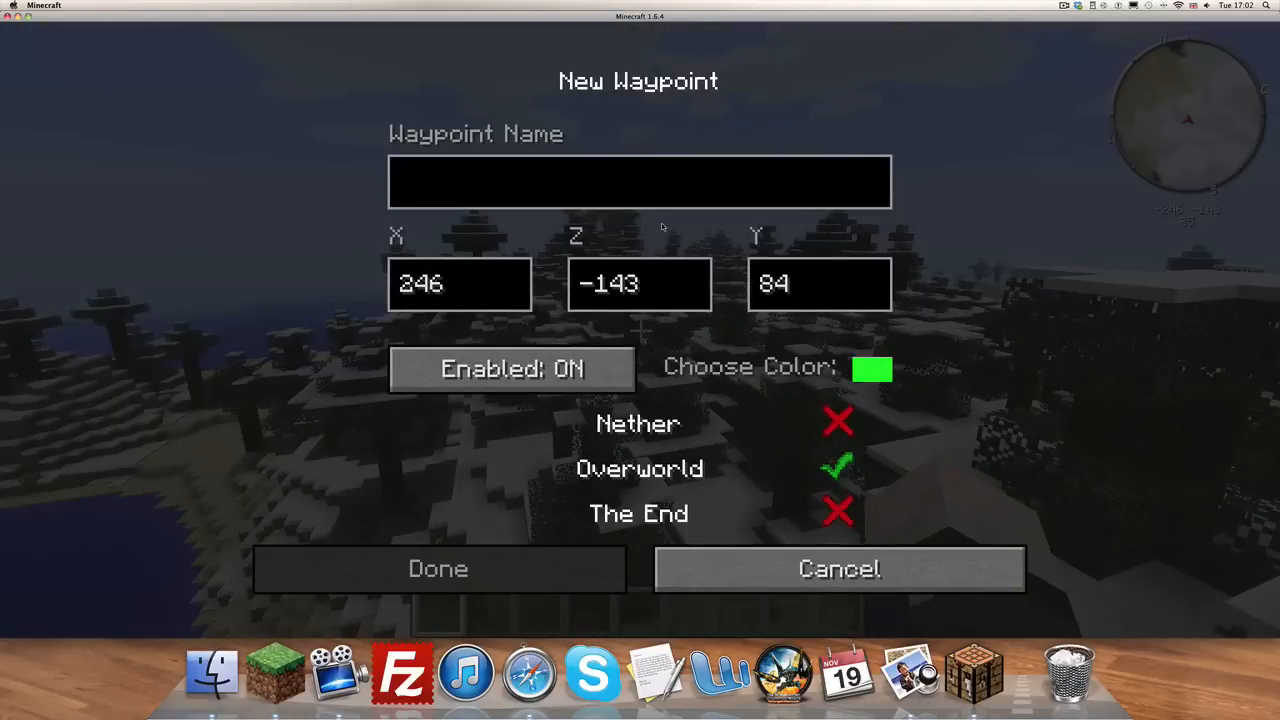
pyautogui.write('Youtub')
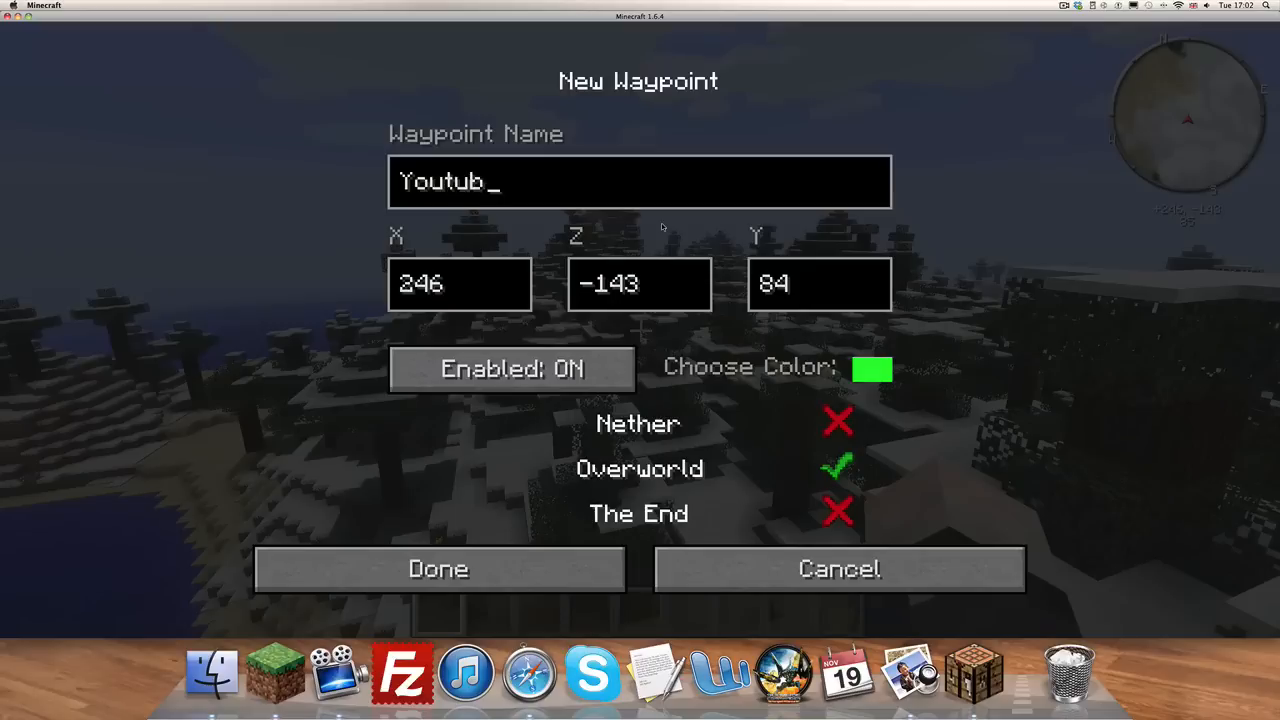
pyautogui.write('e Video')
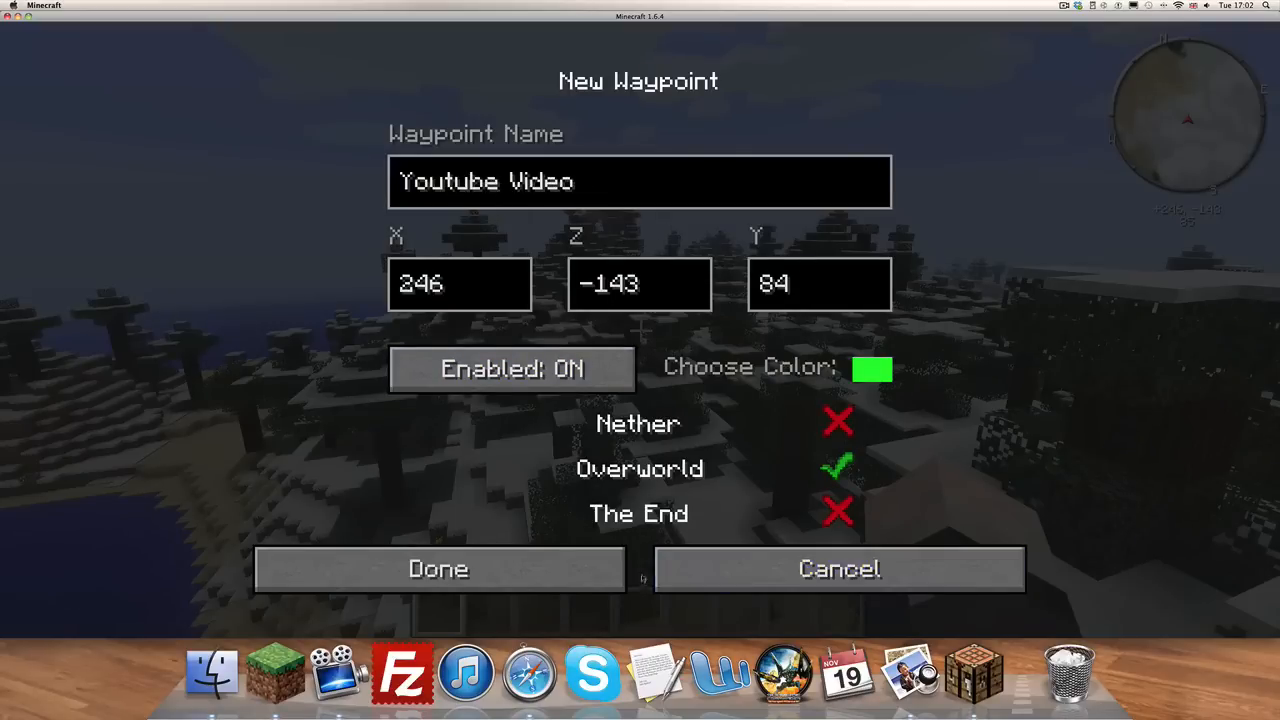
pyautogui.click(438, 568)
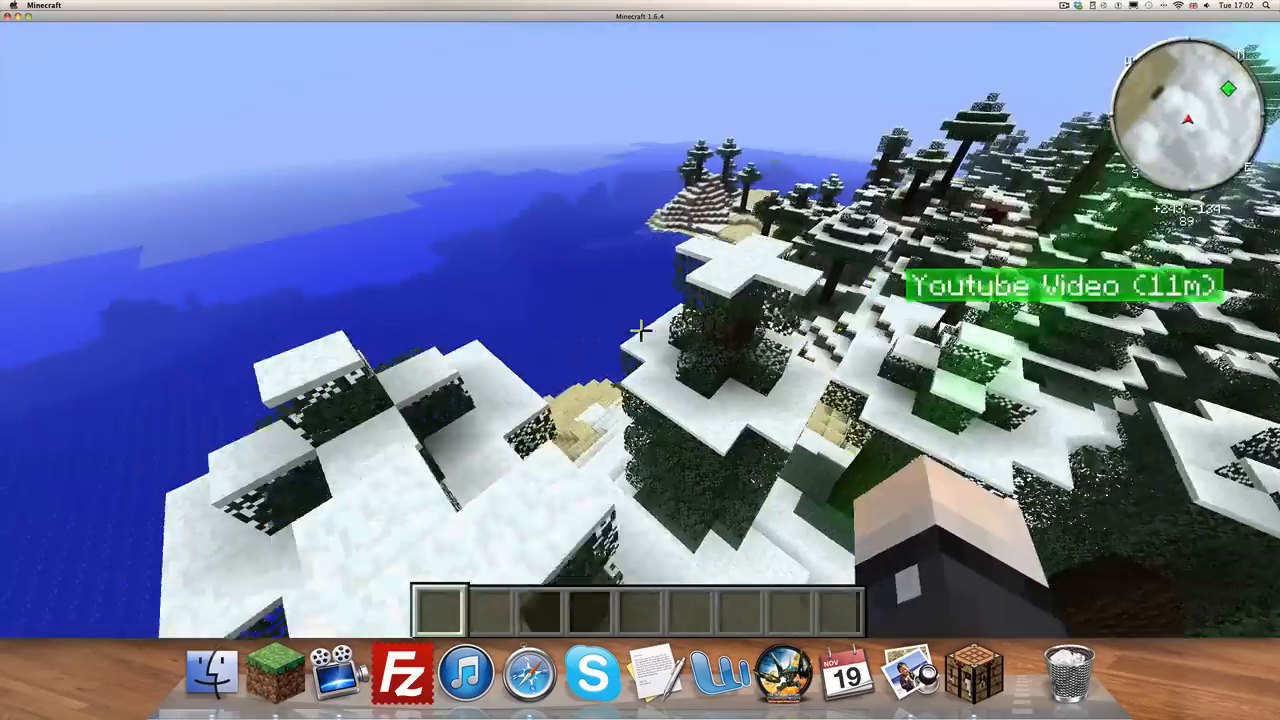
pyautogui.moveTo(640, 330)
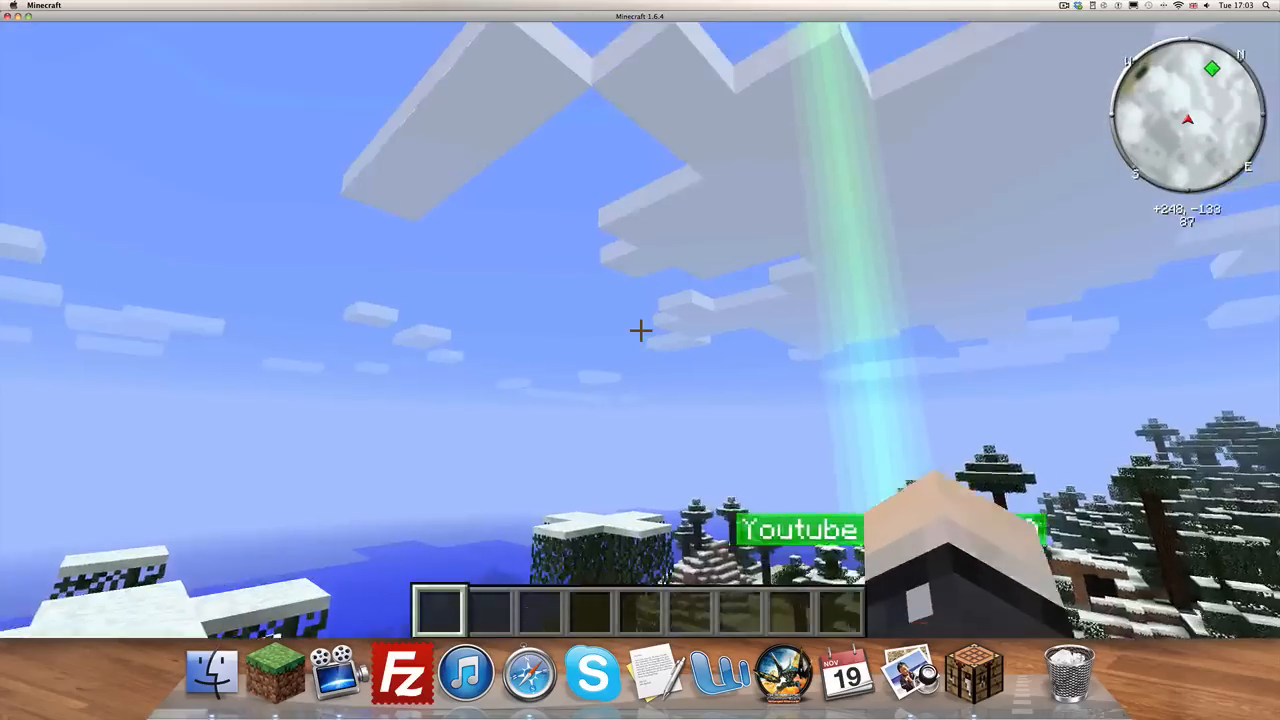
pyautogui.moveTo(640, 330)
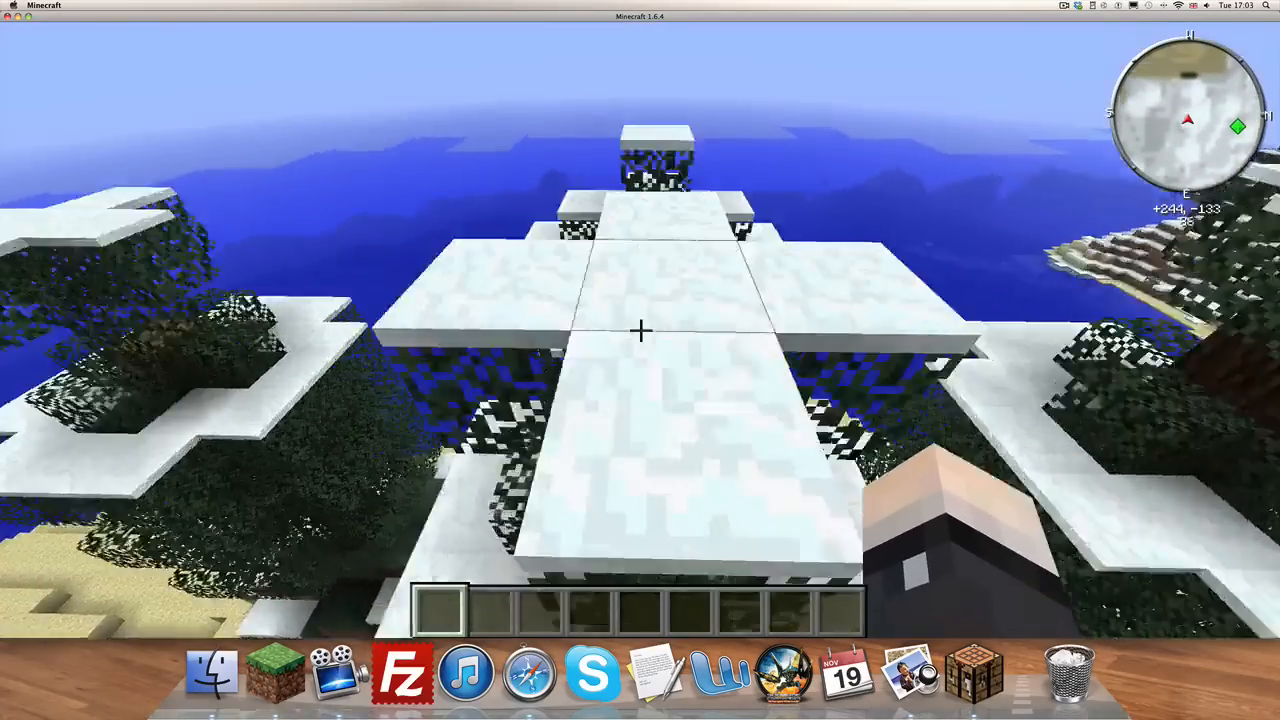
pyautogui.moveTo(640, 330)
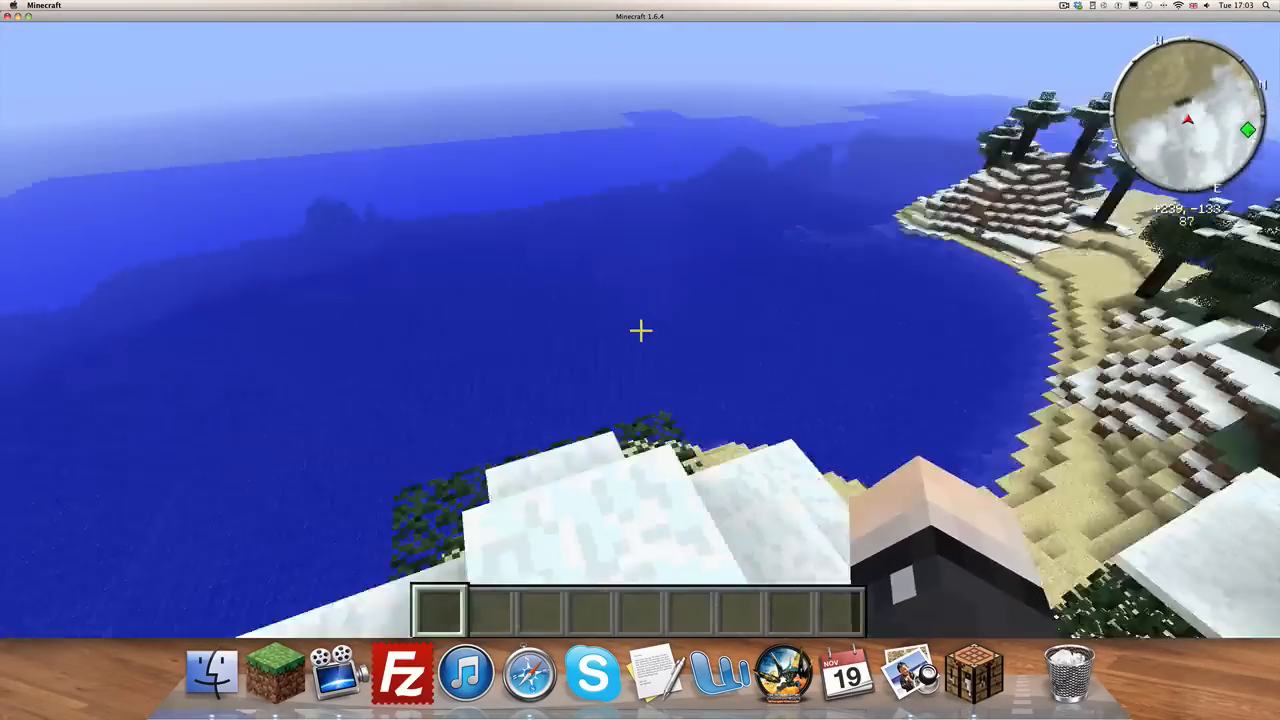
pyautogui.moveTo(640, 330)
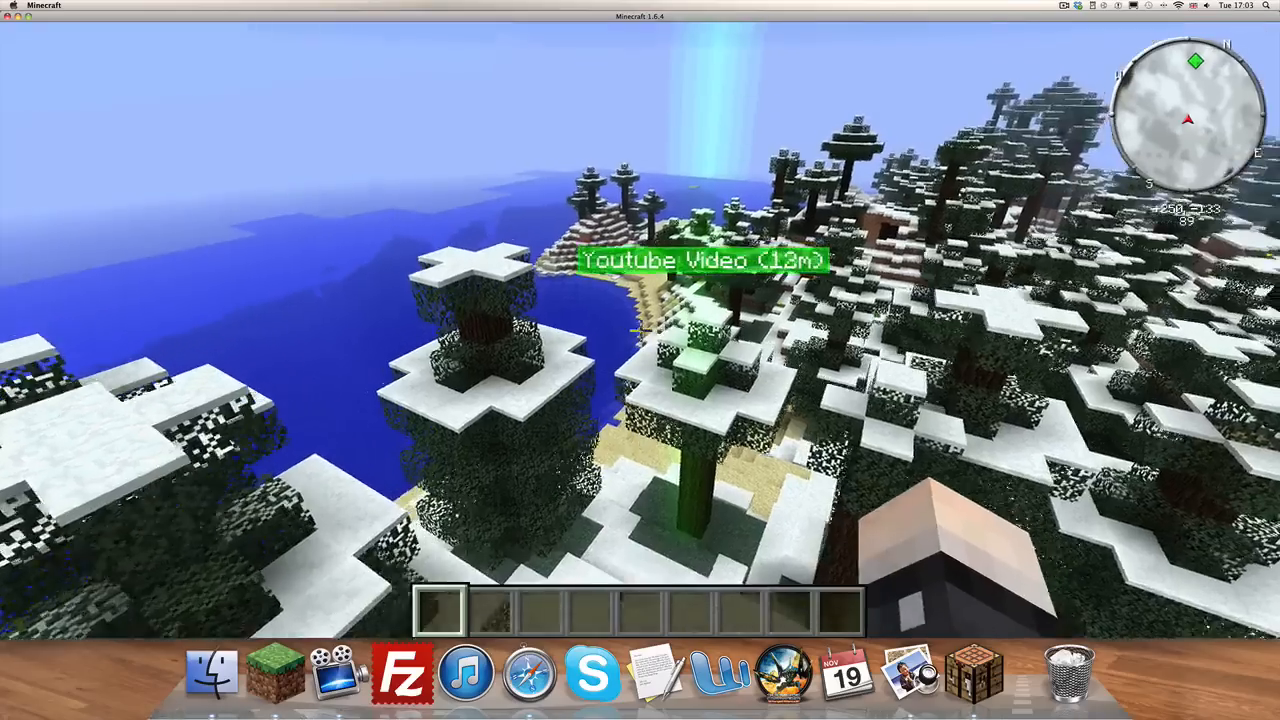
pyautogui.moveTo(640, 330)
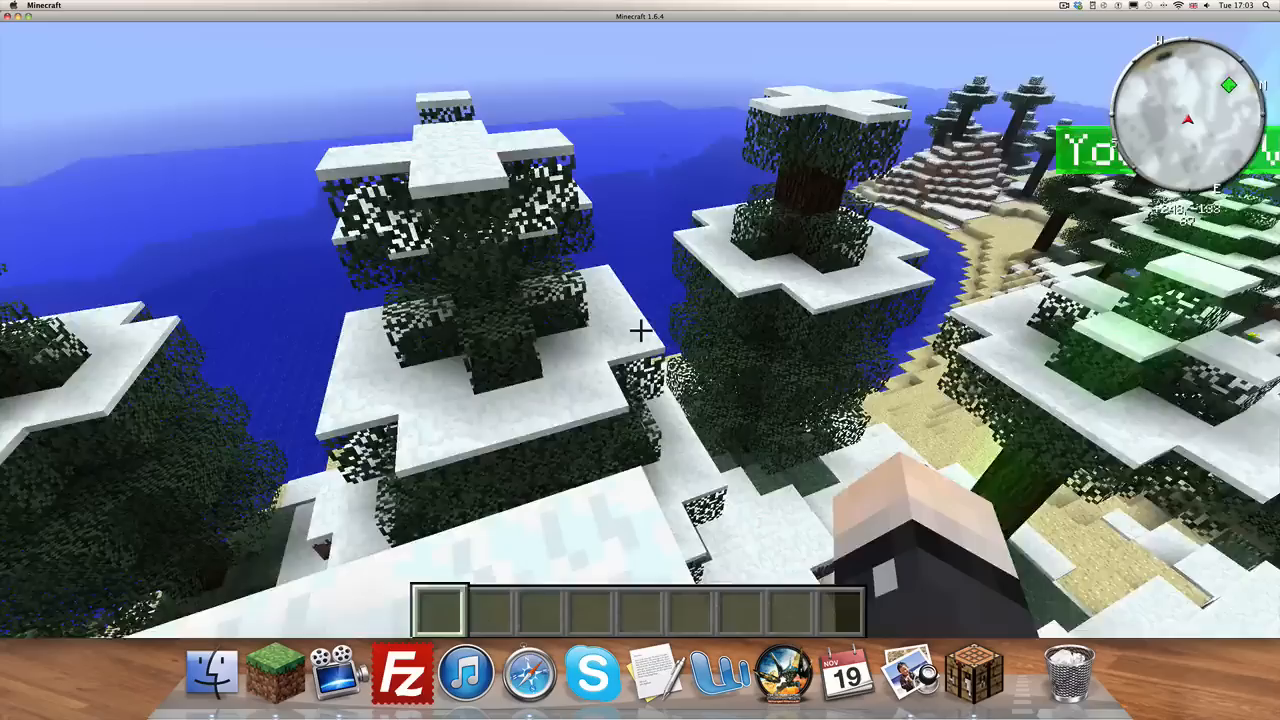
pyautogui.moveTo(640, 330)
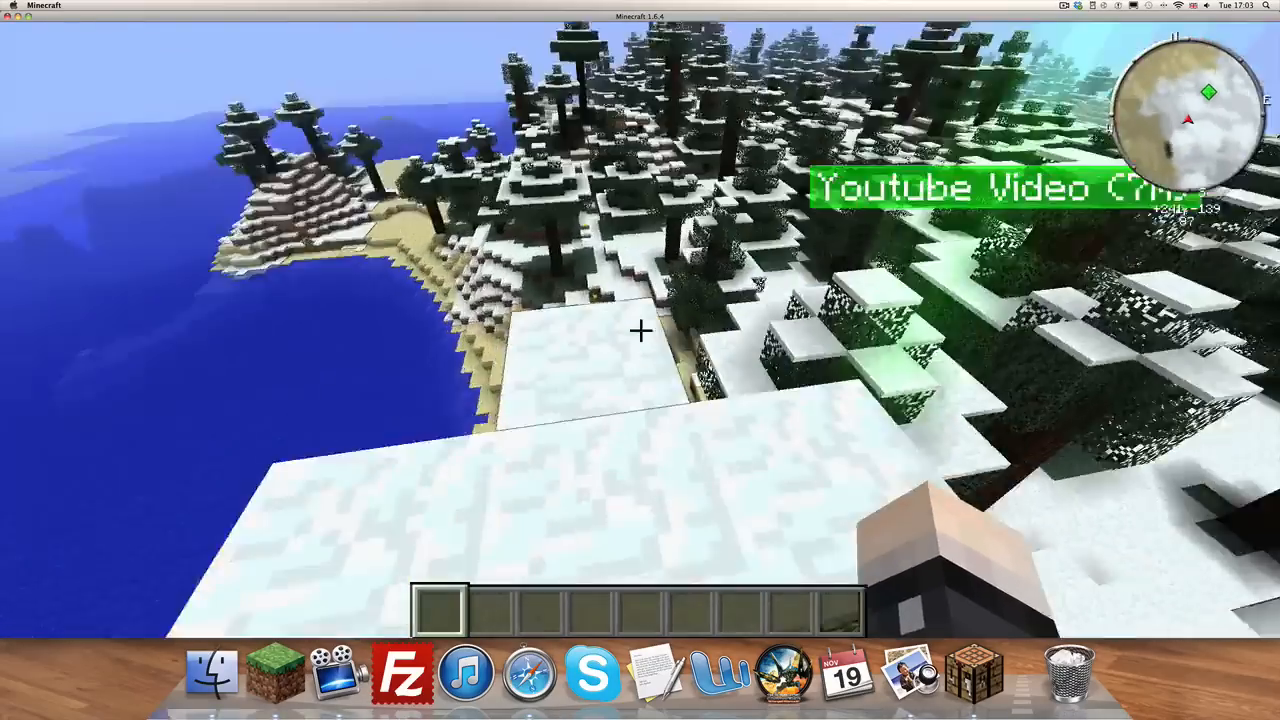